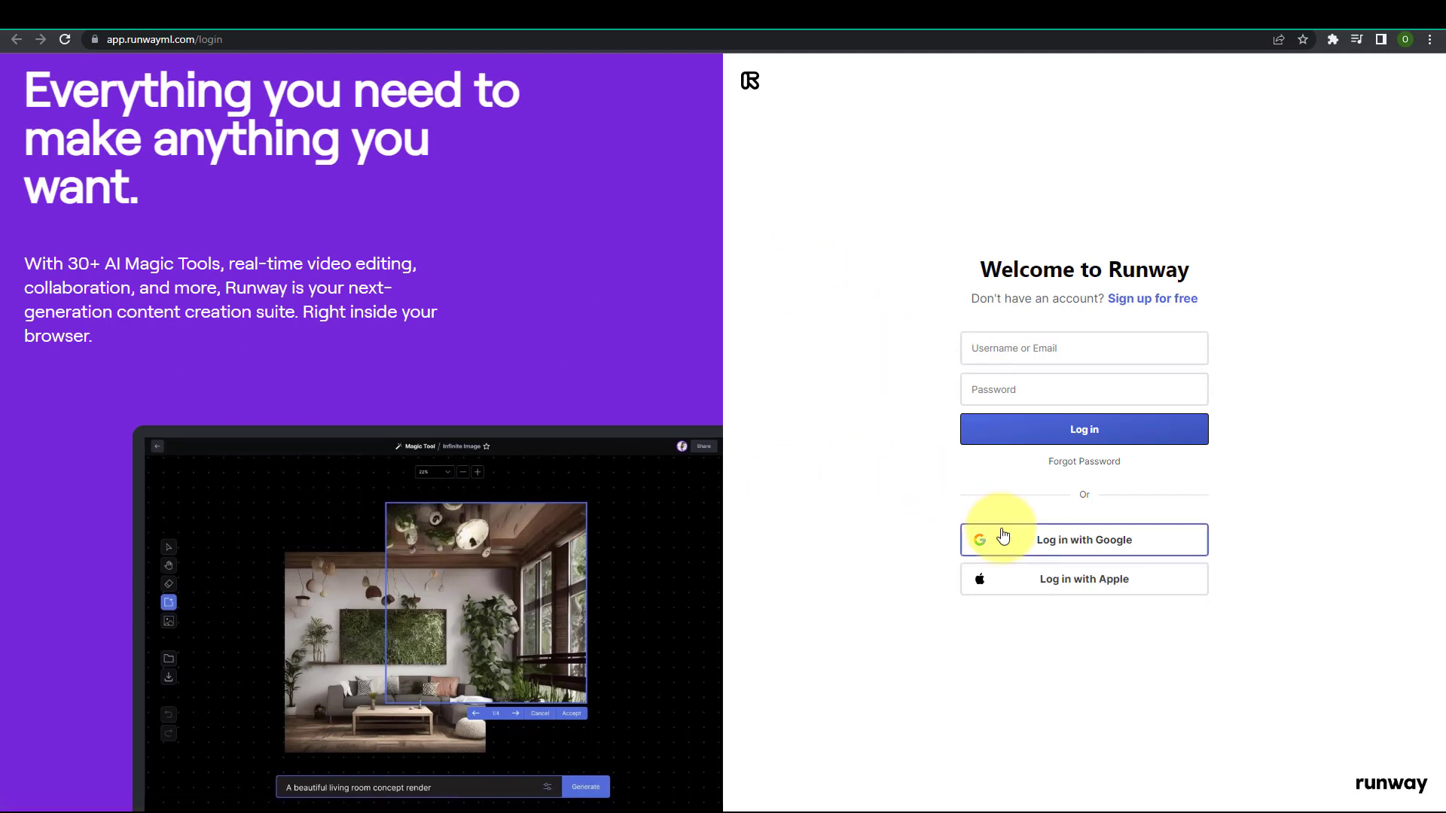
Log in with Google and open the Gen-2: Text to Video tool from Generate videos
click(1083, 540)
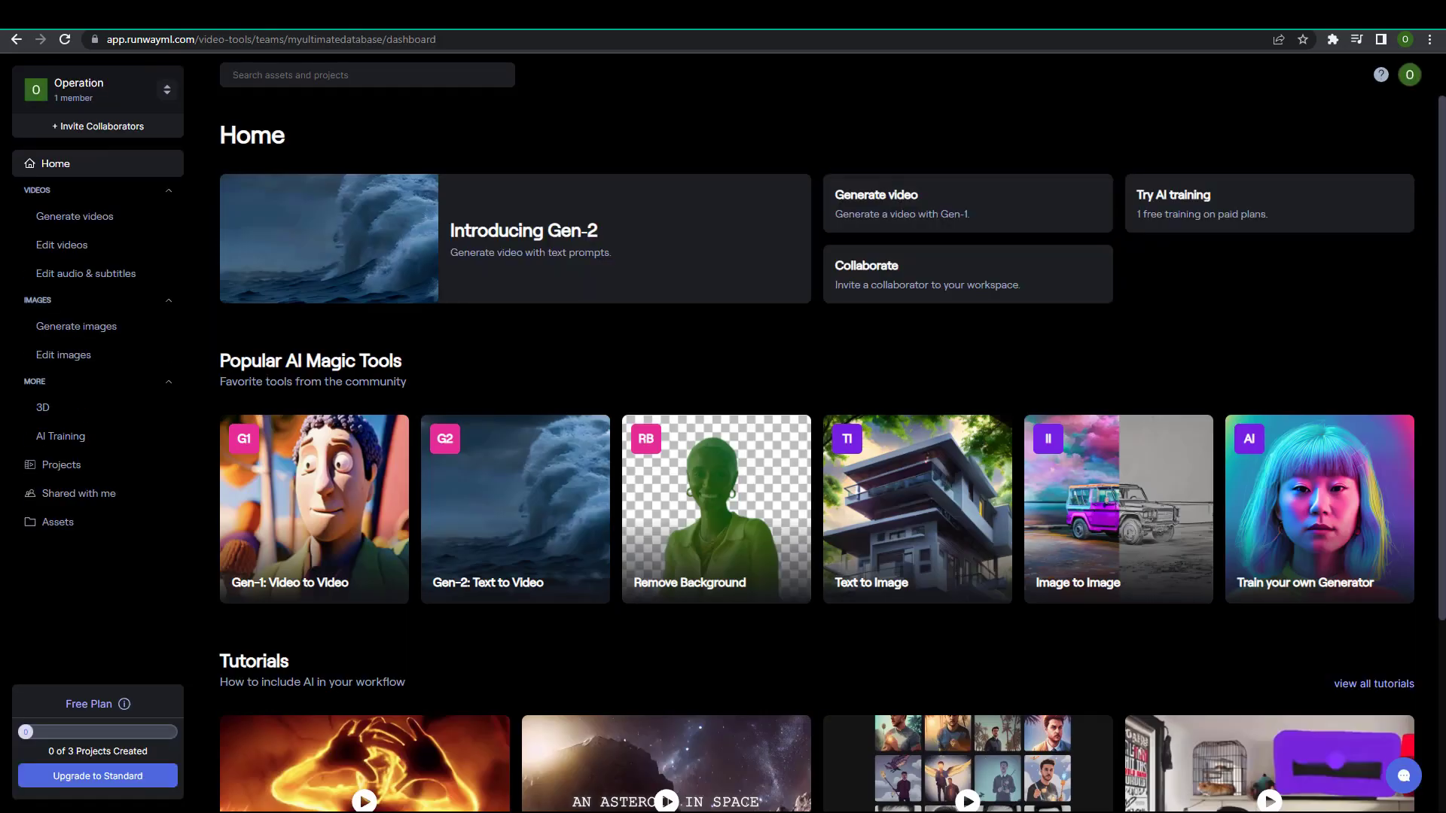
mouse_move(76, 215)
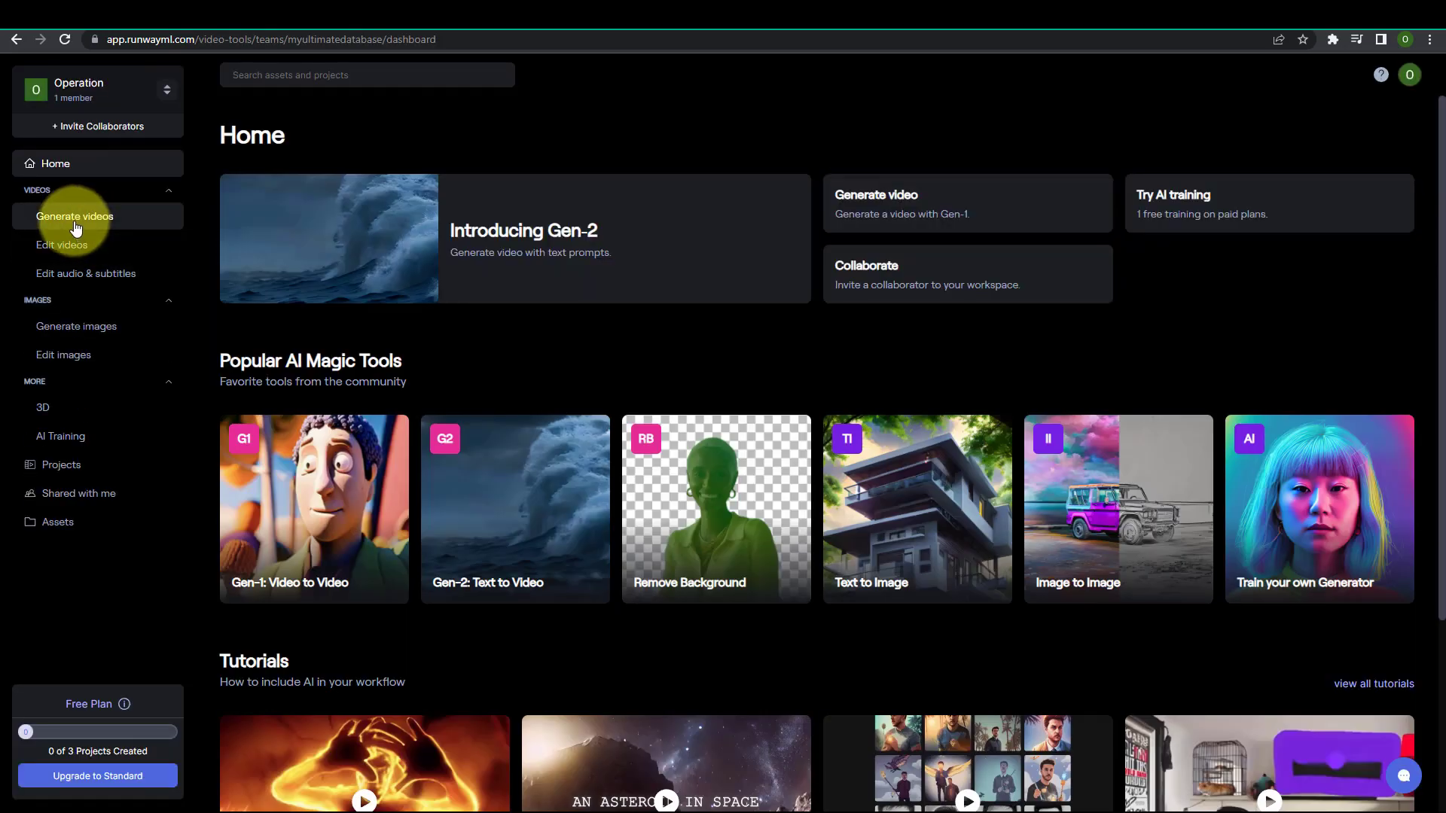
click(76, 216)
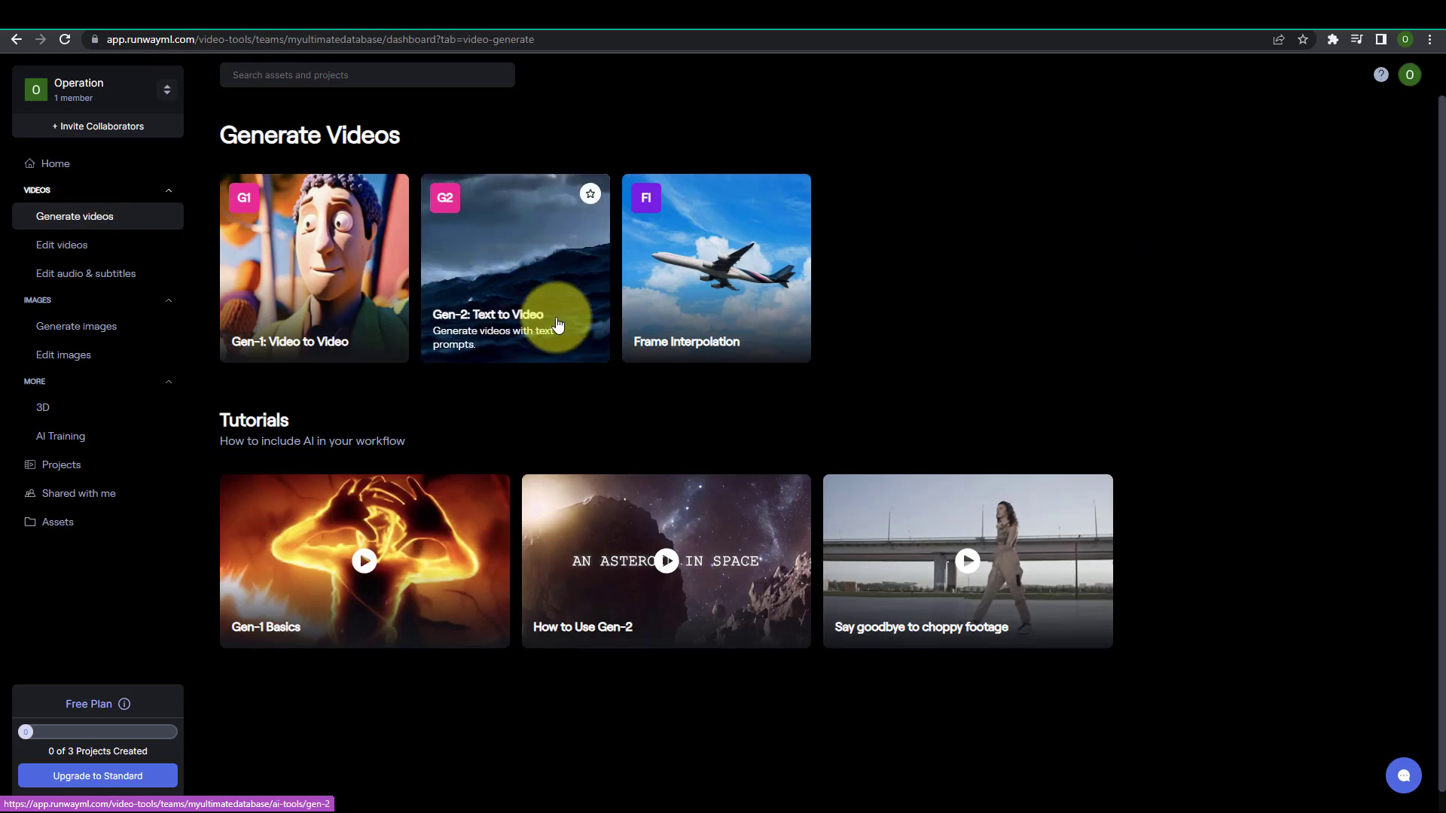
click(515, 268)
text(A)
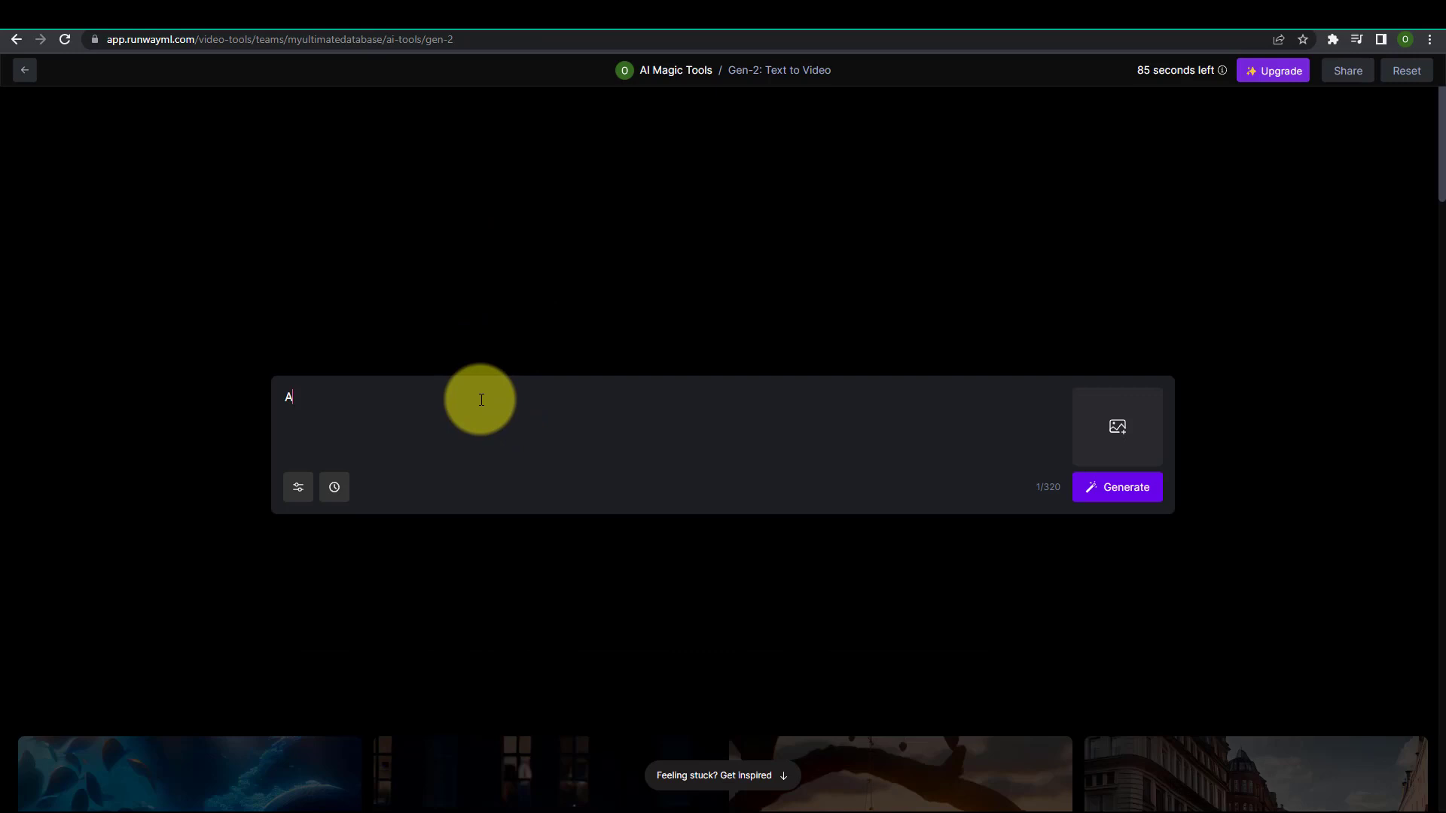
Enter the prompt "AERIAL FOOTAGE OF A FUTURISTIC ALIEN PLANET, CINEMATIC"
text(ERIAL FOOTA)
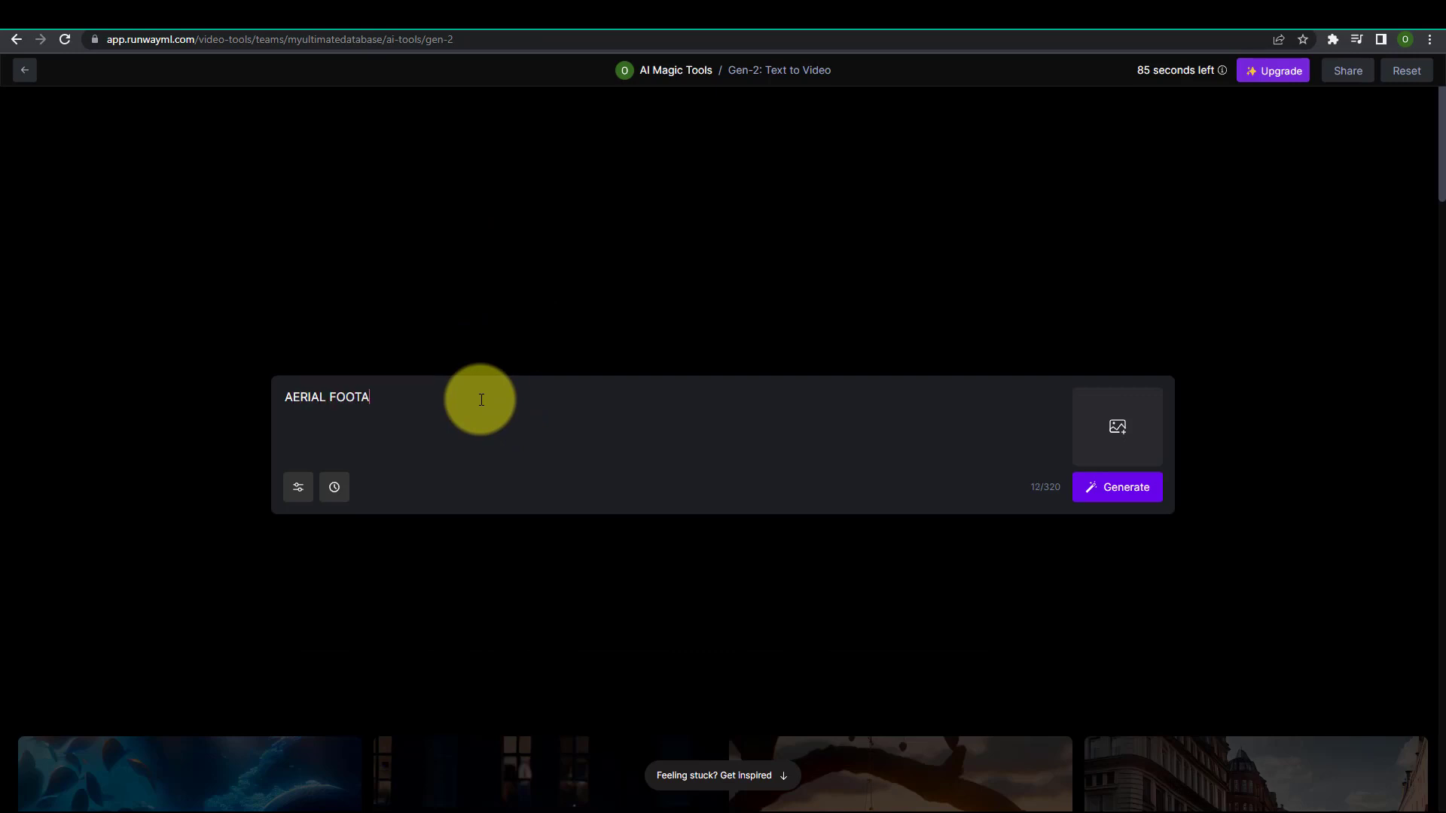
text(GE OF A)
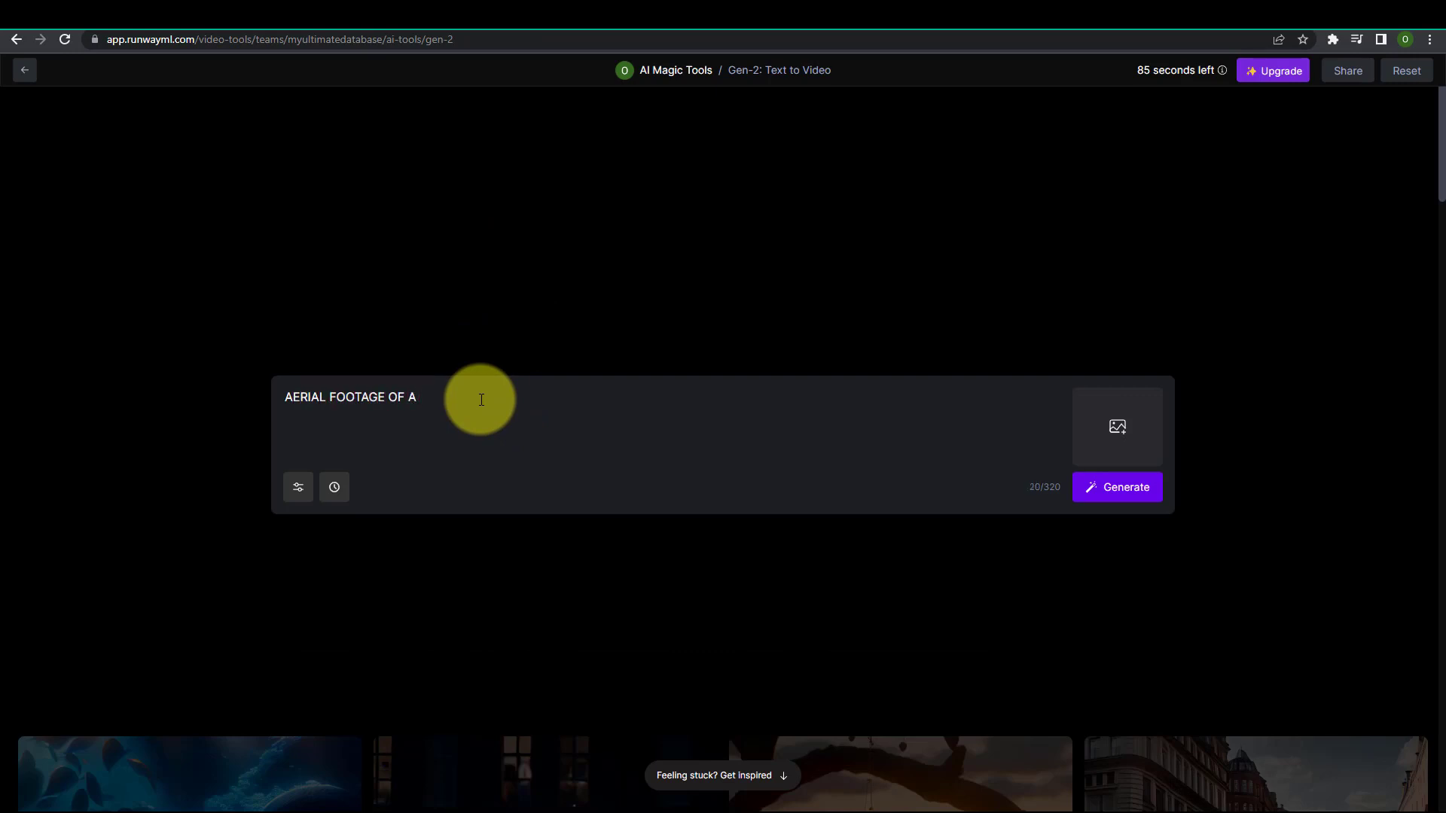
text(FUTURISTI)
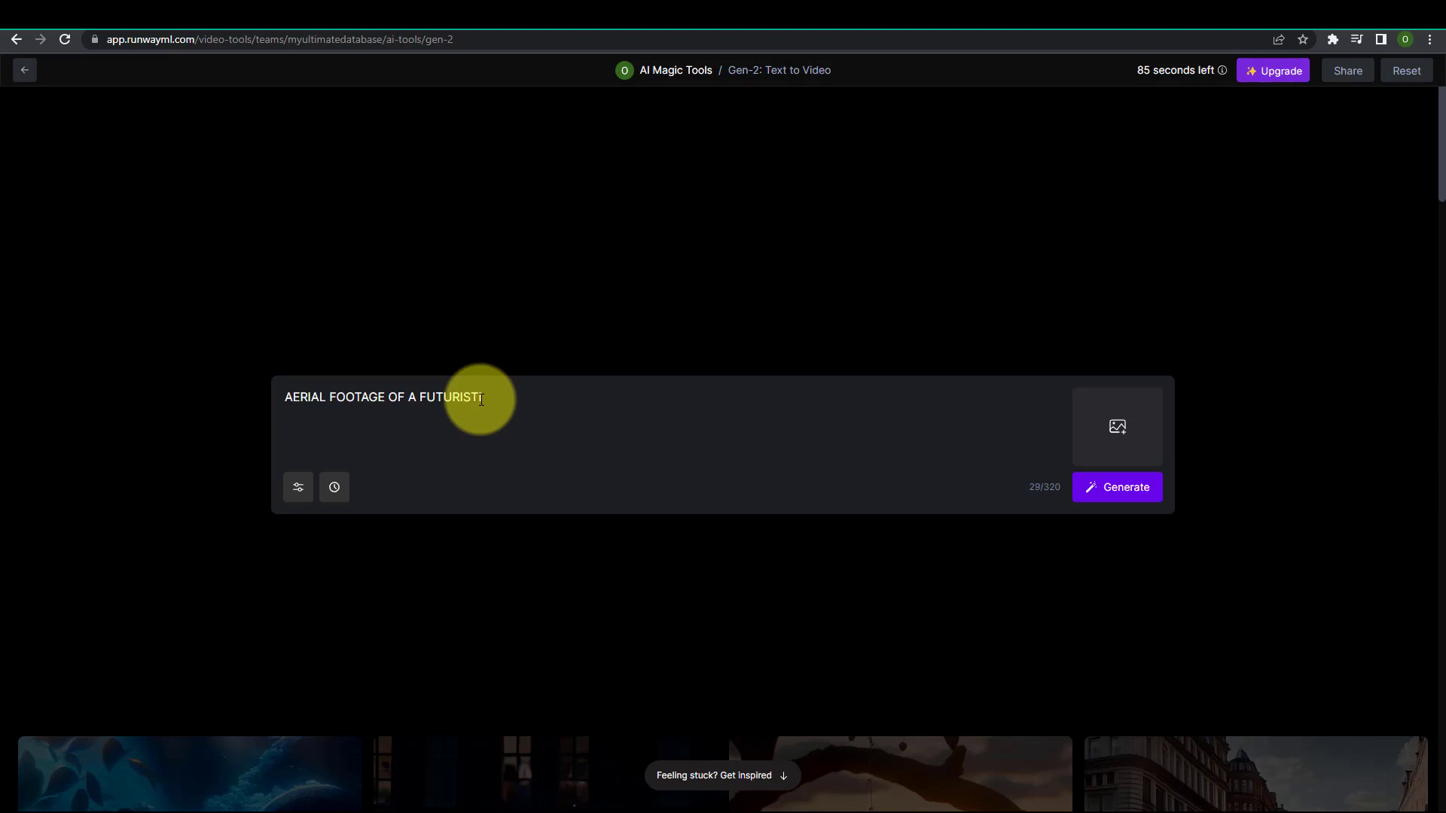
text(C ALIEN PLA)
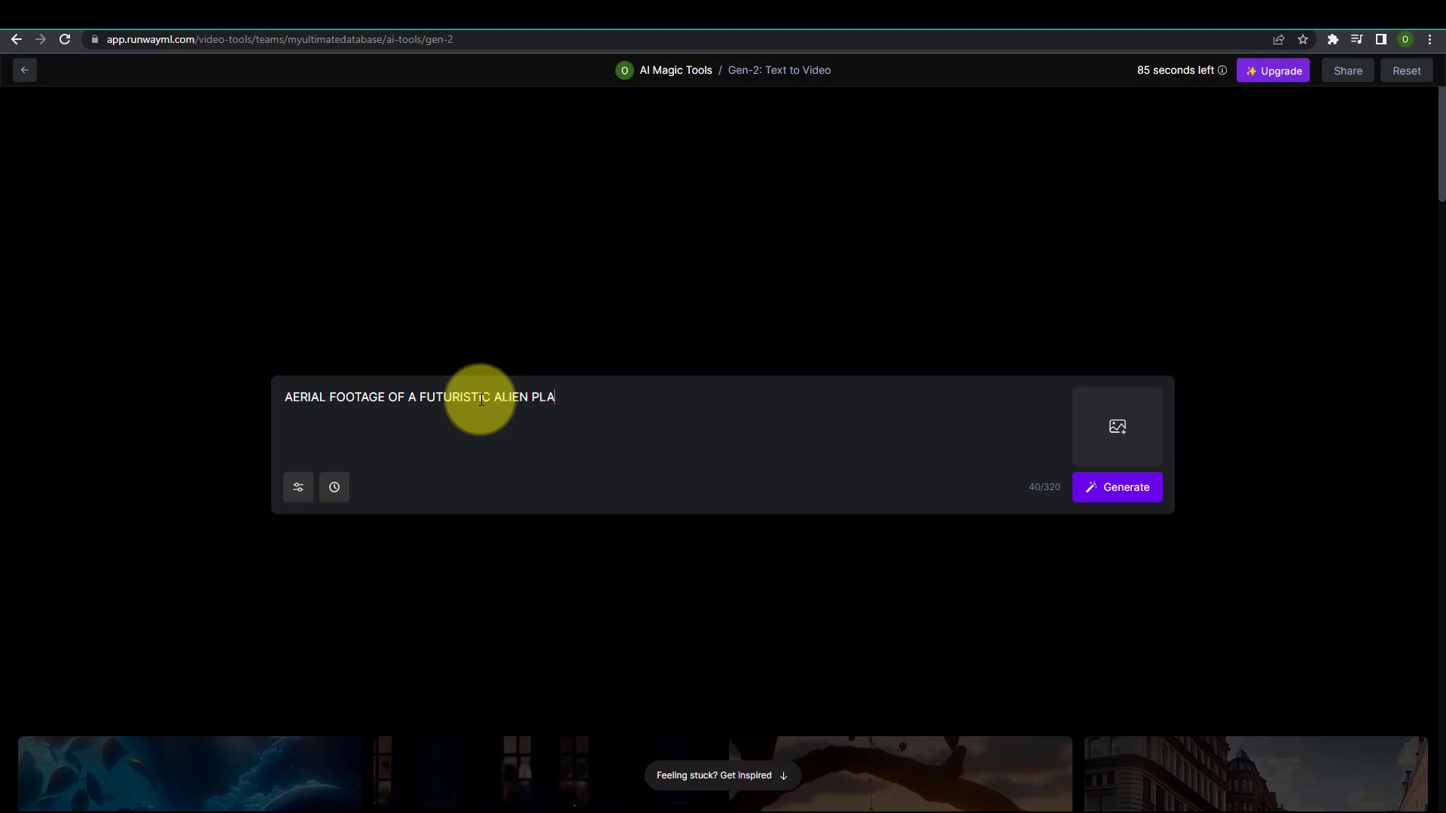
text(NET, CINEMAT)
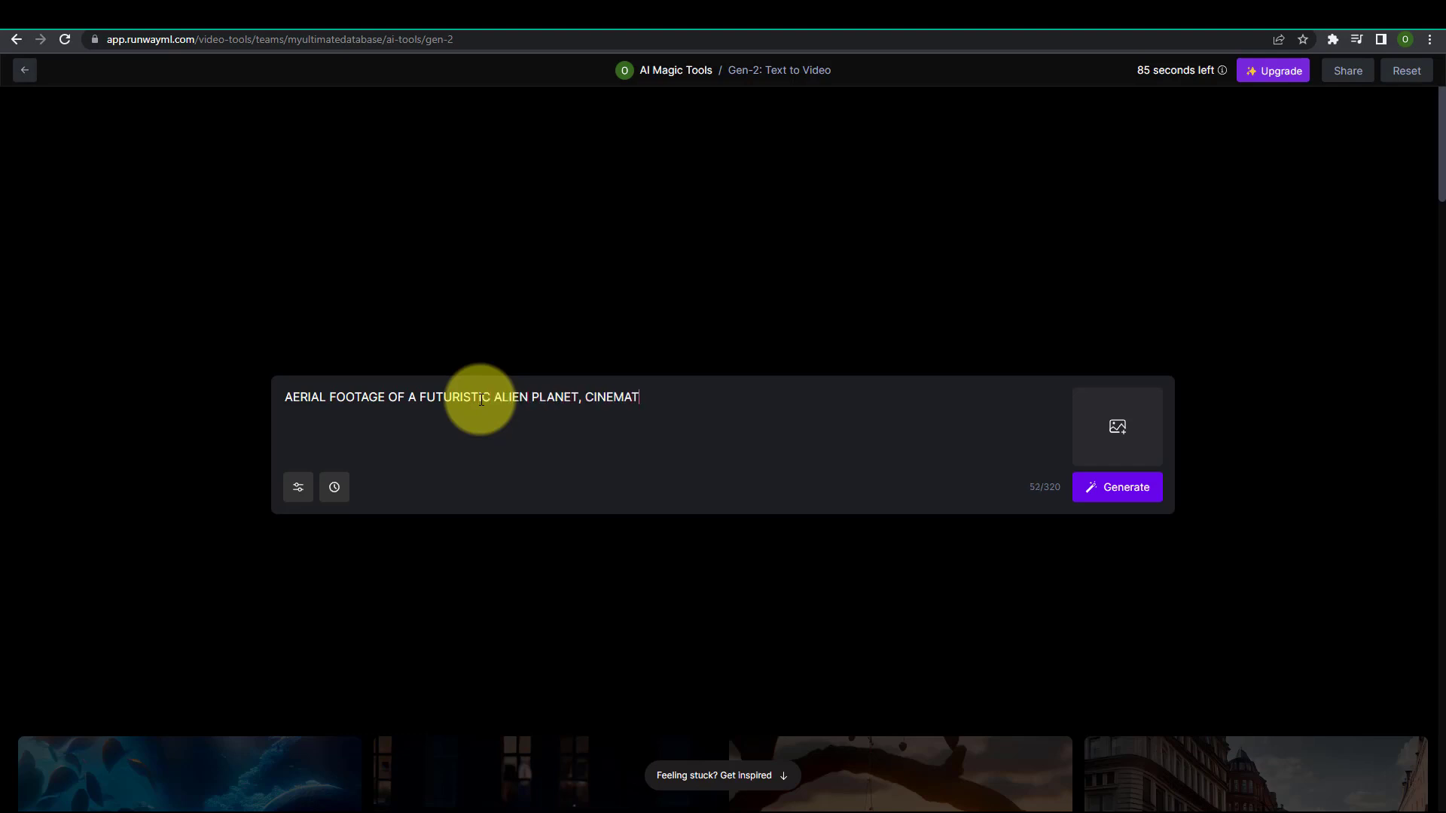
Generate the alien planet video and return to the generation page
click(1116, 487)
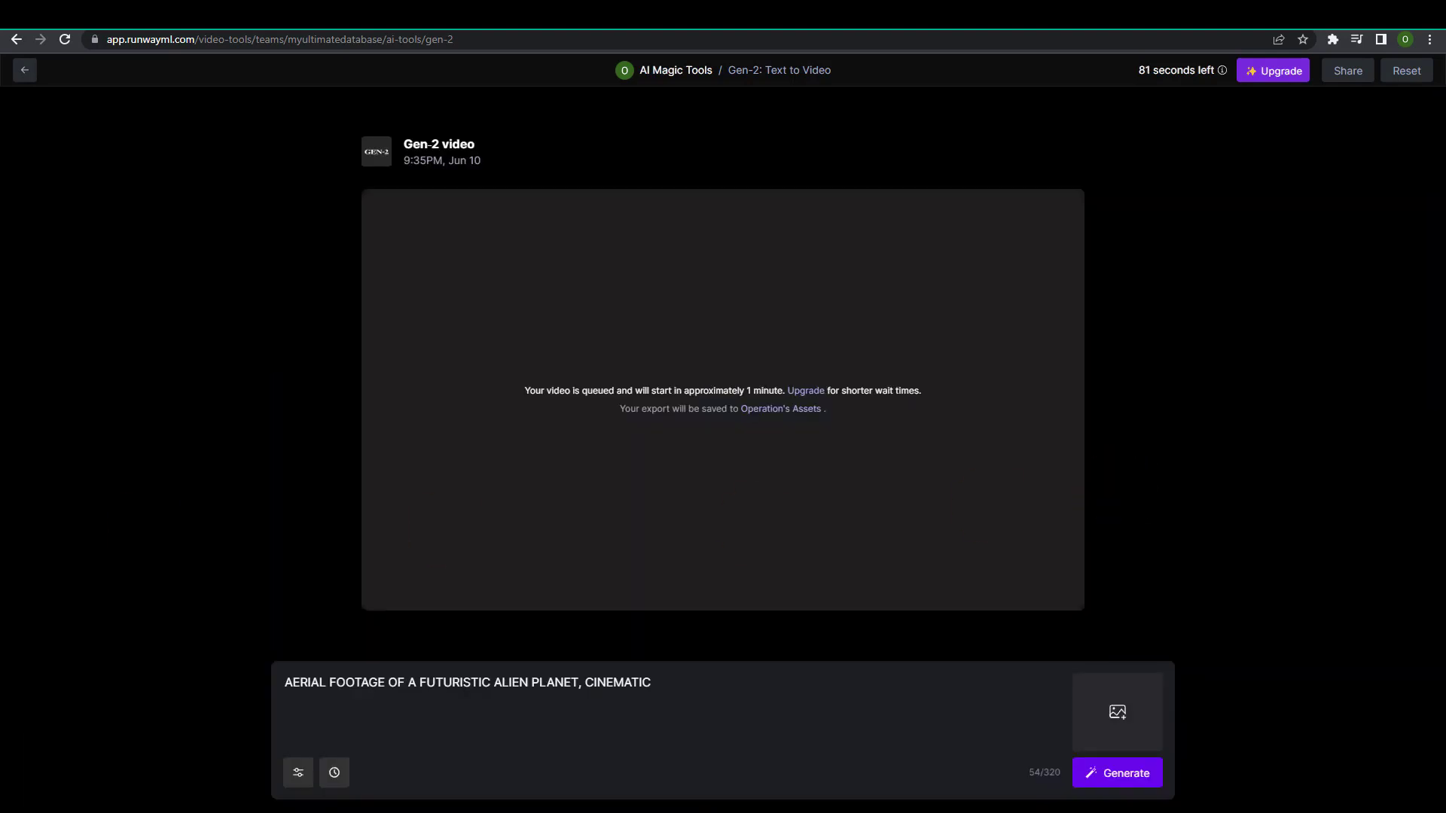
click(1116, 773)
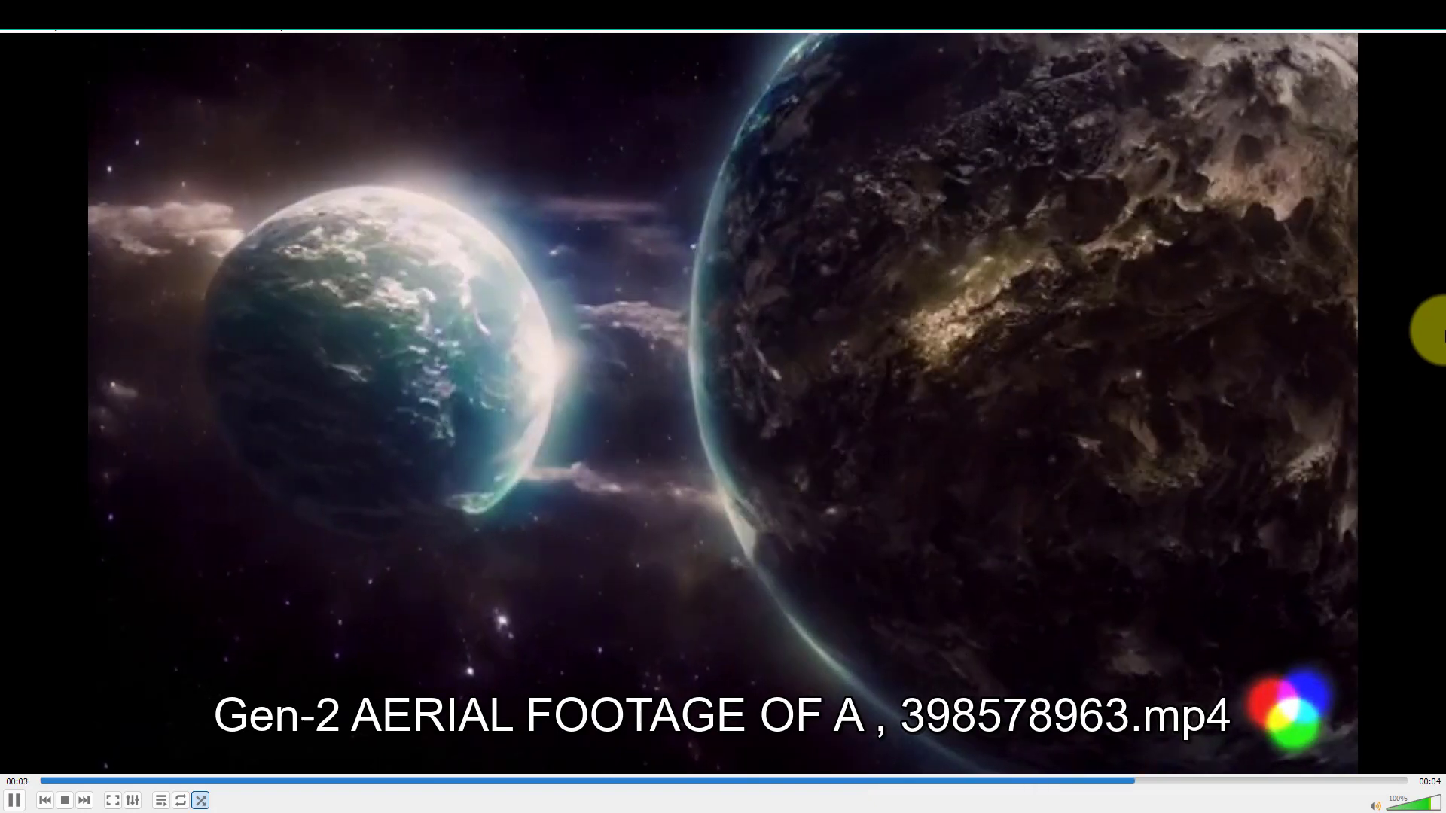
click(65, 800)
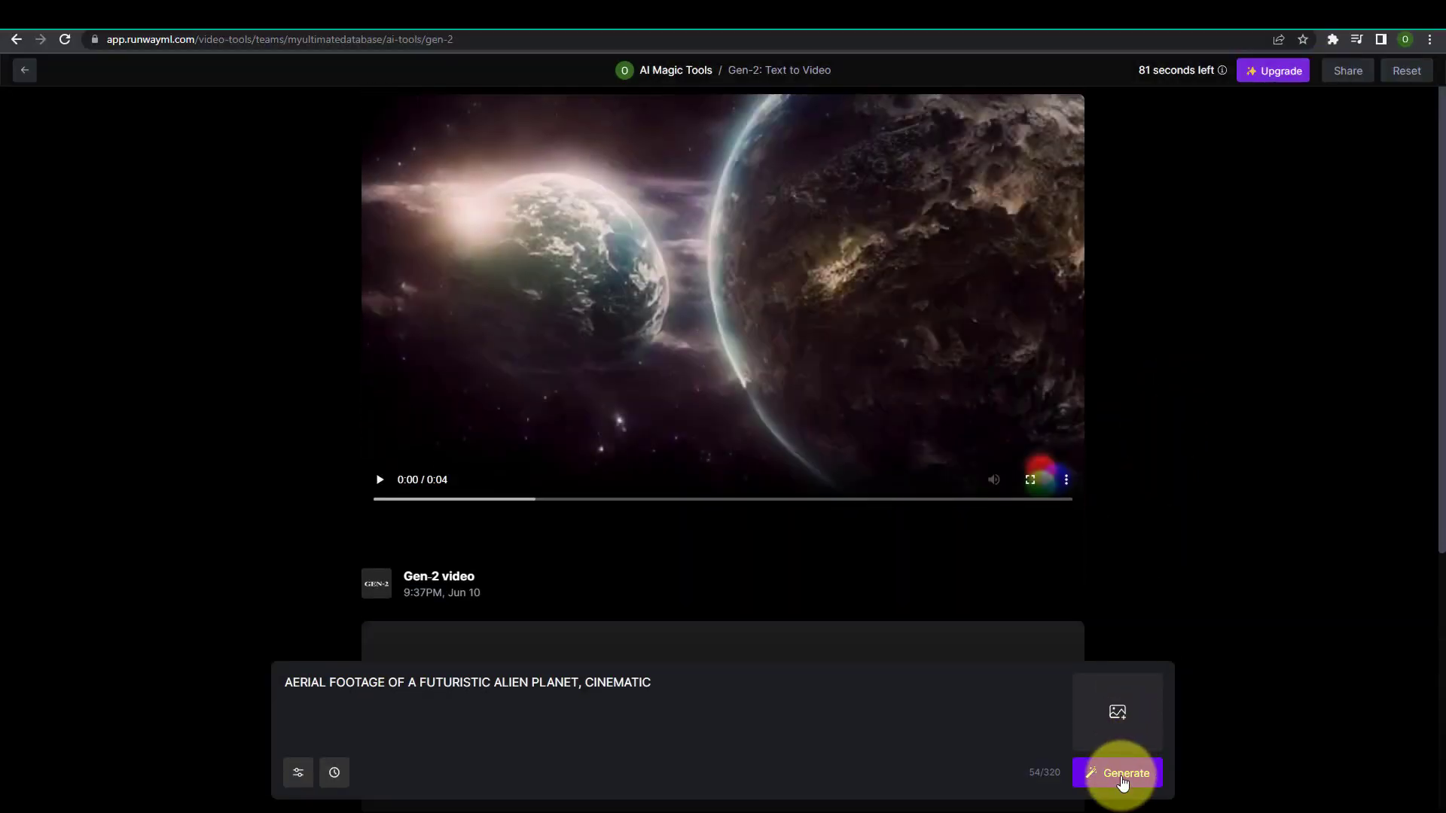
Generate a second rocky planet clip, download it as mp4 and play it back
click(1116, 773)
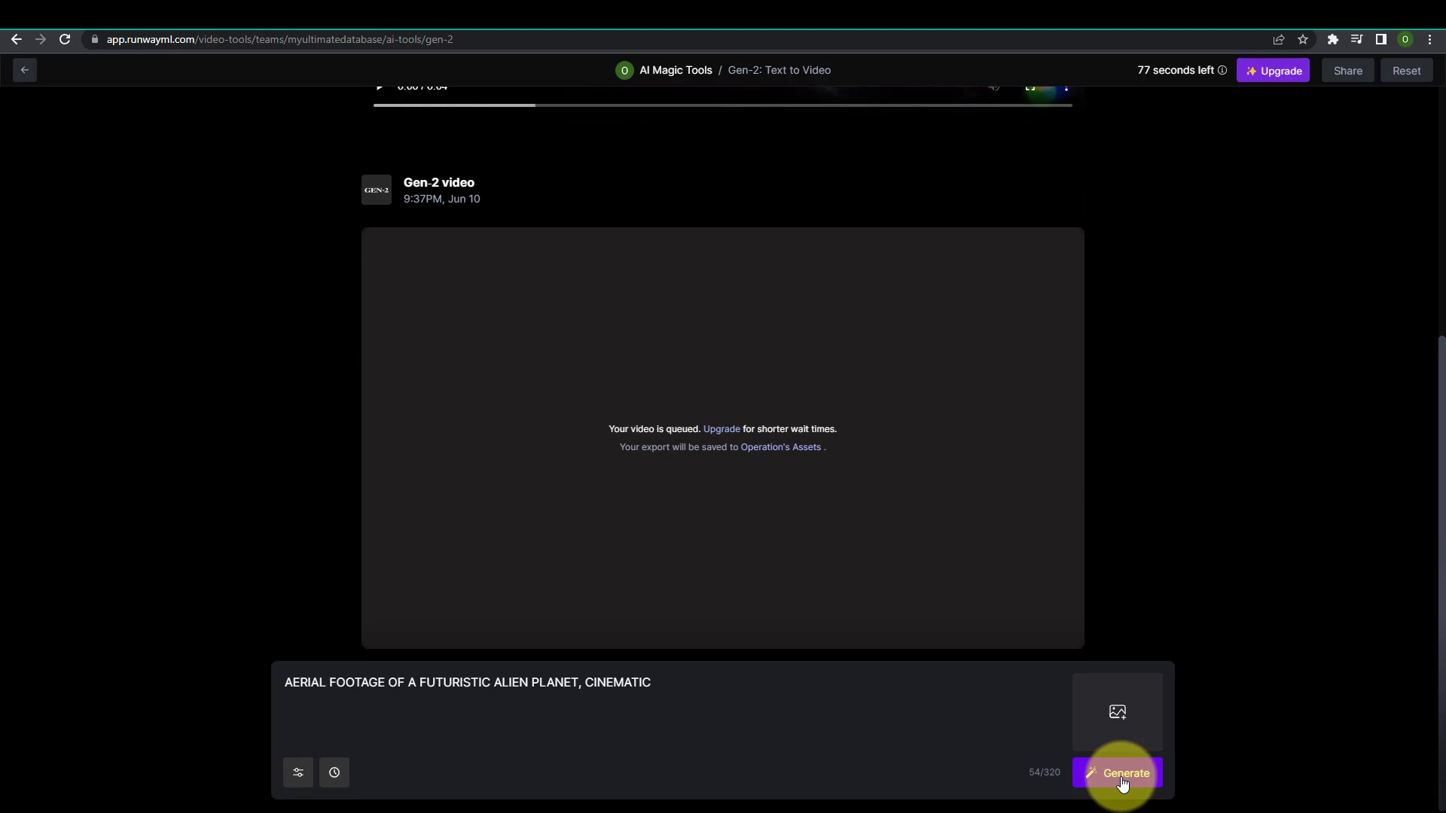
click(1117, 772)
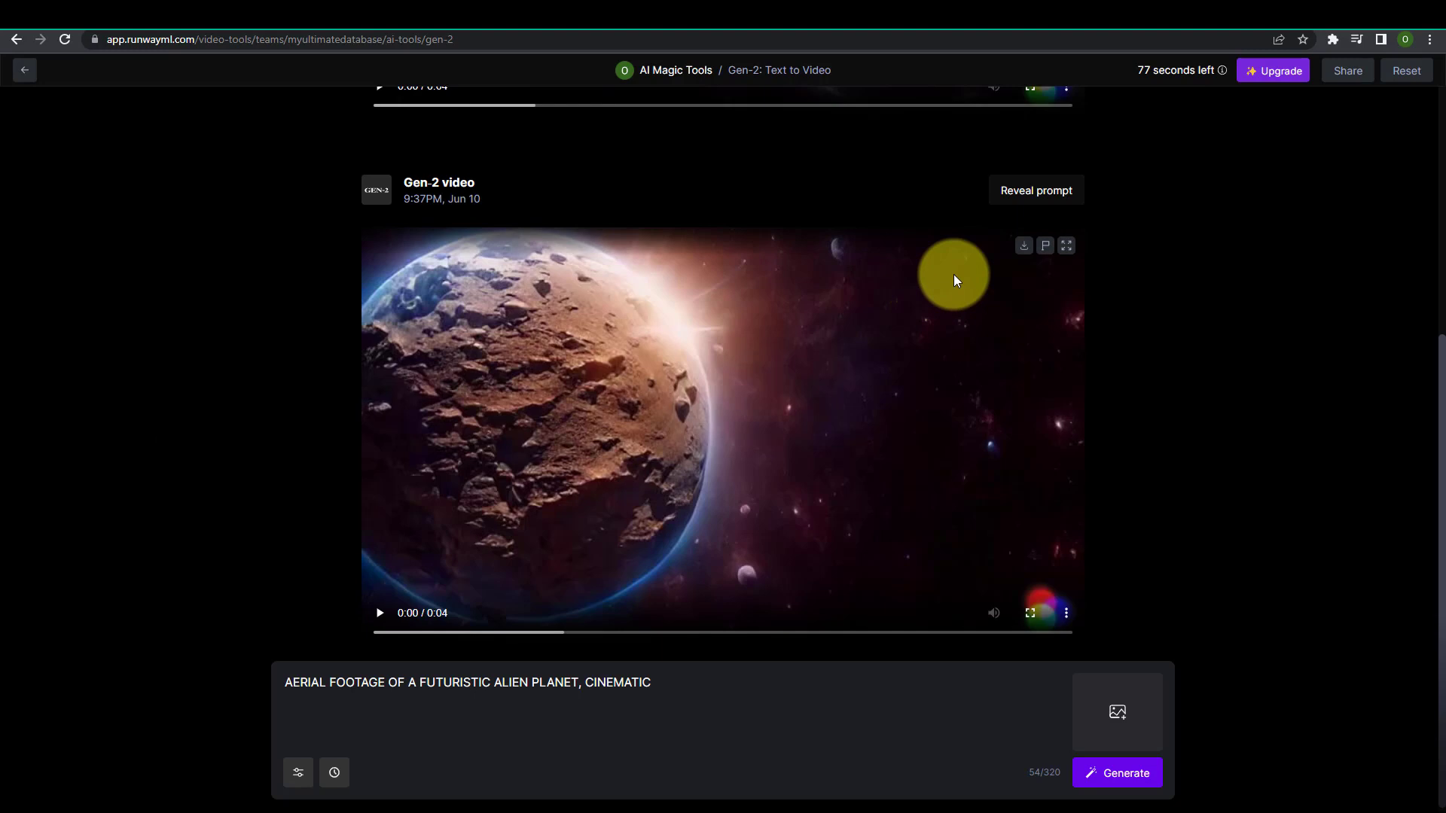
mouse_move(686, 422)
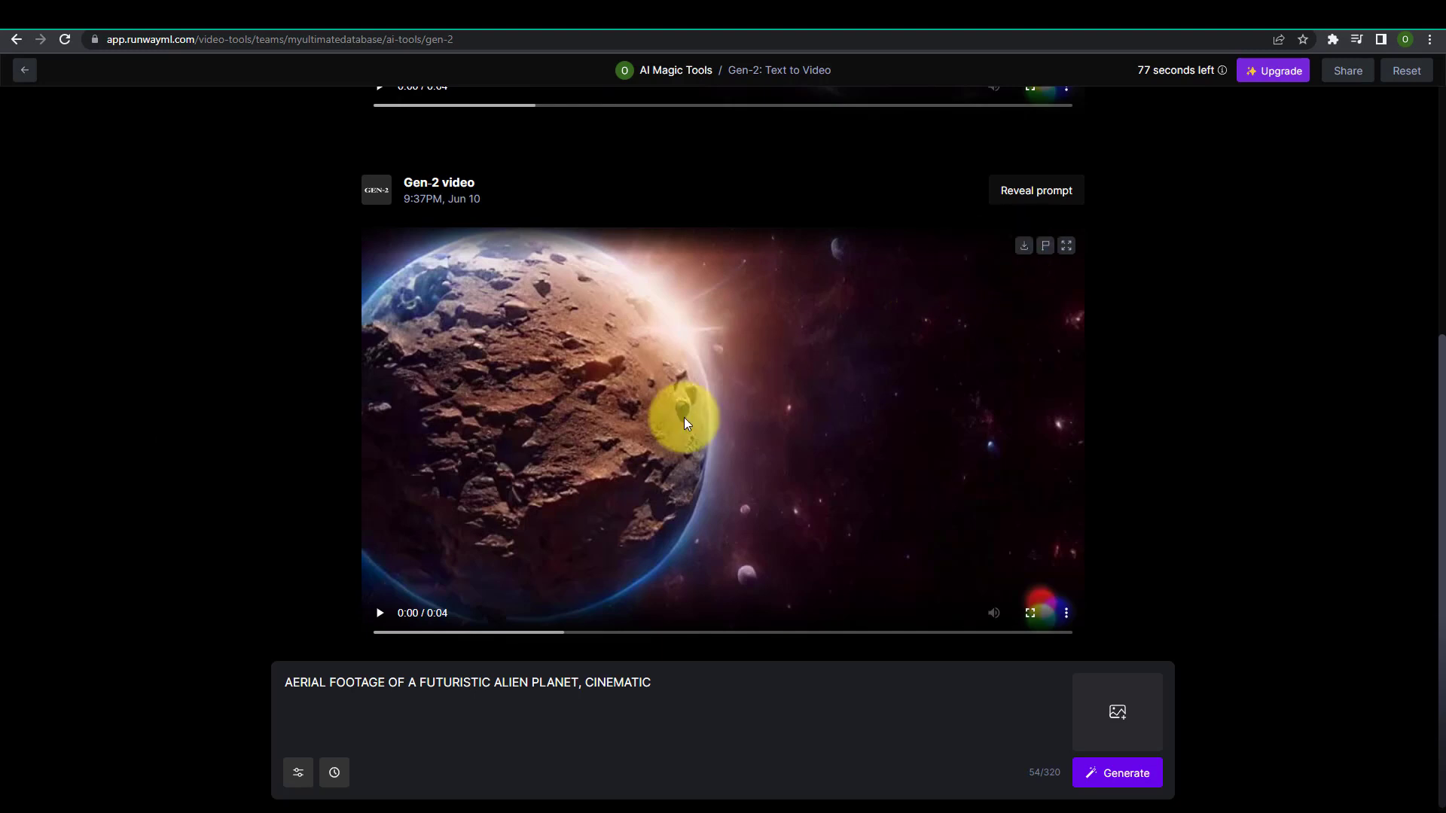
click(1023, 245)
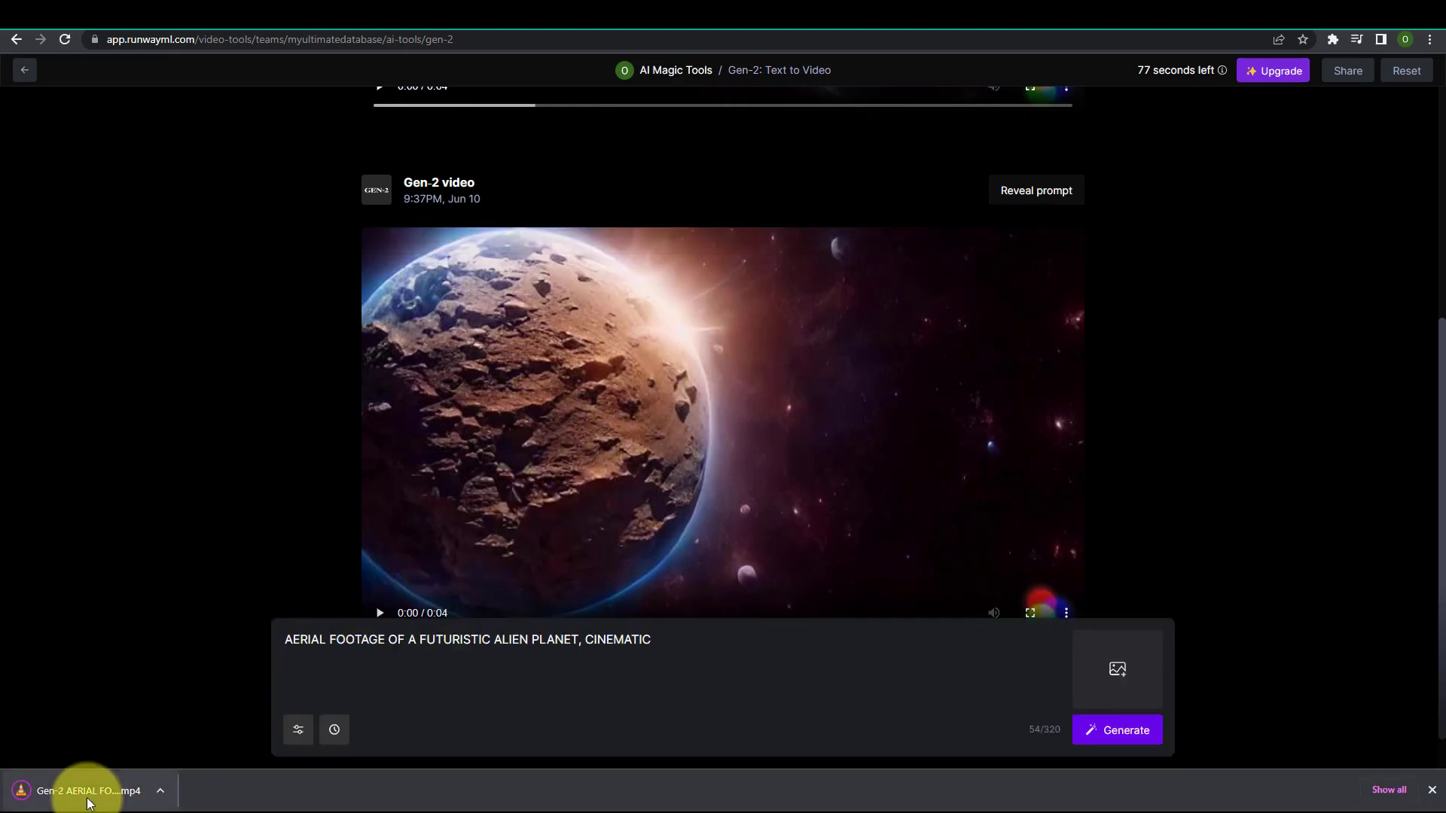
click(83, 790)
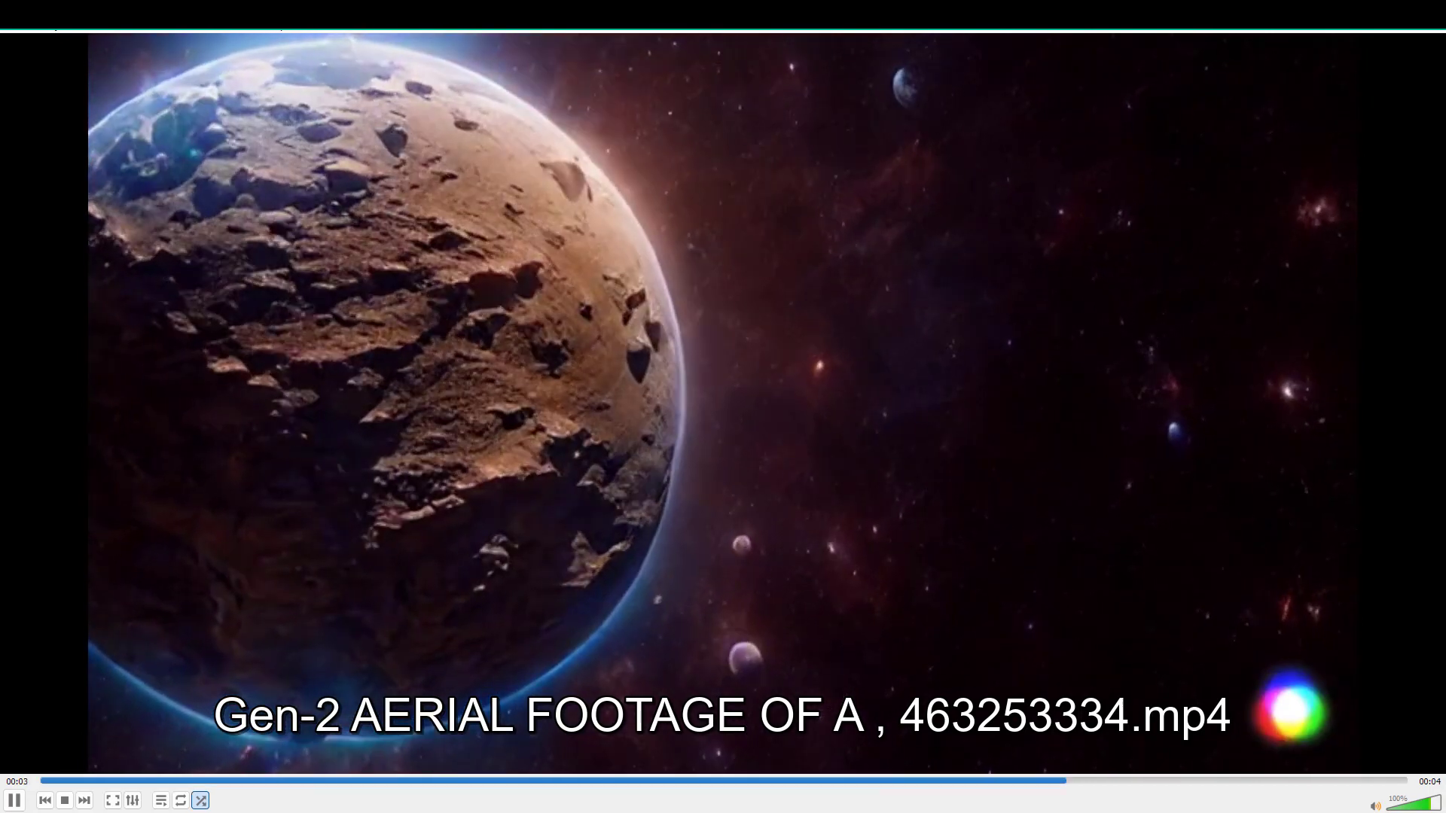
click(65, 800)
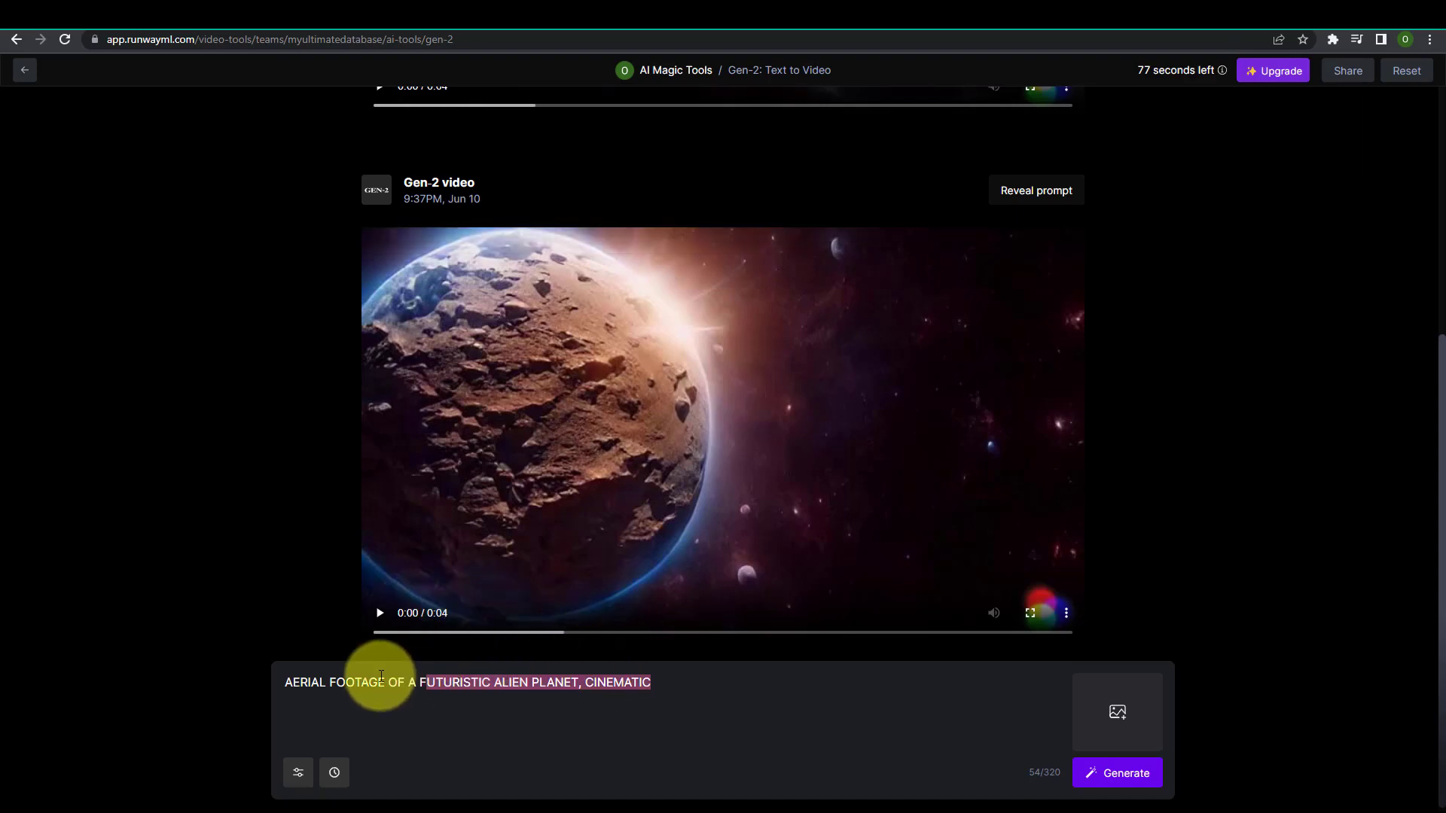
Generate clips from new prompts such as F35 fighter jets and a man eating a burger
text(F35 V)
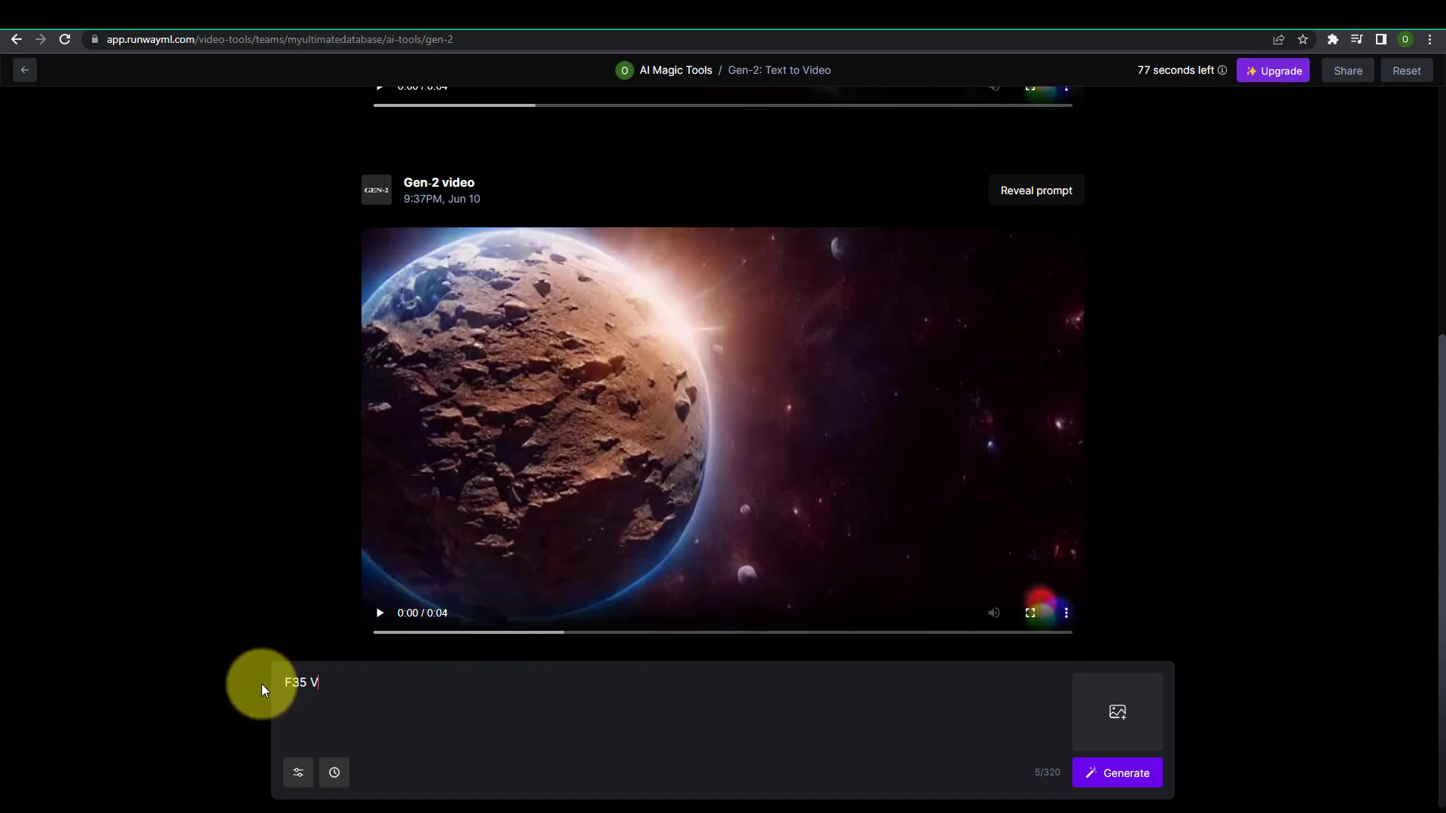
click(1116, 773)
text(UNDERWA)
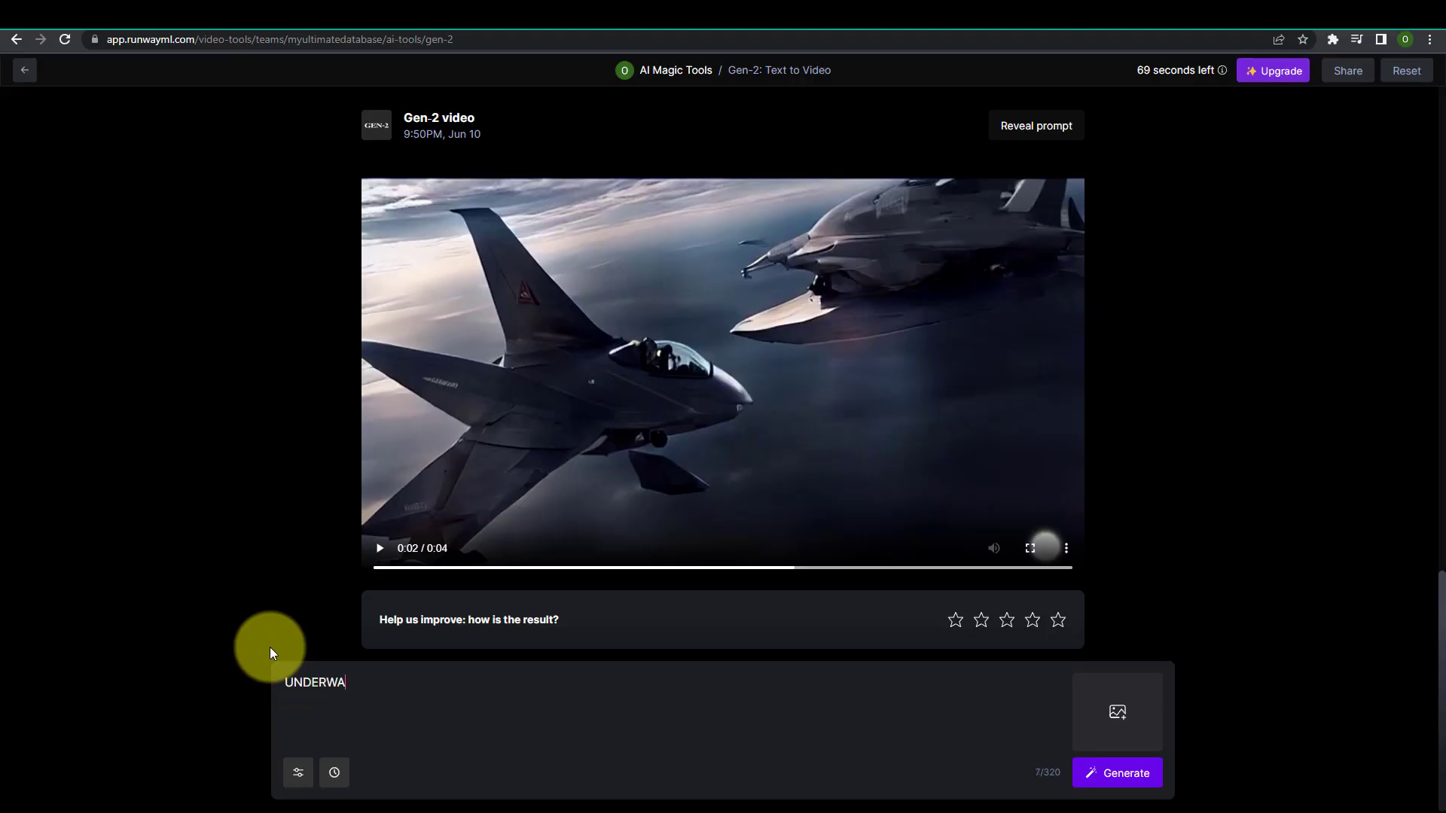
click(1117, 773)
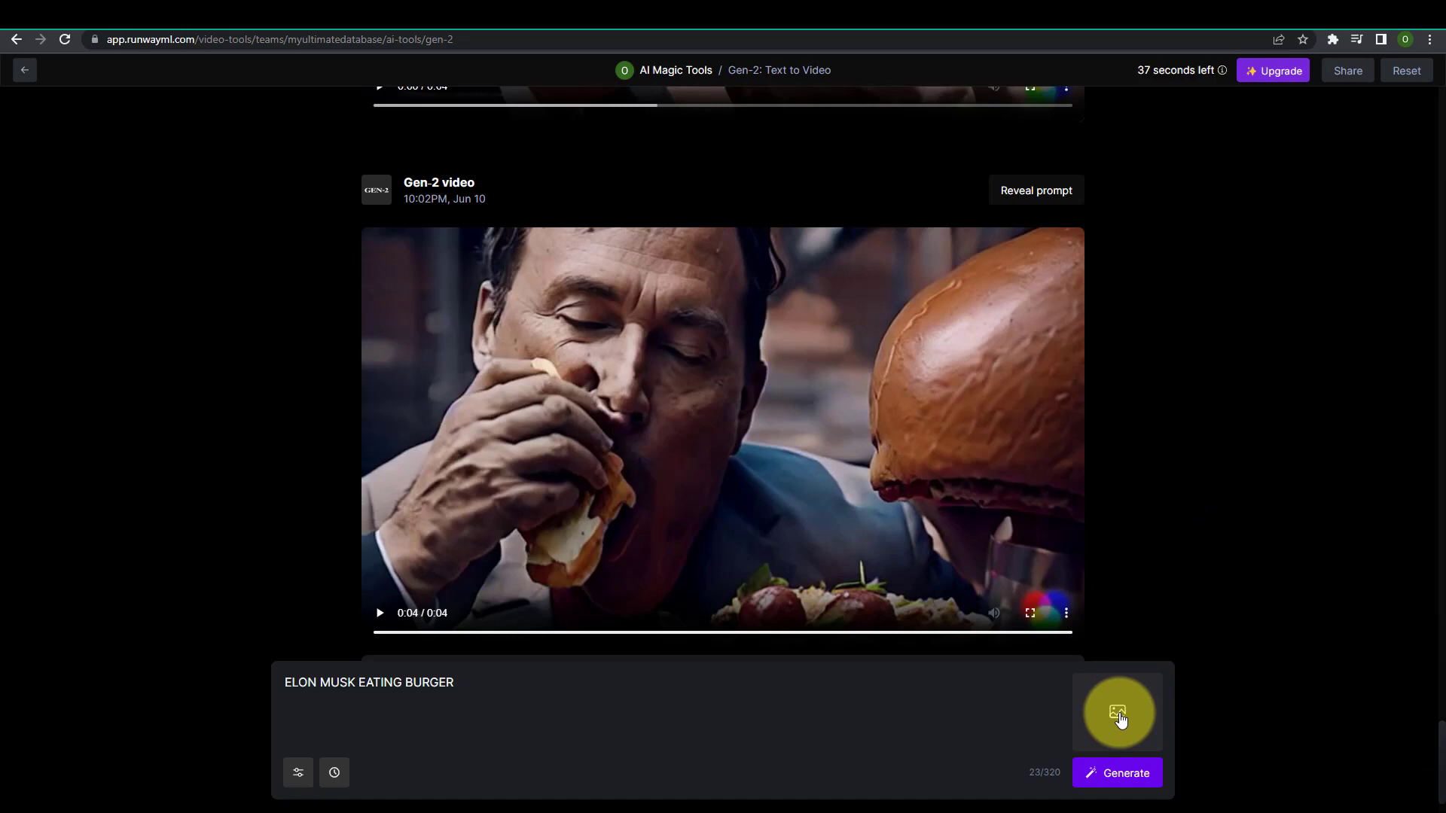
Check the add-image-to-prompt dialog, dismiss it and scroll through the results
click(1116, 712)
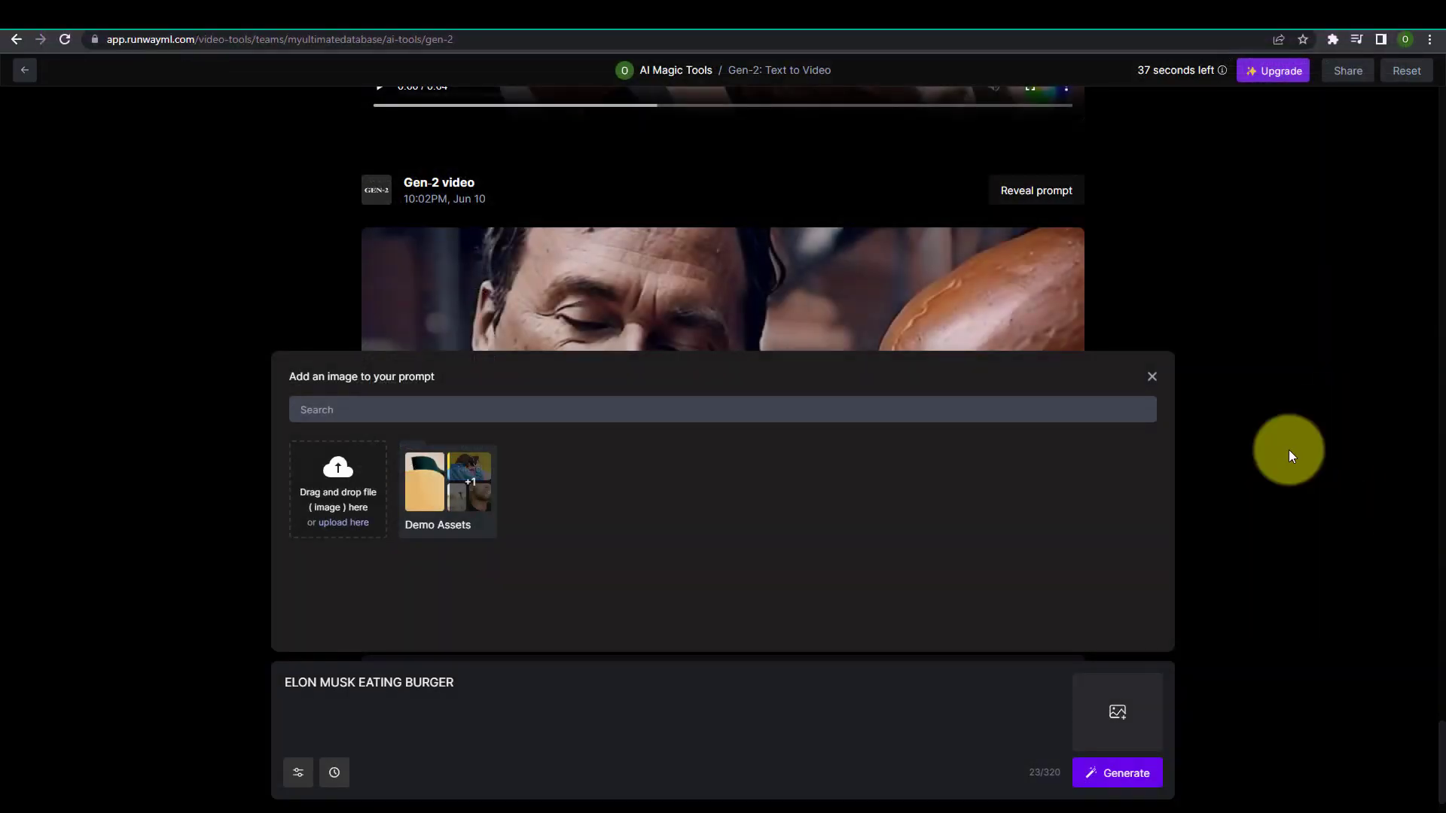
click(1153, 377)
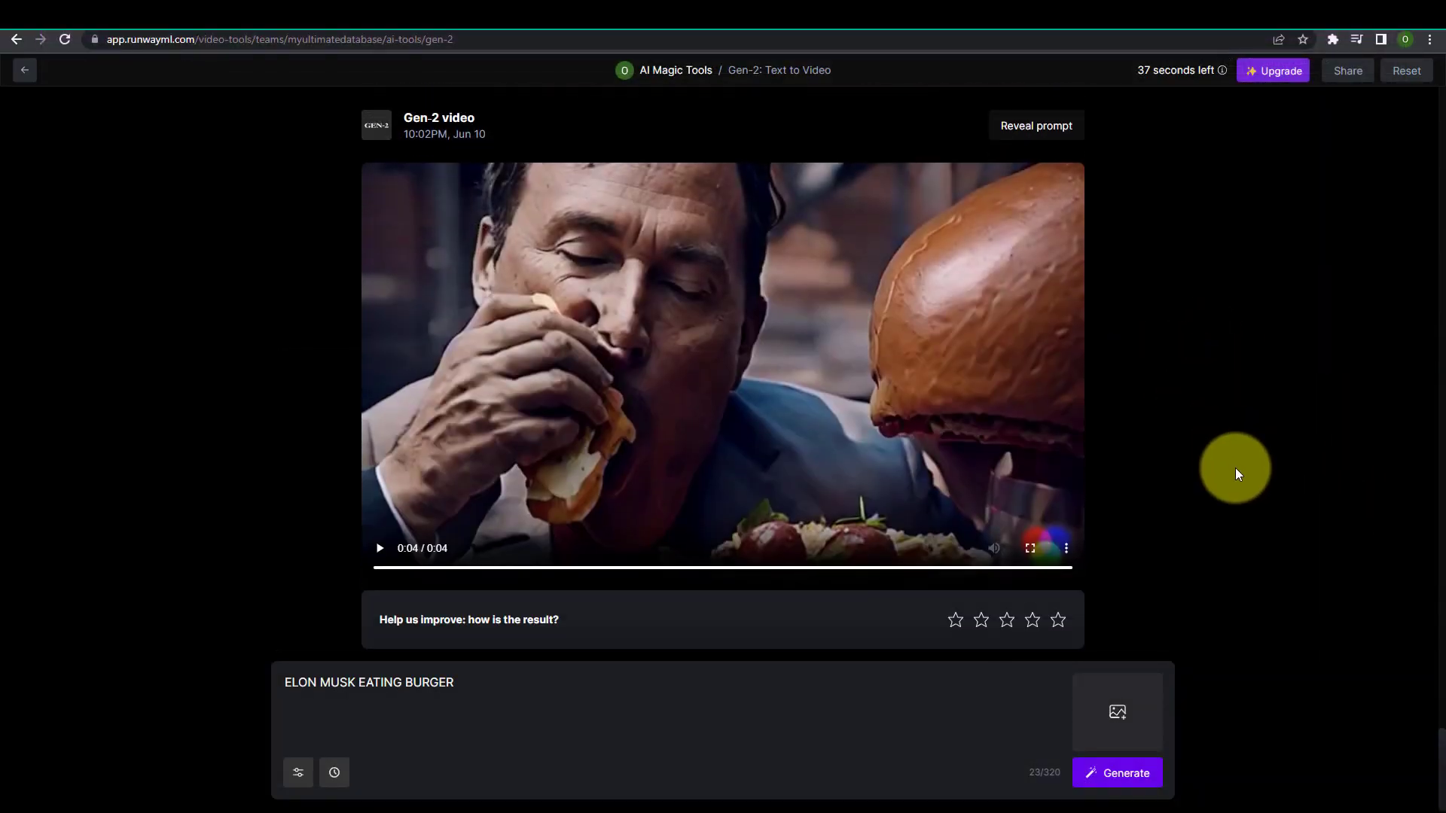
scroll(down, 3)
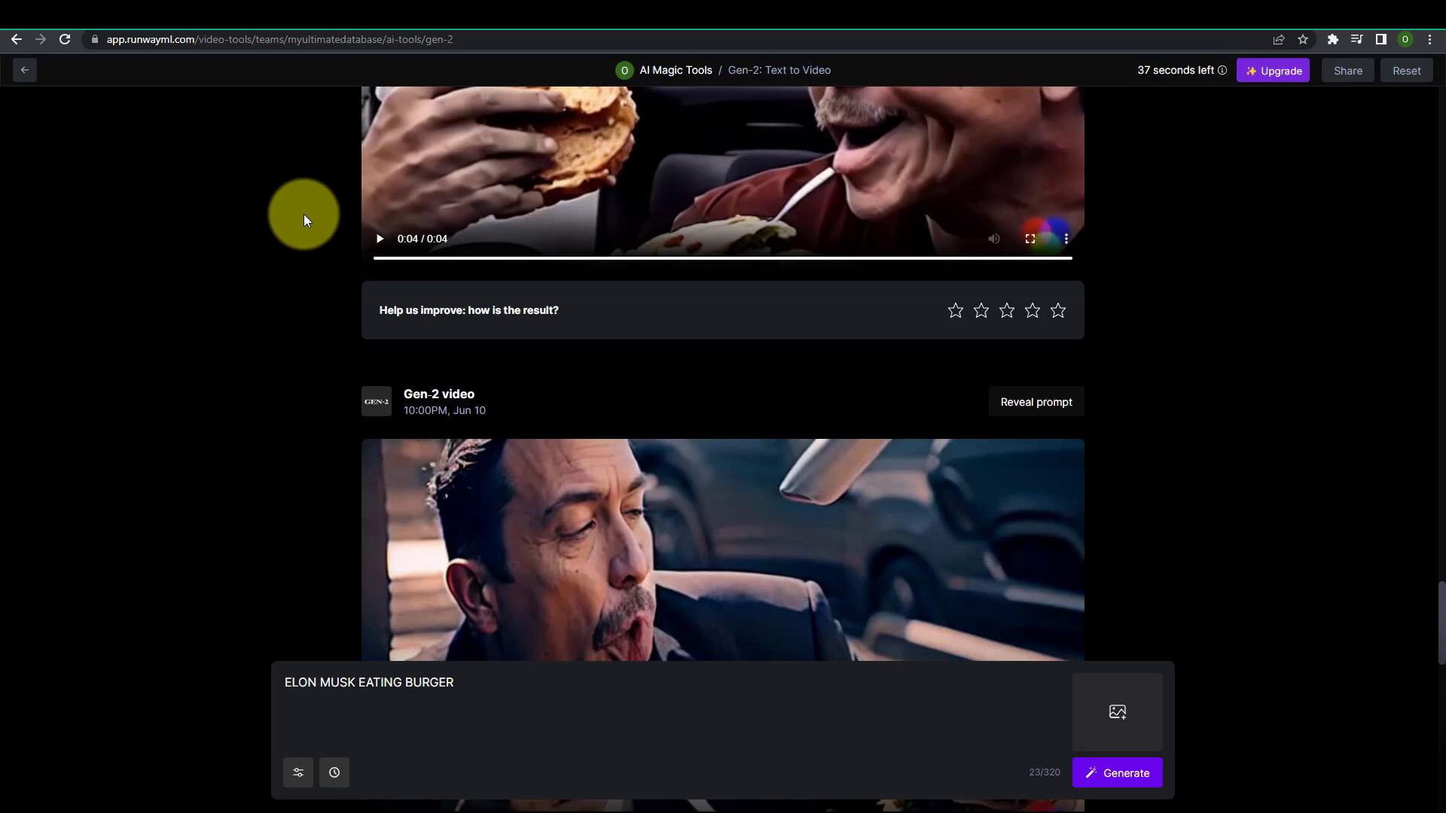
From the Runway home dashboard, reopen Gen-2 and load the tropical beach example prompt
click(16, 39)
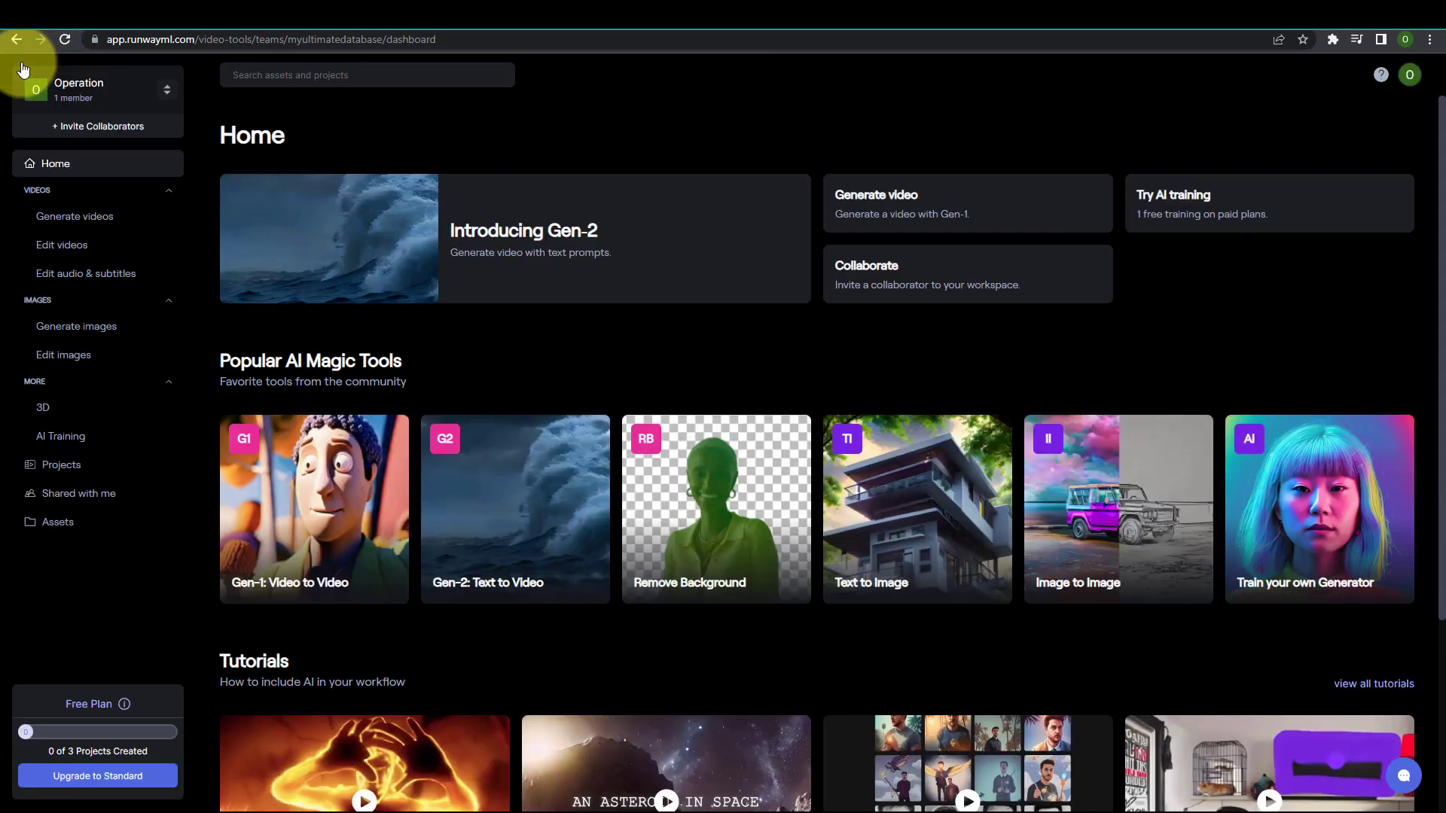
scroll(down, 3)
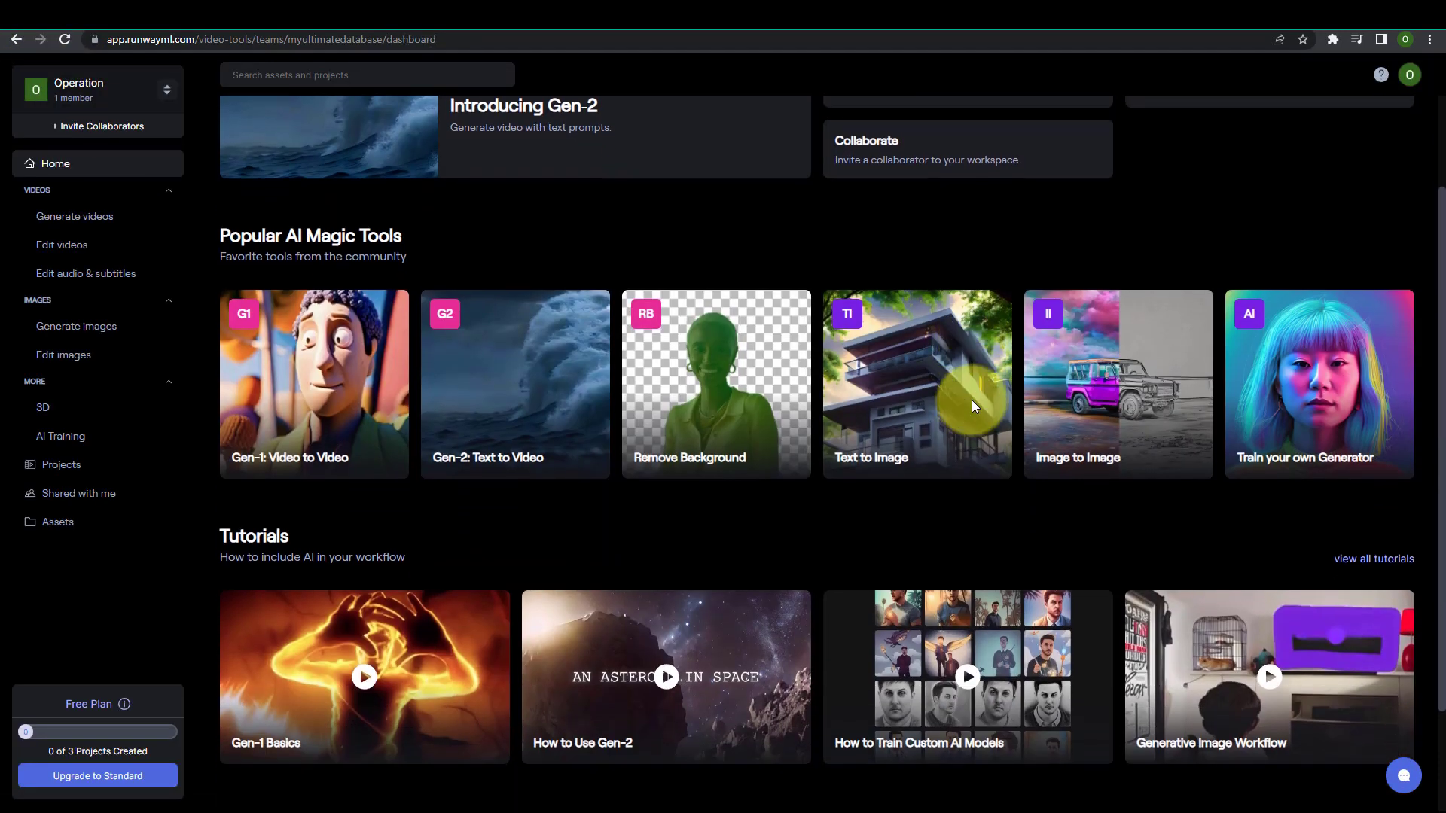
scroll(up, 3)
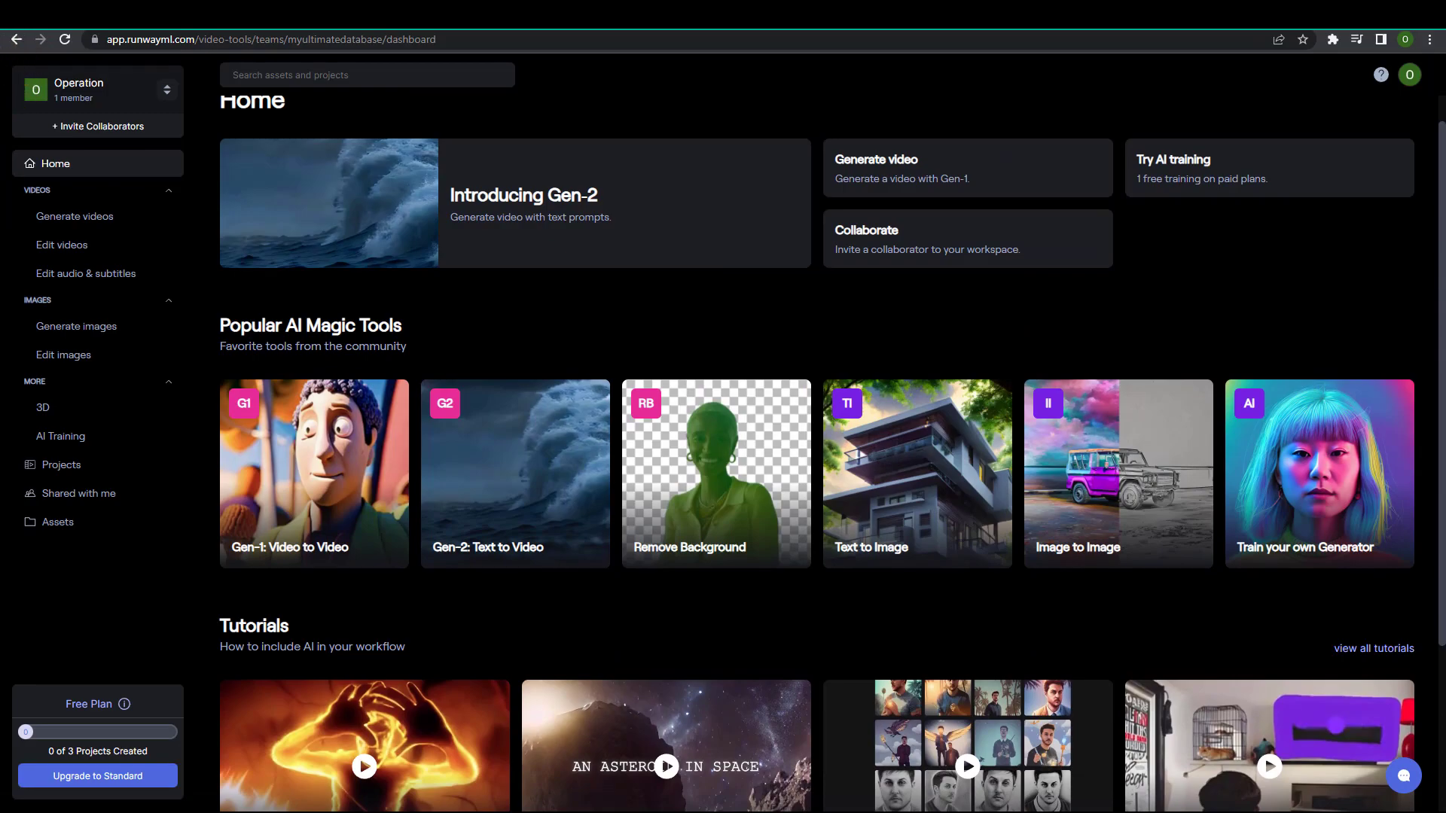
click(515, 473)
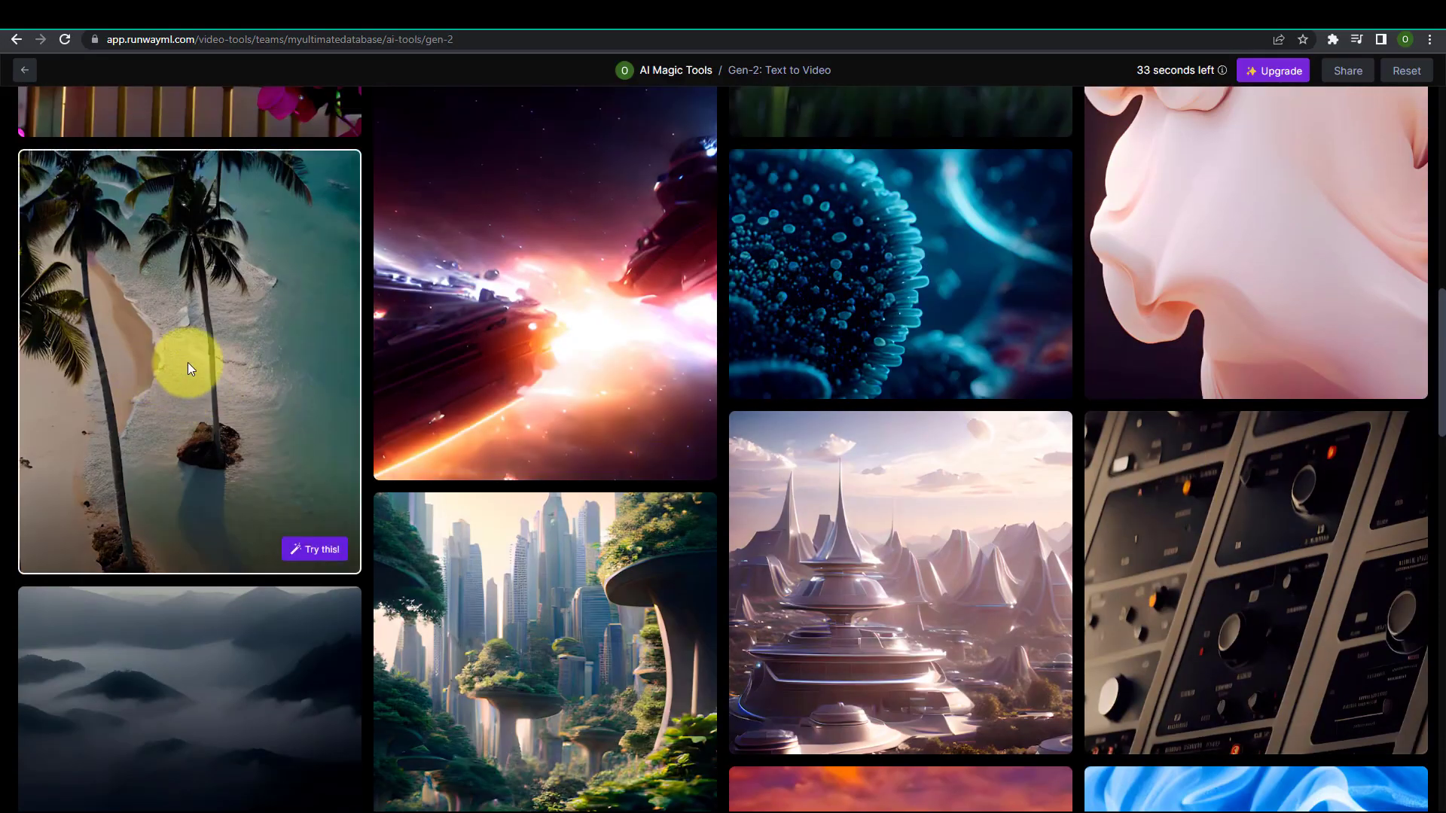
mouse_move(313, 548)
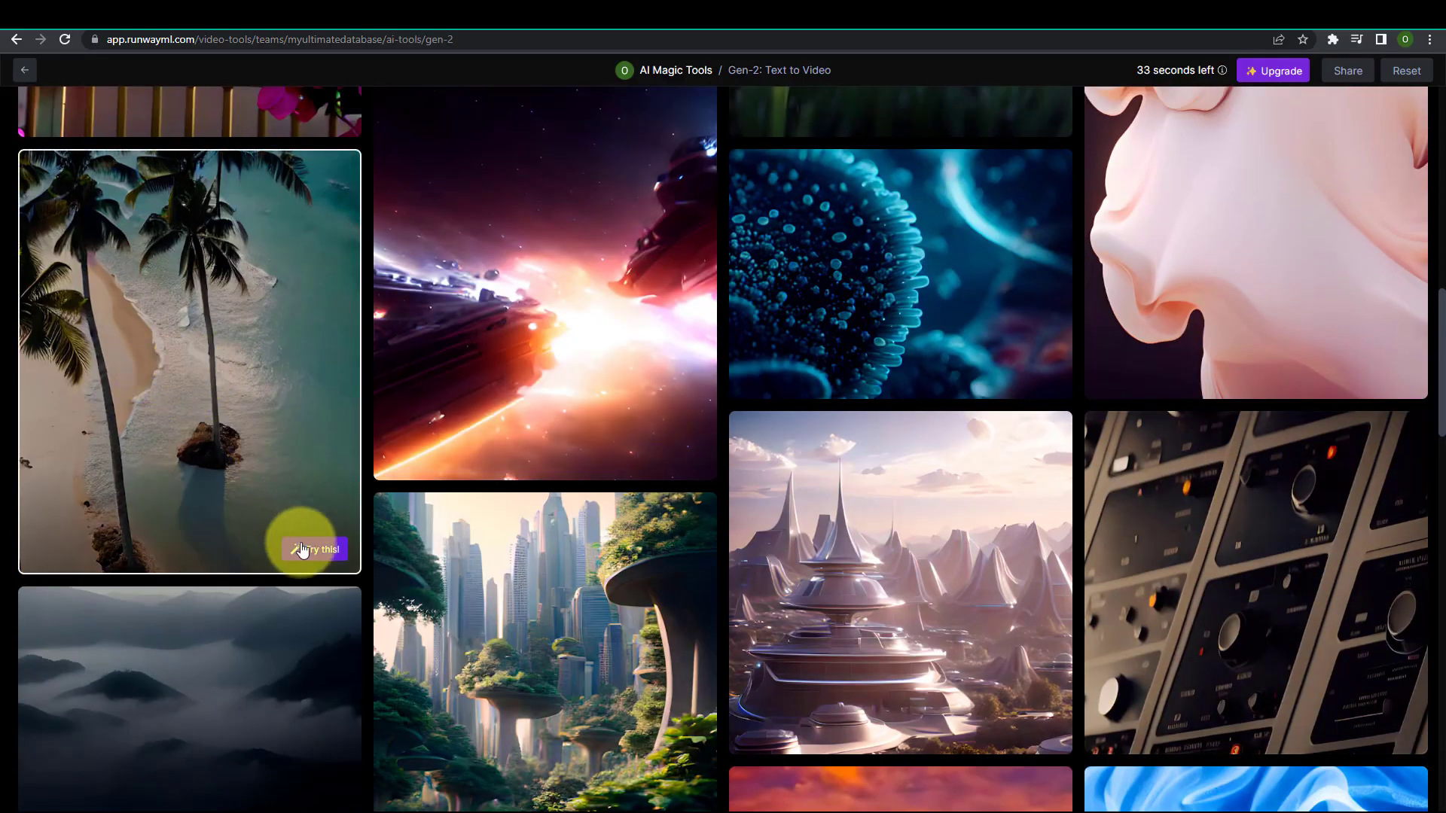
click(313, 550)
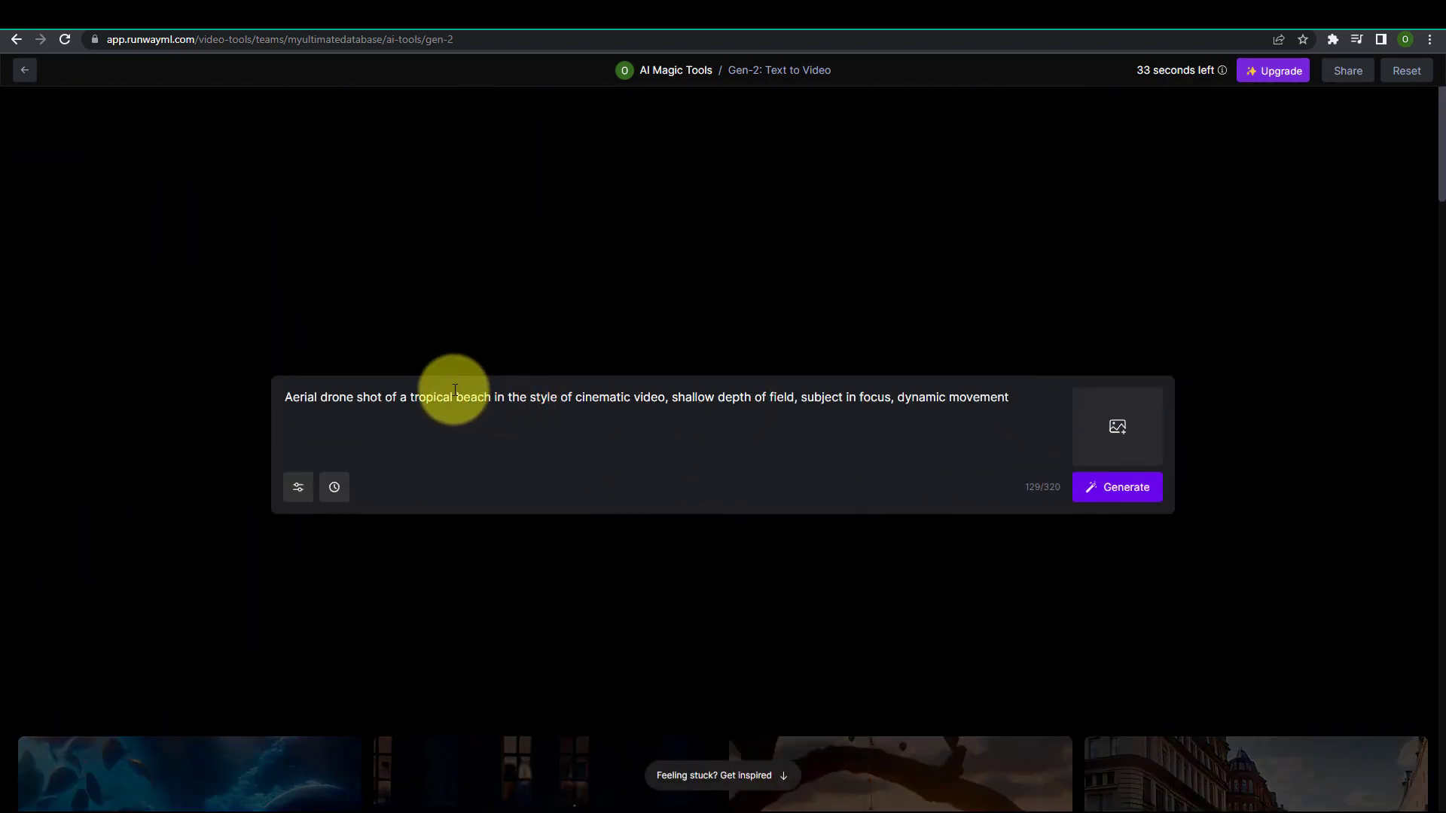
Generate and download the tropical beach clip, then submit an 'under the sea' prompt
click(1117, 487)
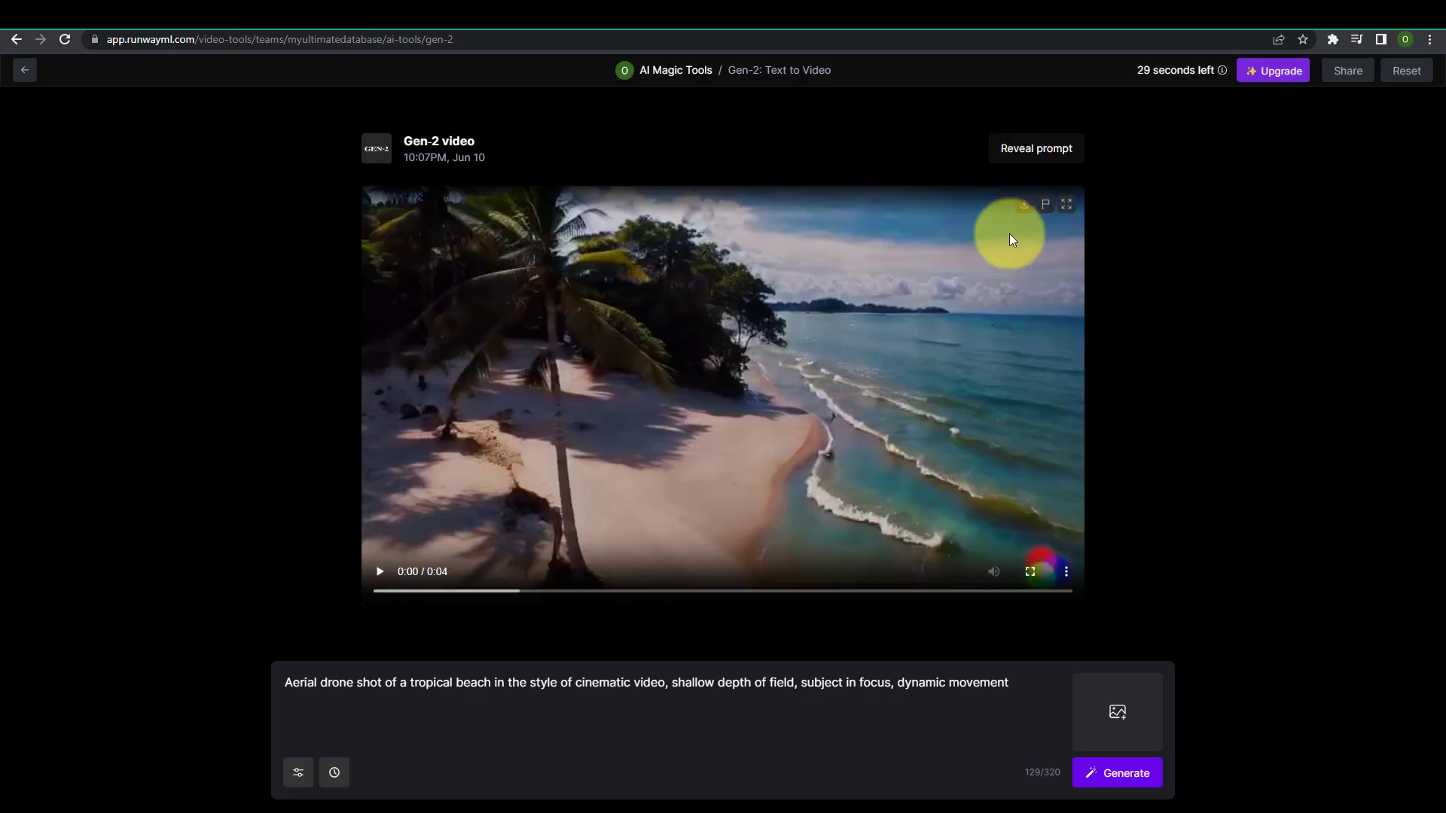
click(1024, 204)
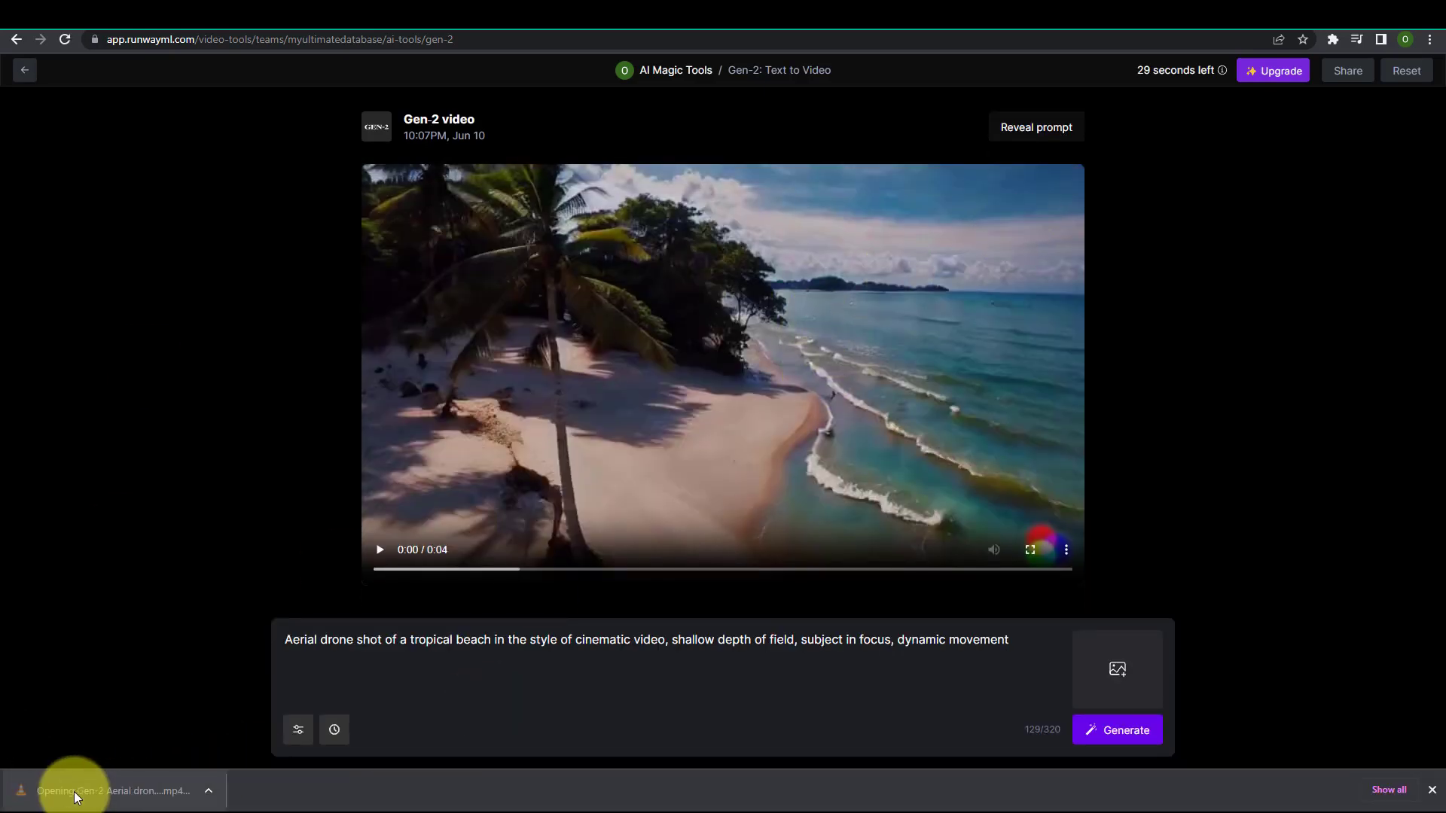
scroll(down, 3)
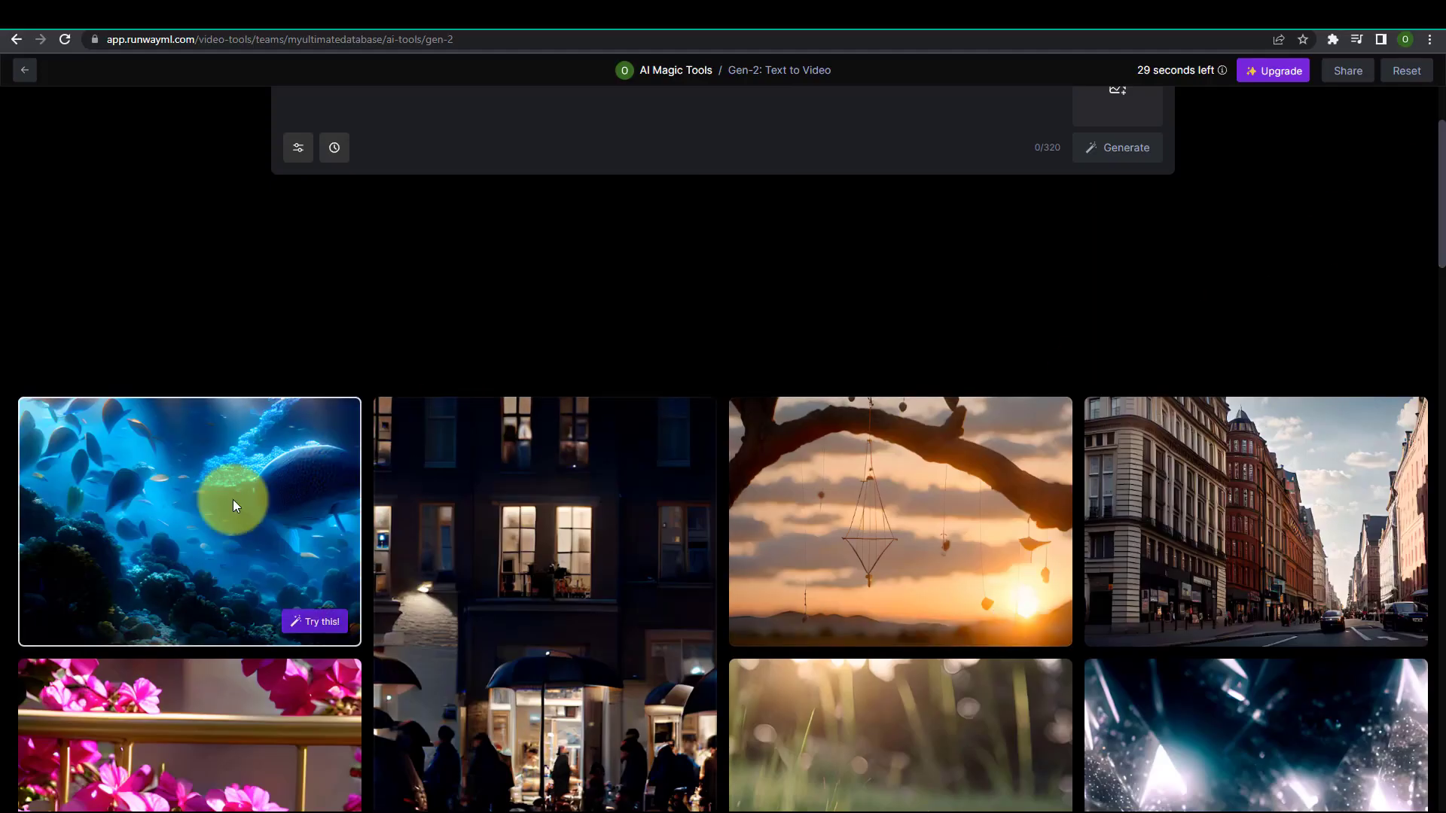
text(under the sea)
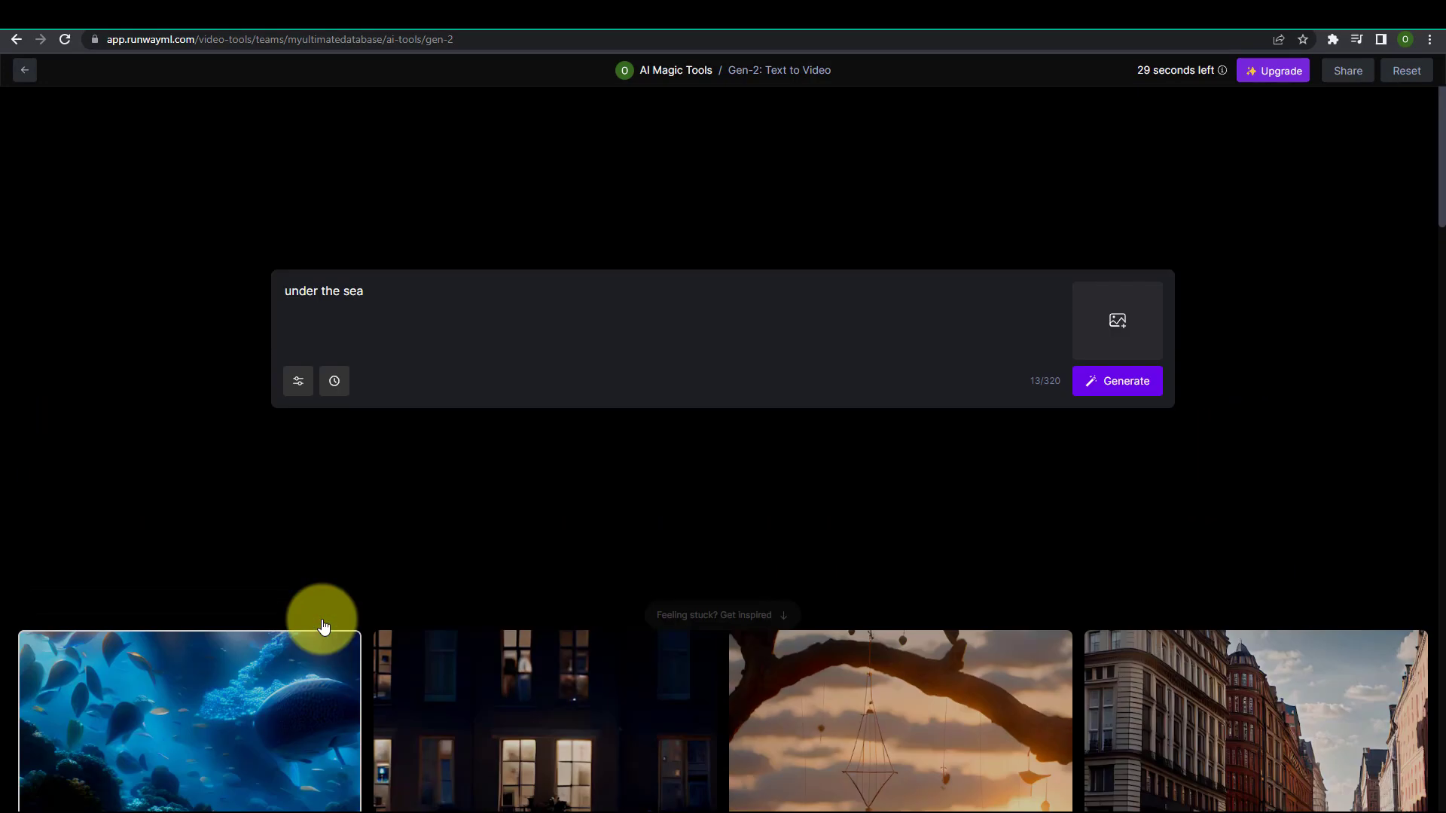
click(1116, 381)
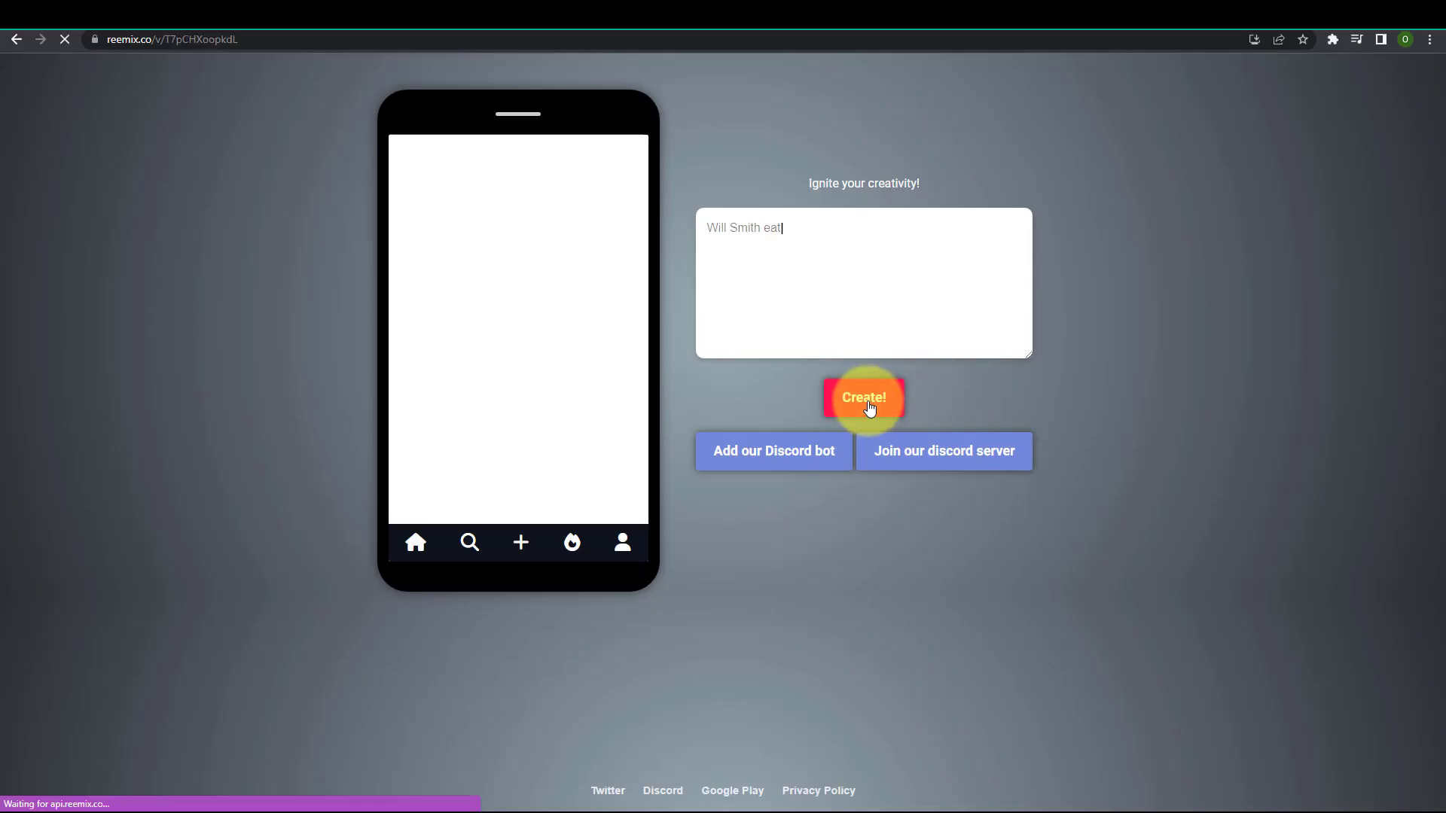
Create a Reemix clip from "Dwane 'the Rock' johnson plays a trumpet"
click(863, 398)
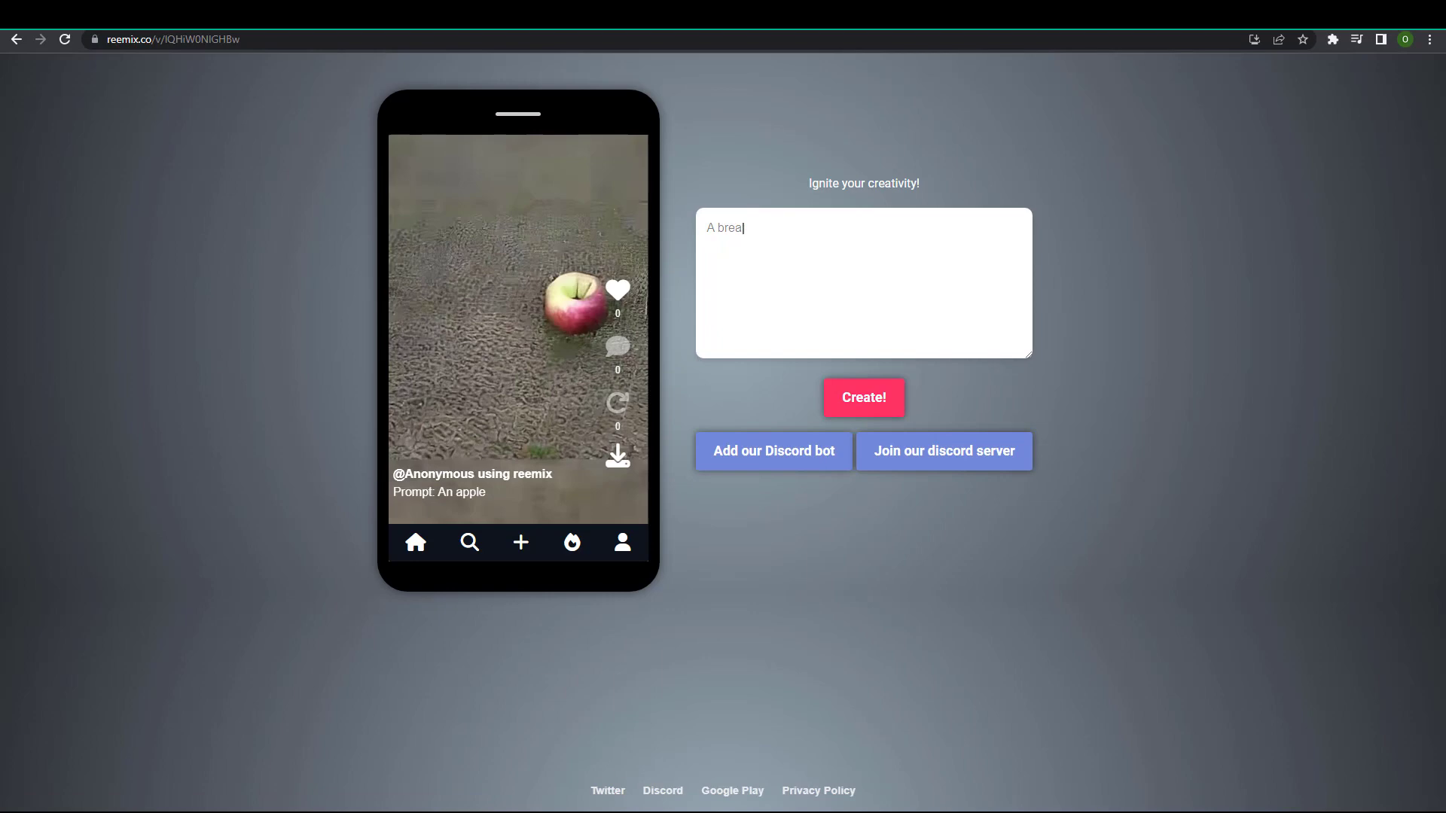
text(An astronaut performing a spacewalk)
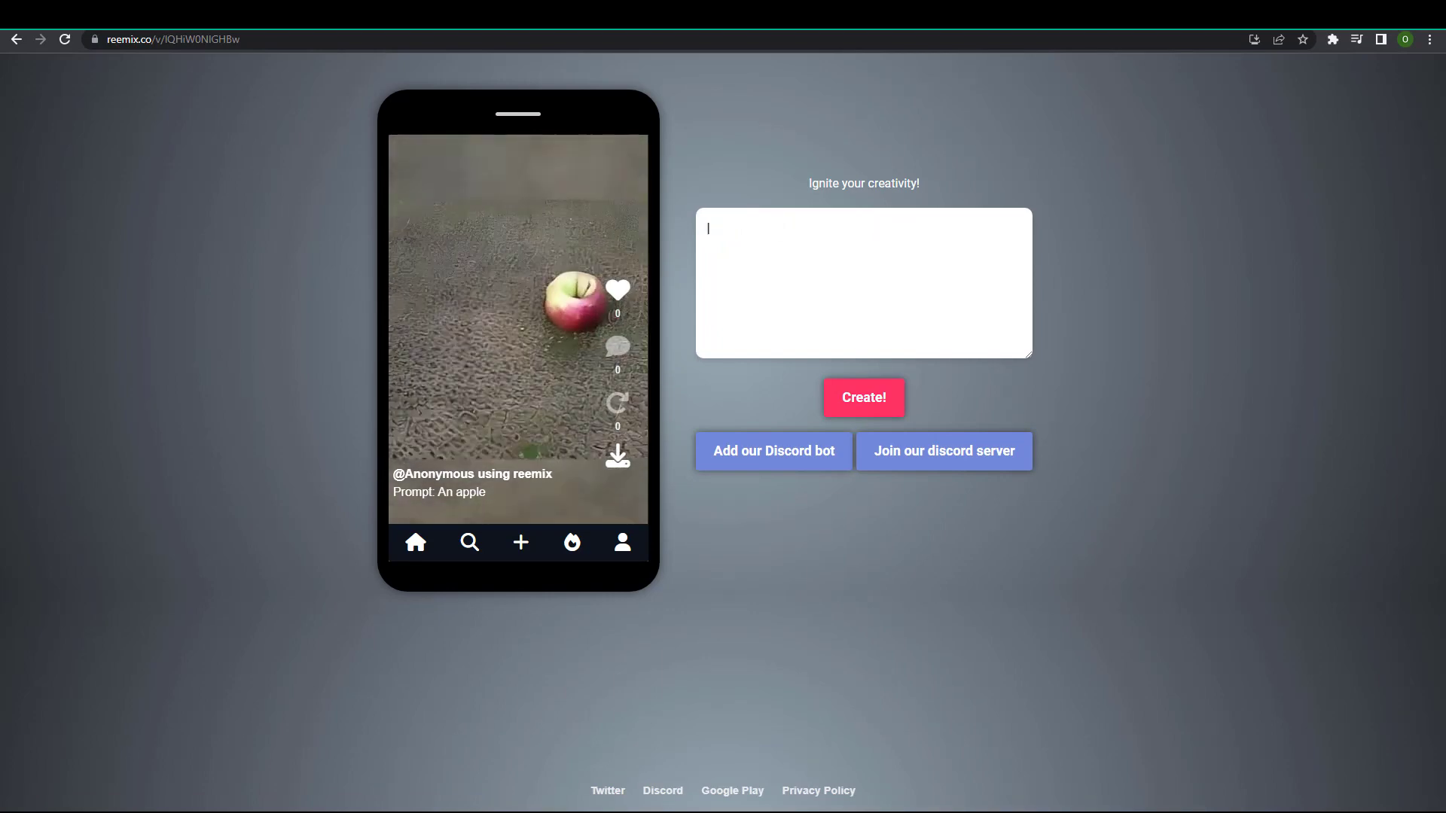
text(Dwane 'the Rock' johnson plays a trumpet)
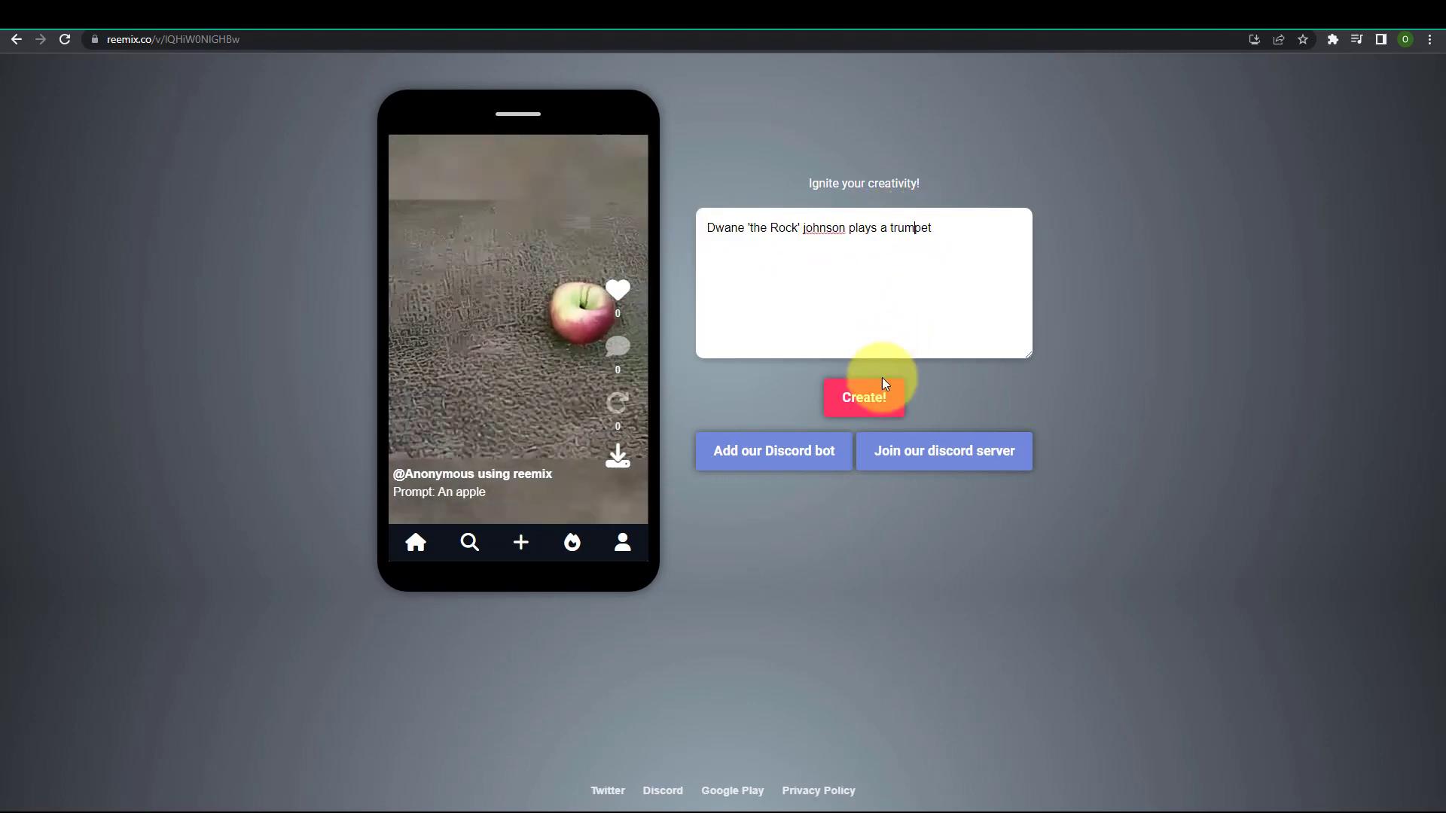
click(863, 398)
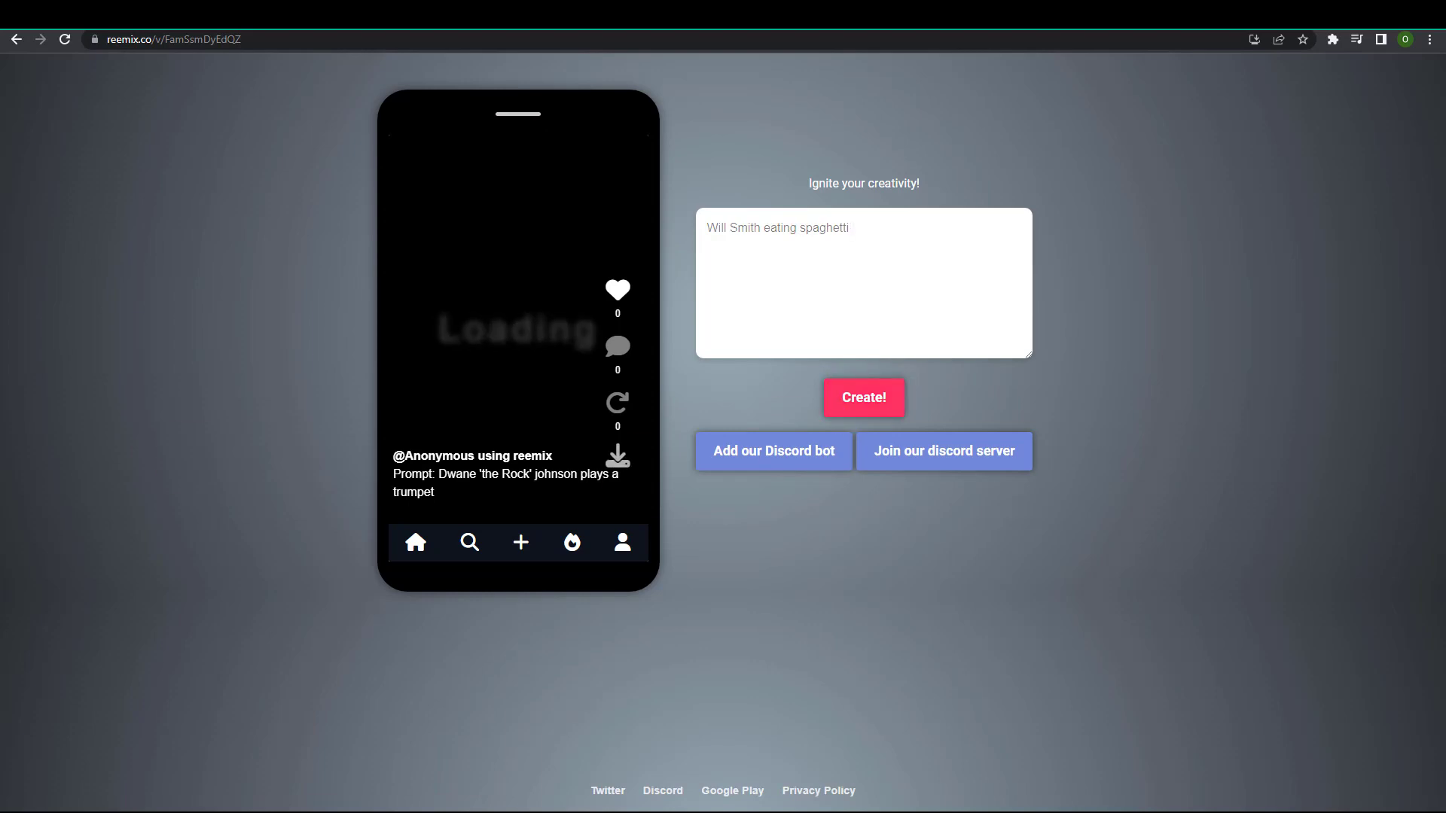
Replace the prompt text with "A peaceful Japanese Zen garden"
text(An astronaut performing a spacewalk)
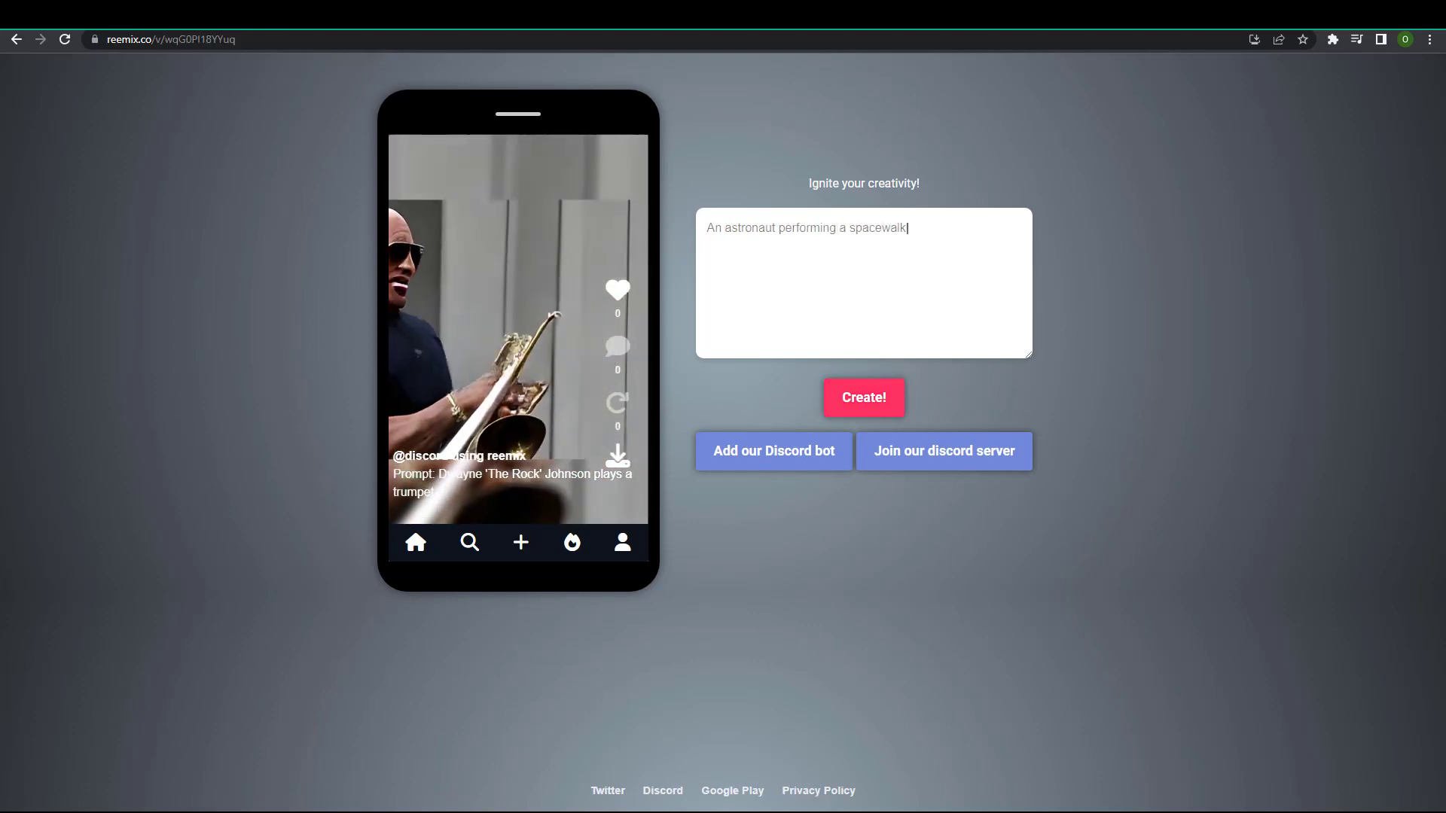
key(Ctrl+a)
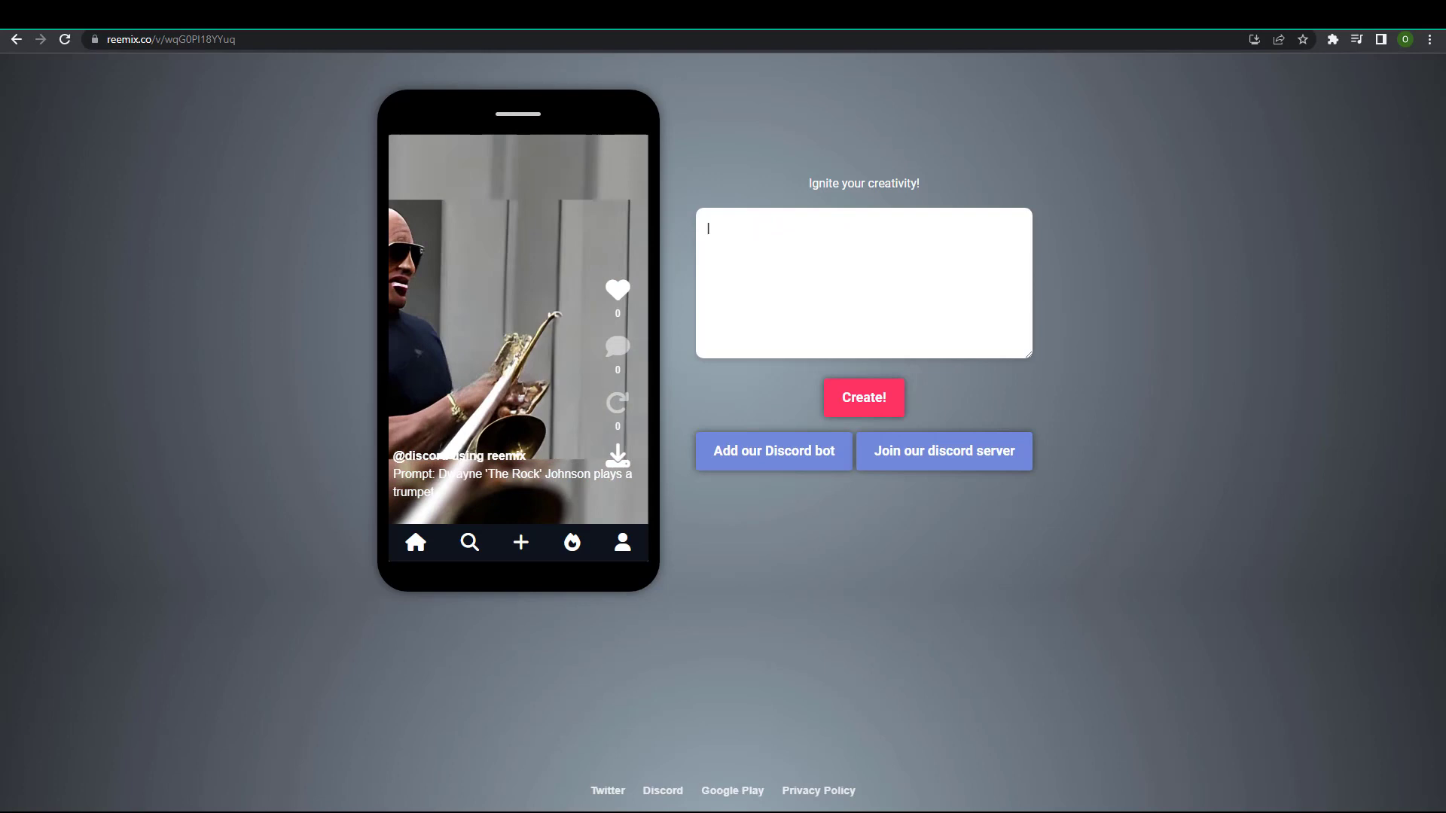
text(A peaceful Japanese Zen garden)
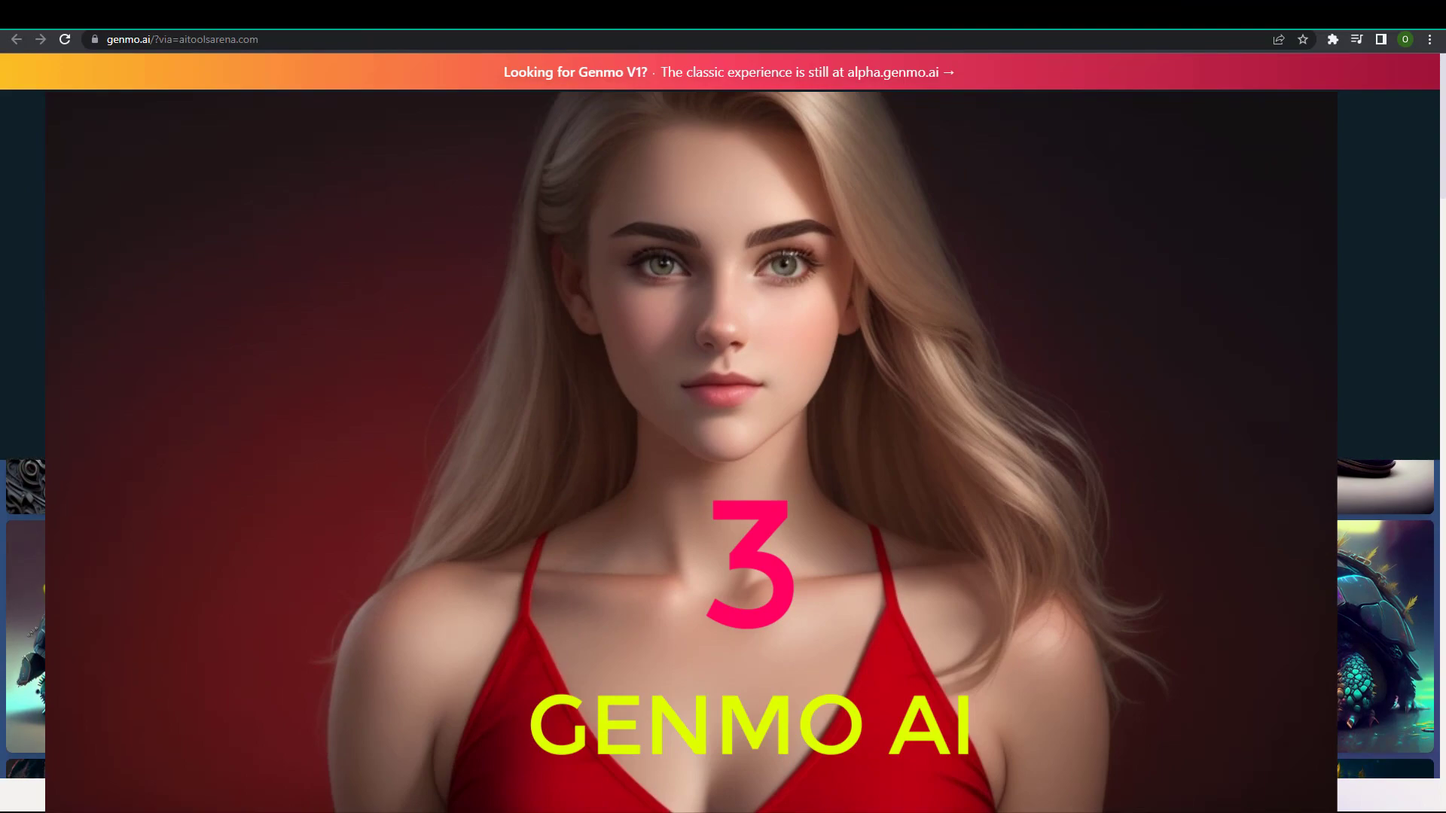
Scroll through the Genmo homepage's Genmo Chat sections on 3D assets and movie generation
scroll(down, 3)
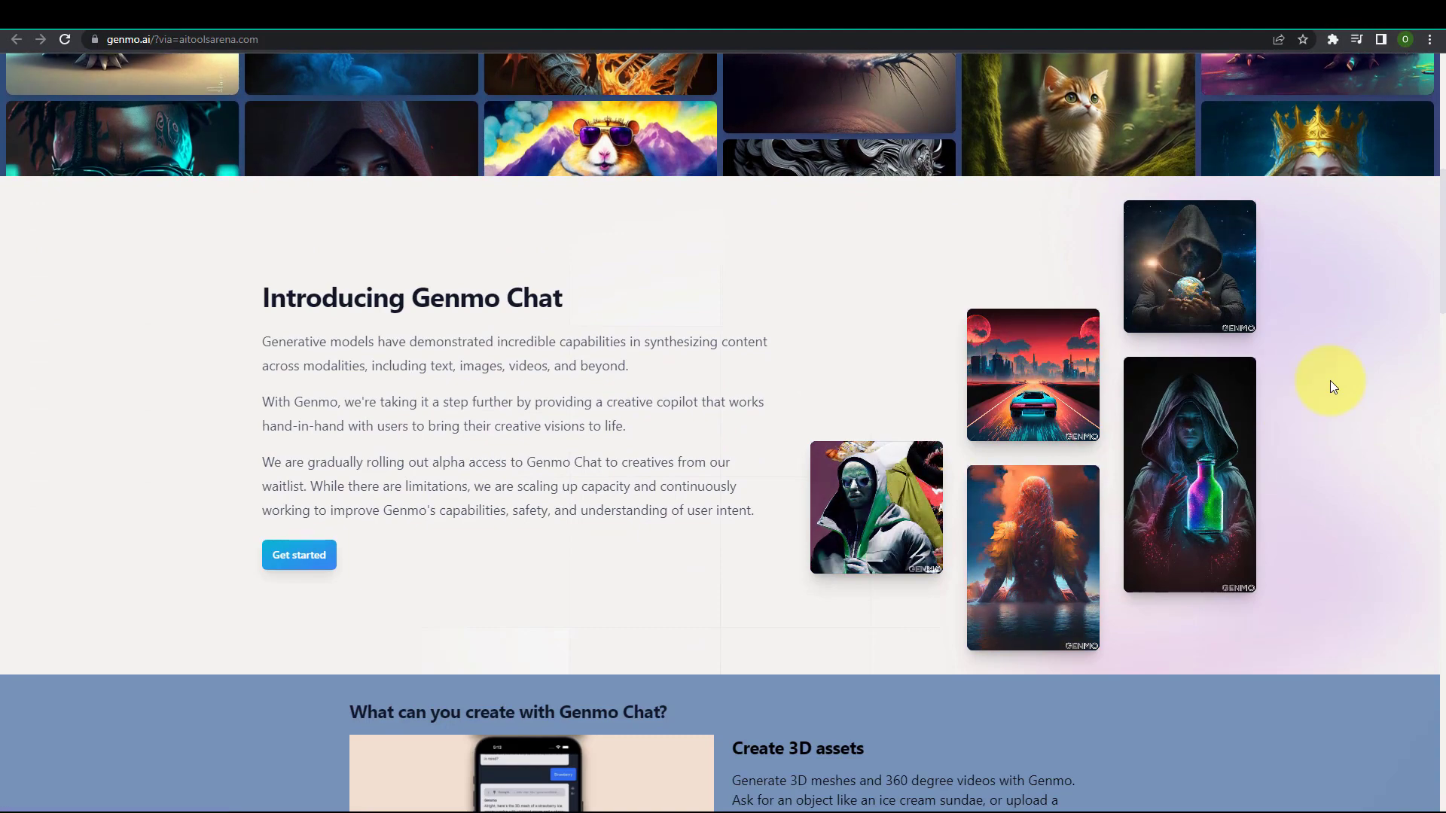
scroll(down, 3)
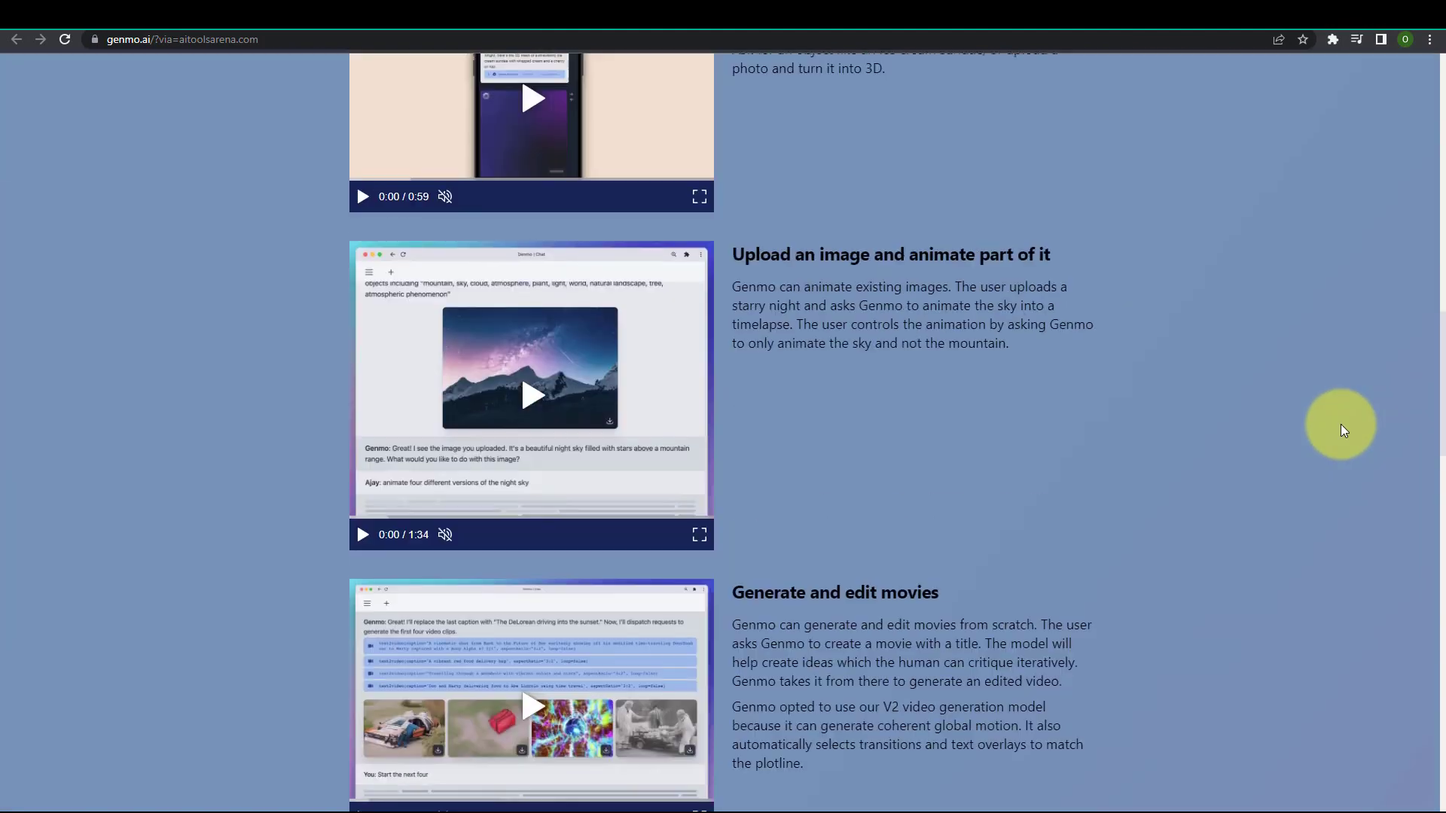
scroll(up, 3)
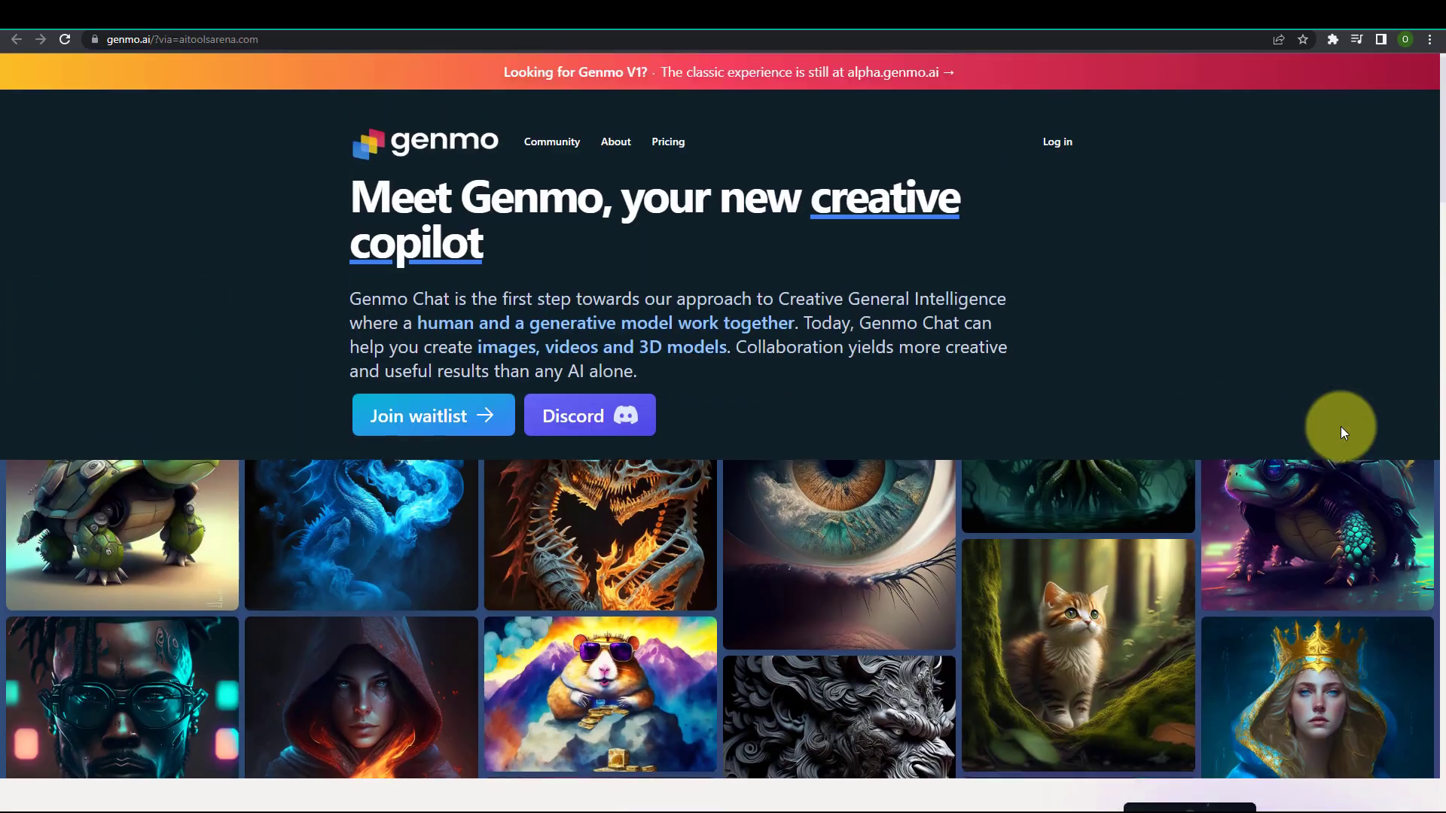
scroll(down, 3)
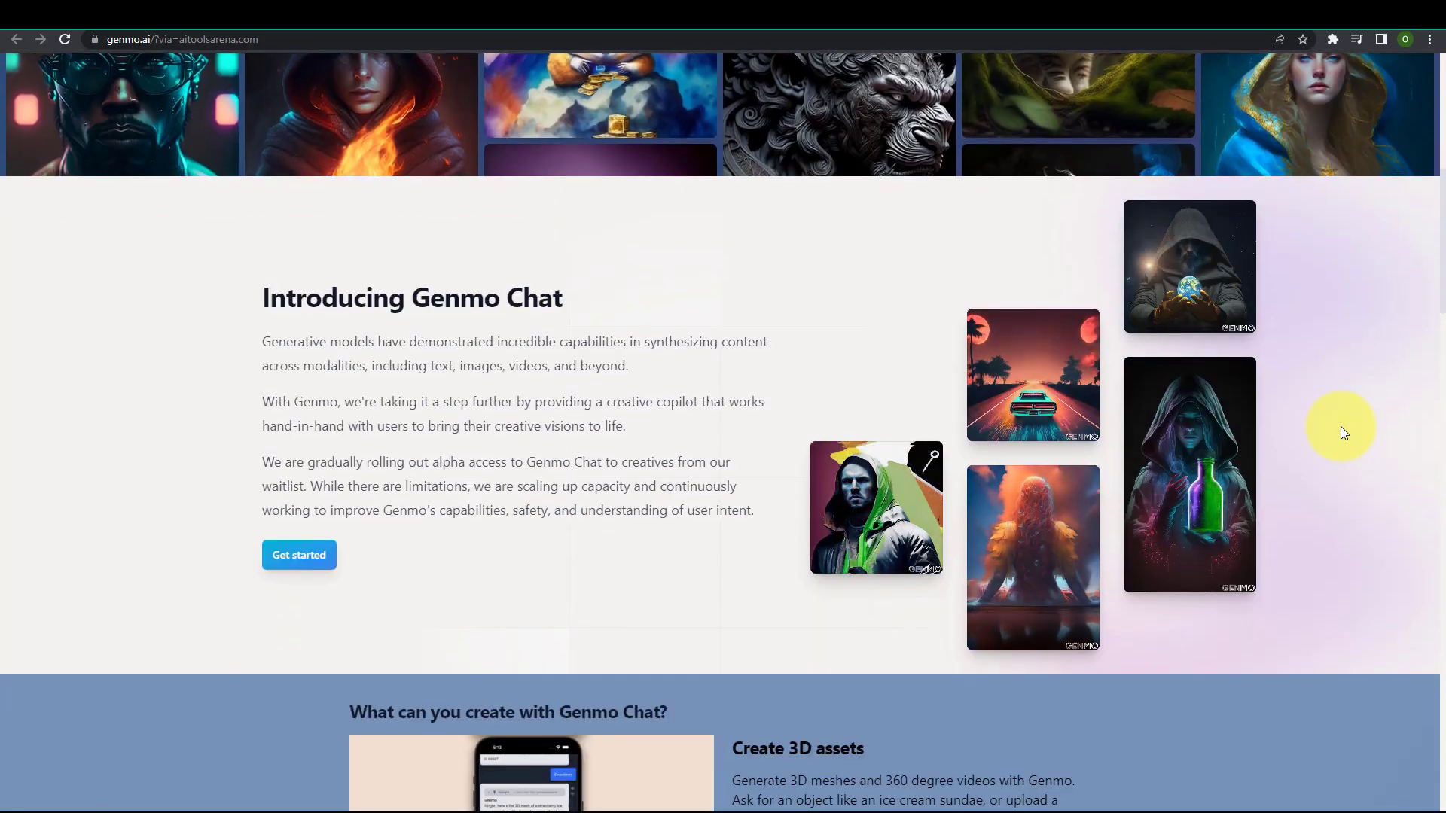
mouse_move(1304, 523)
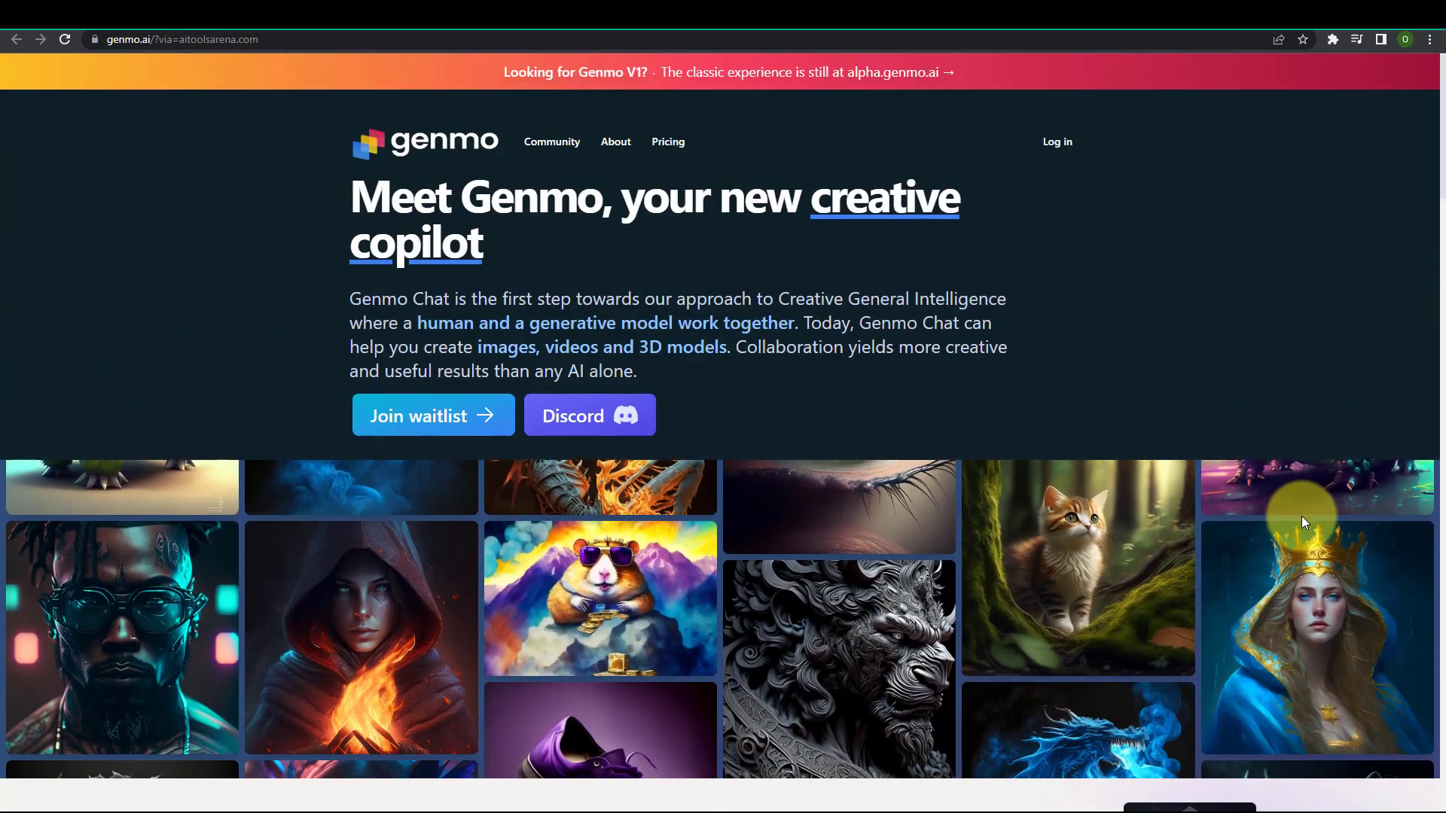
Log in to Genmo and open the Create workspace with the alpha text-to-video creator
click(1056, 142)
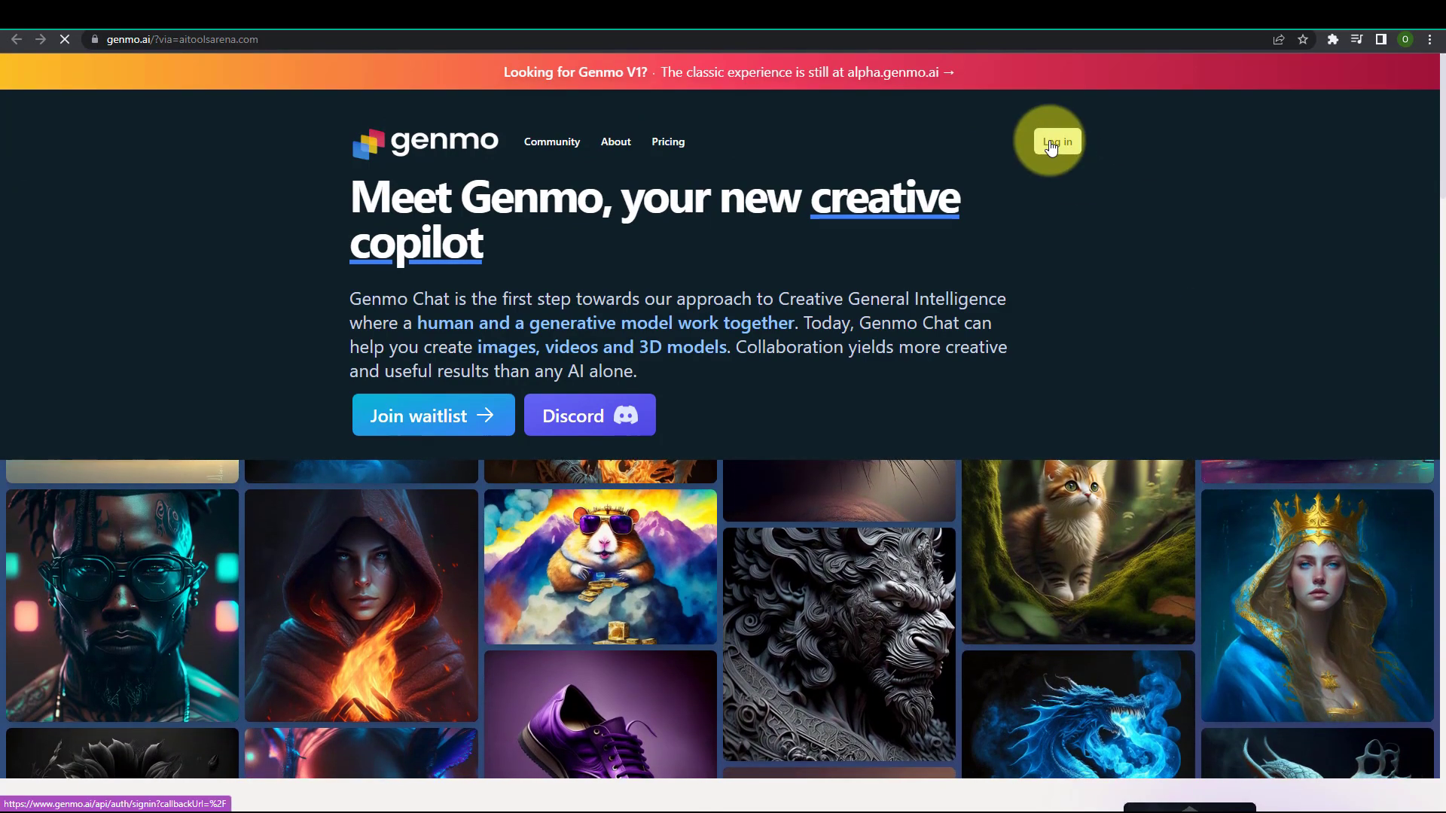
click(1049, 141)
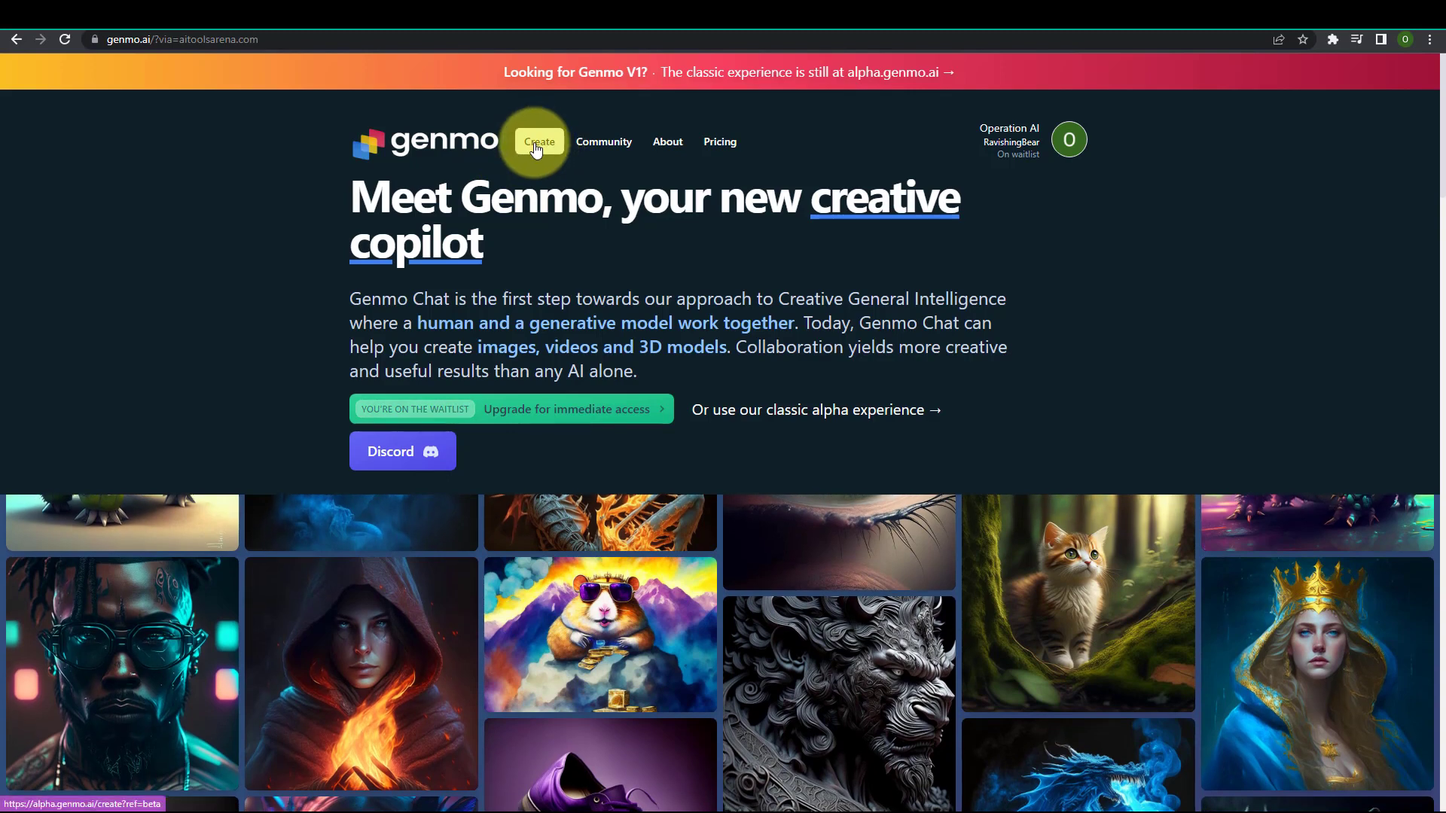
click(538, 142)
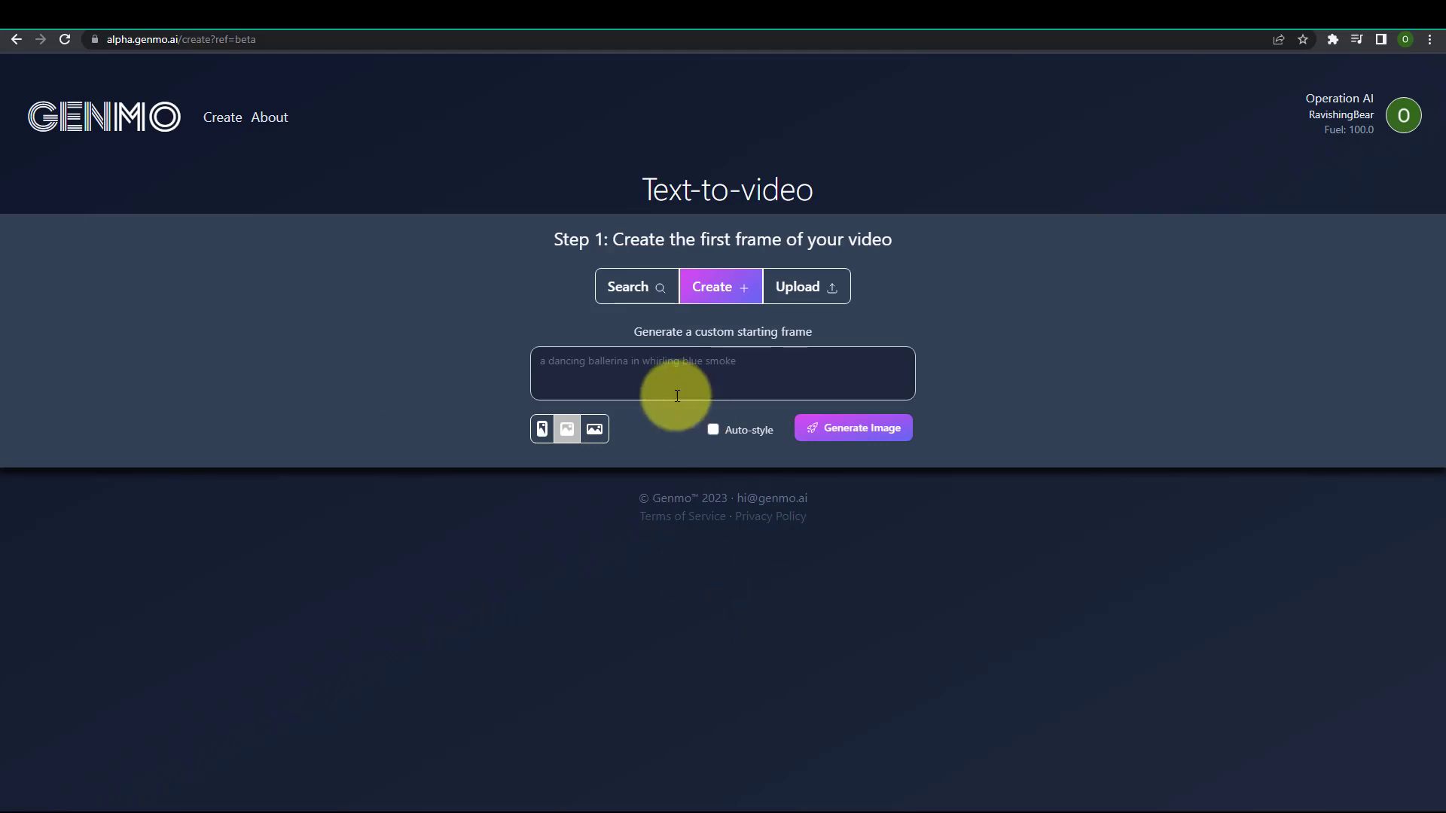
Enter the prompt "SWIRLING AURORA MULTICOLORED NEON"
text(swi)
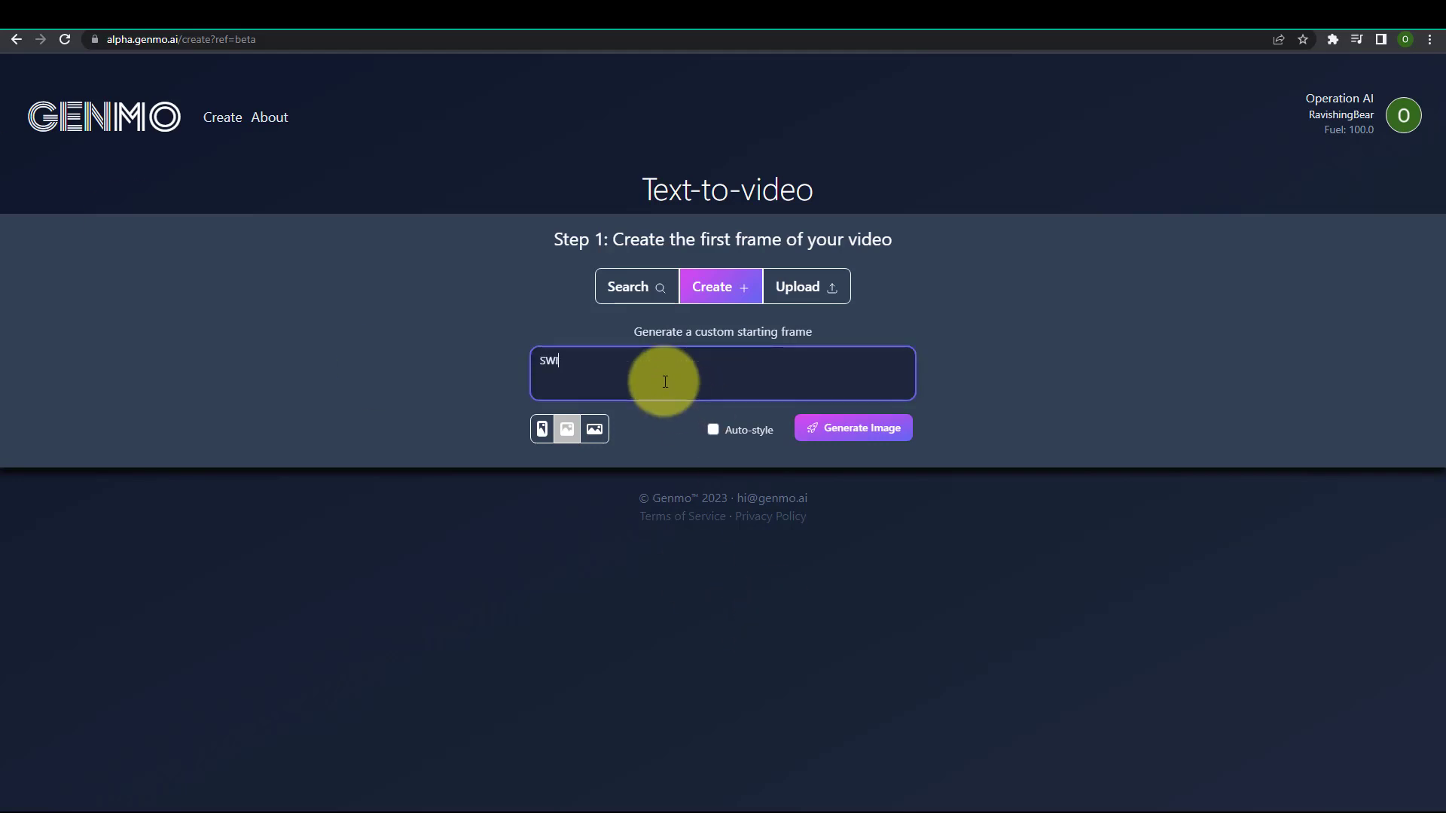
text(IRLING AU)
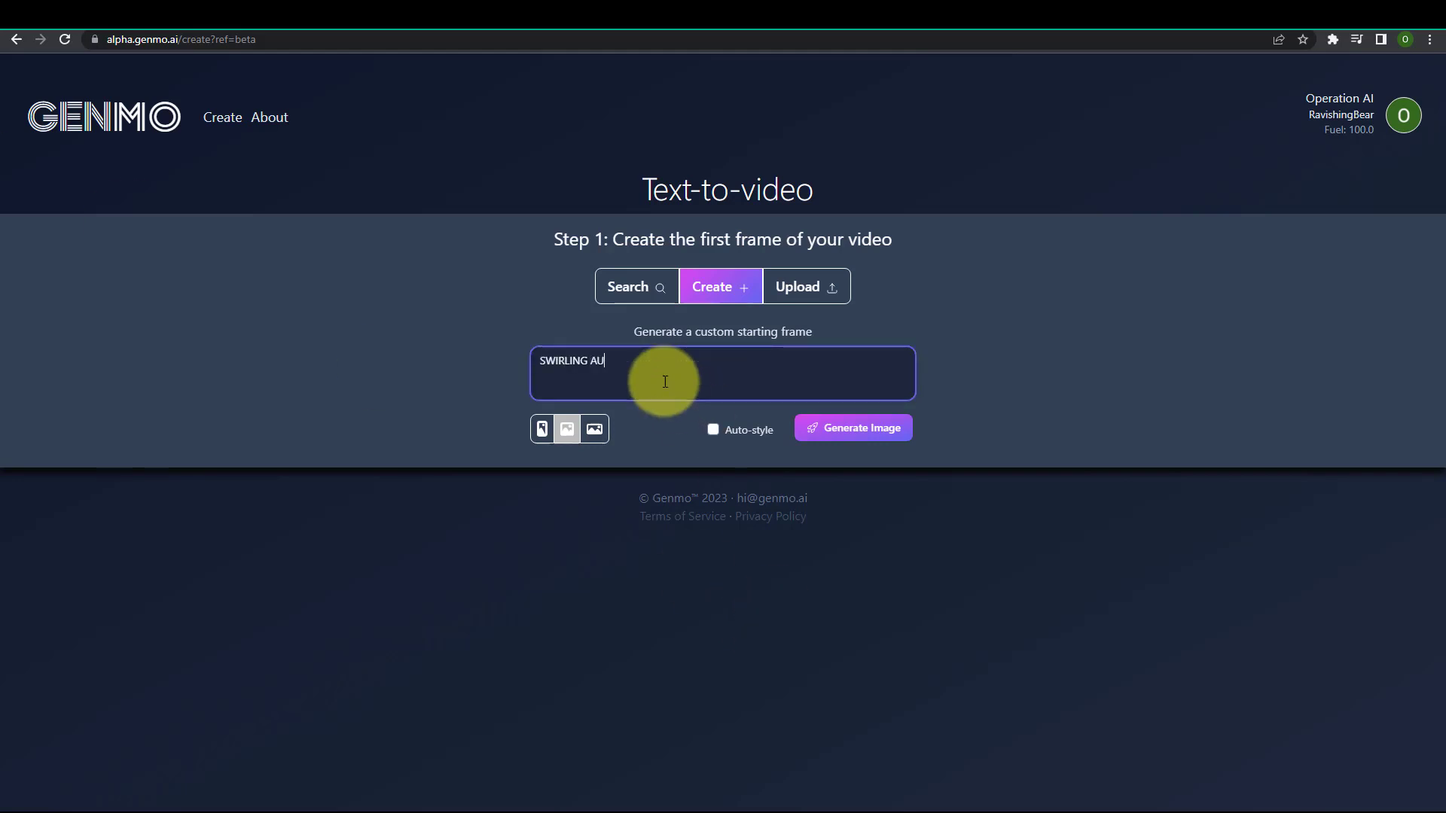
text(RORA M)
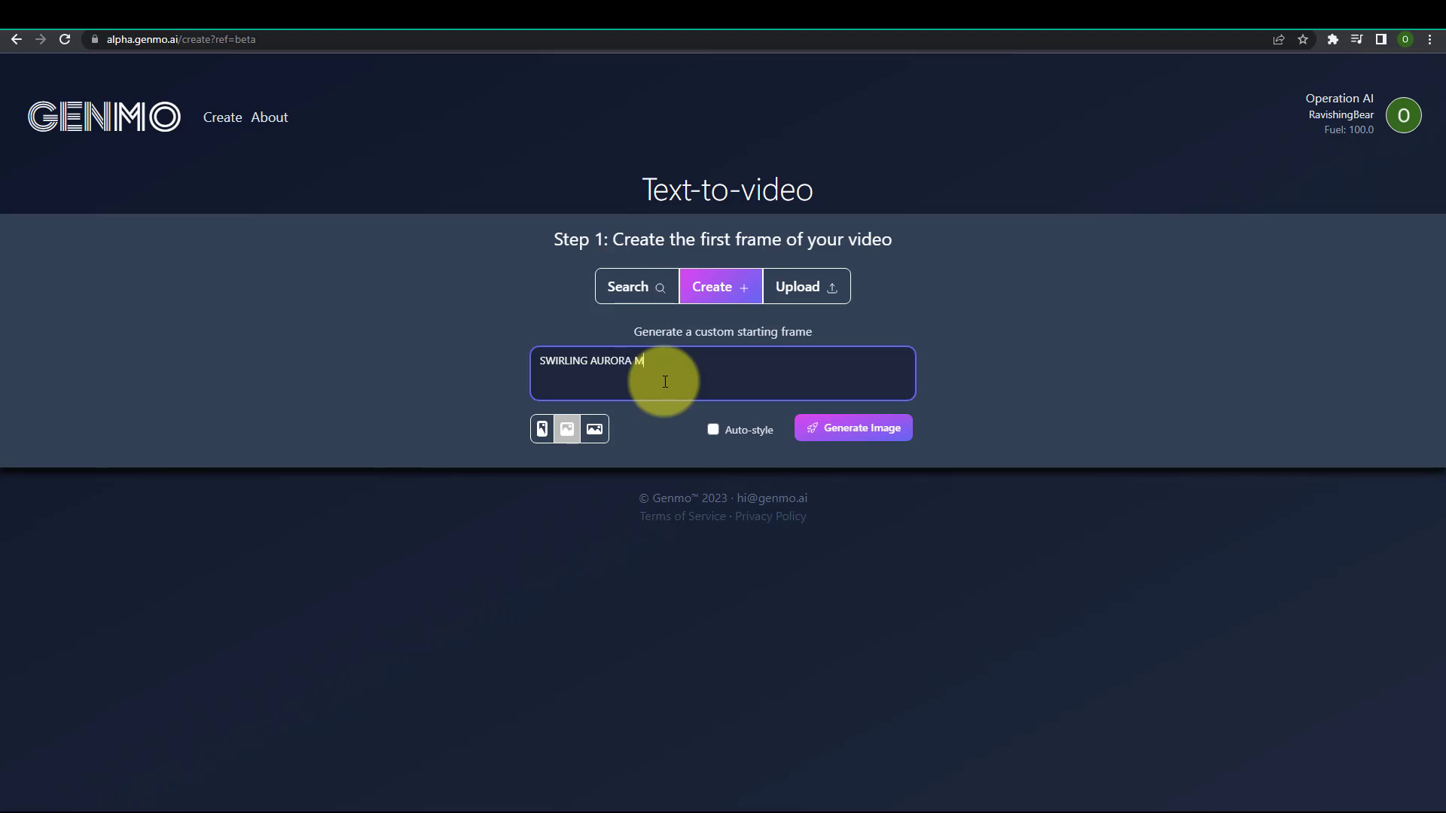
text(ULTICOL)
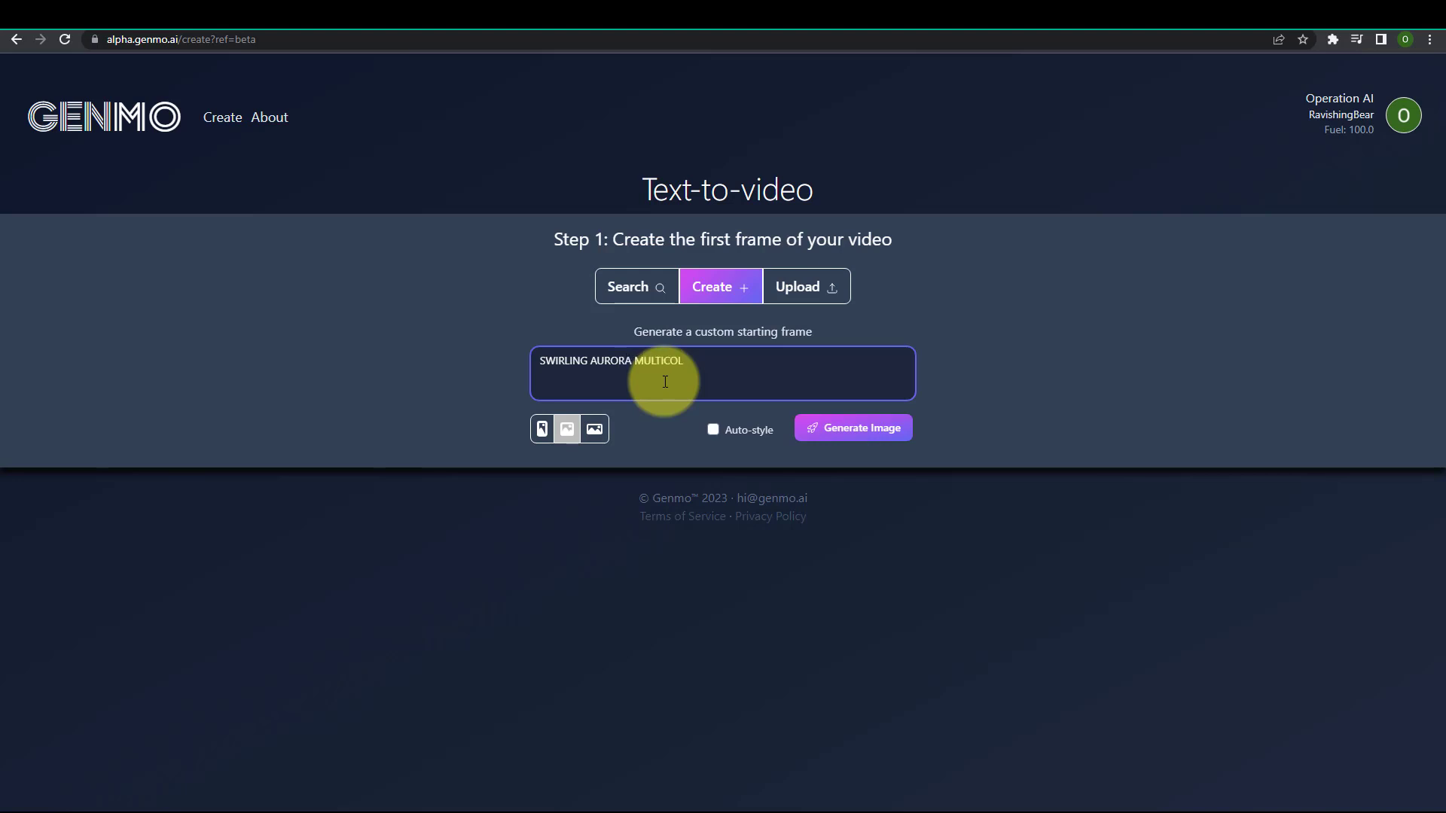
text(ORE)
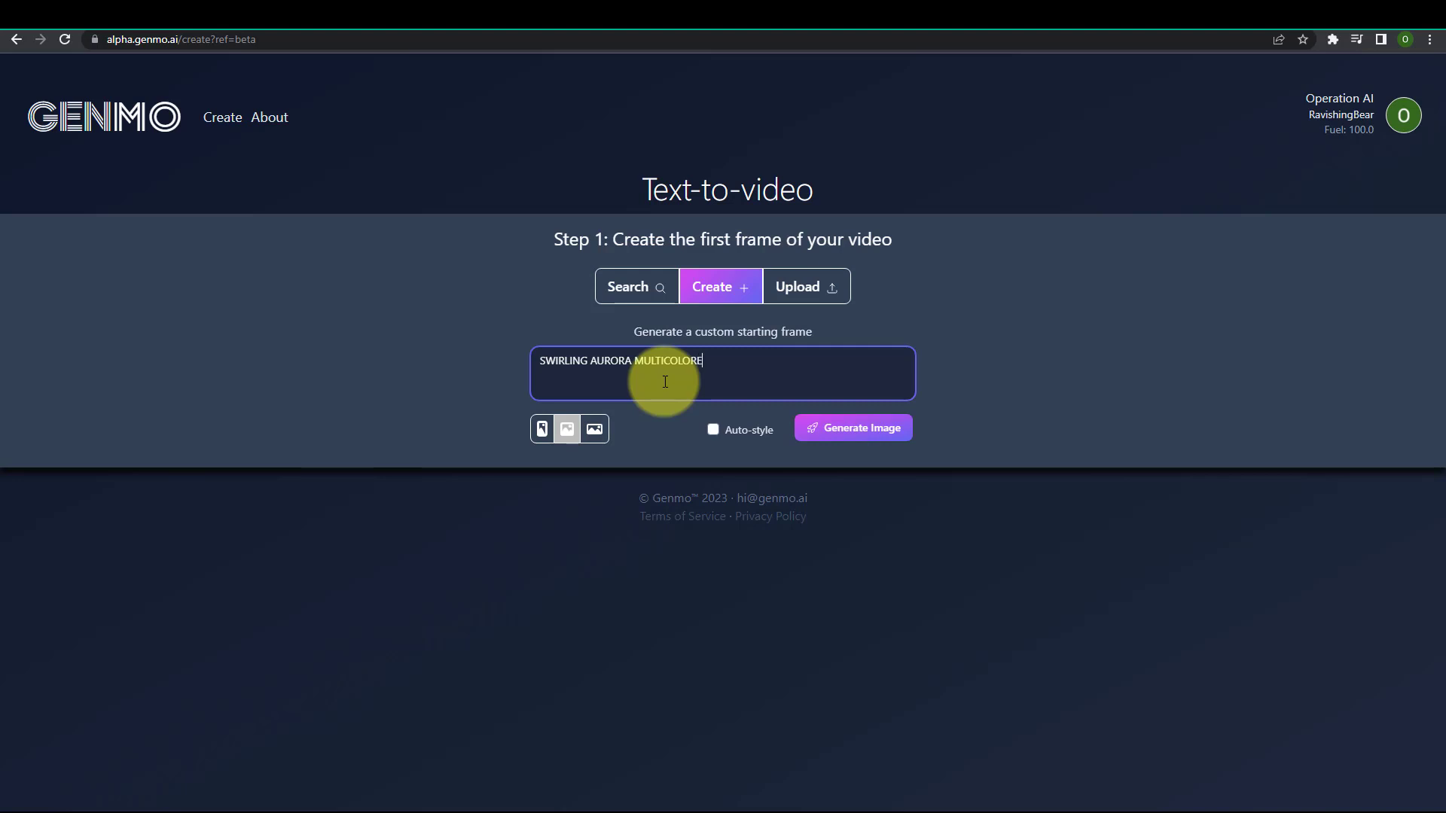
text(NEON)
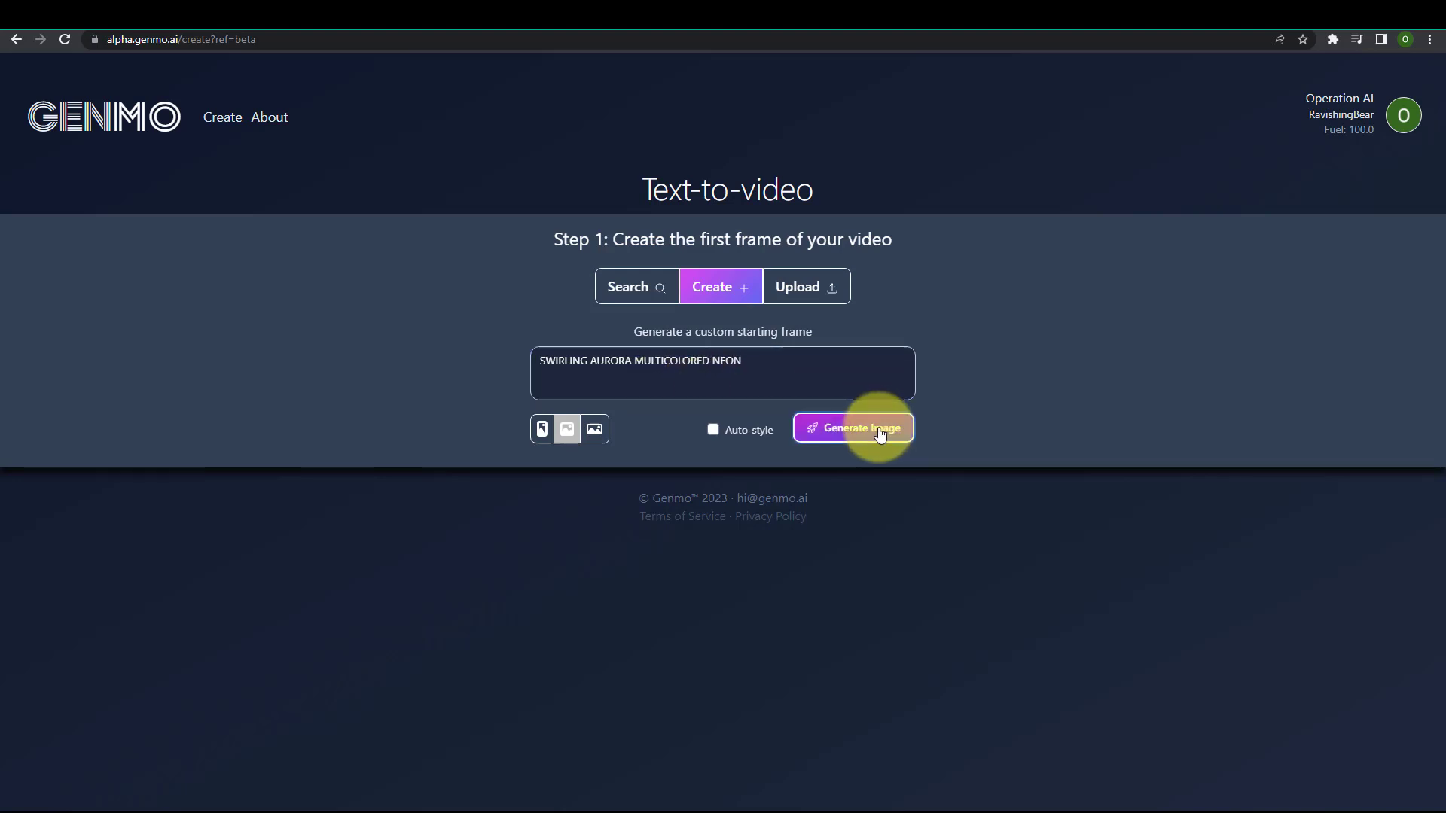
Generate landscape starting frames and choose the first swirl image as the first frame
click(851, 426)
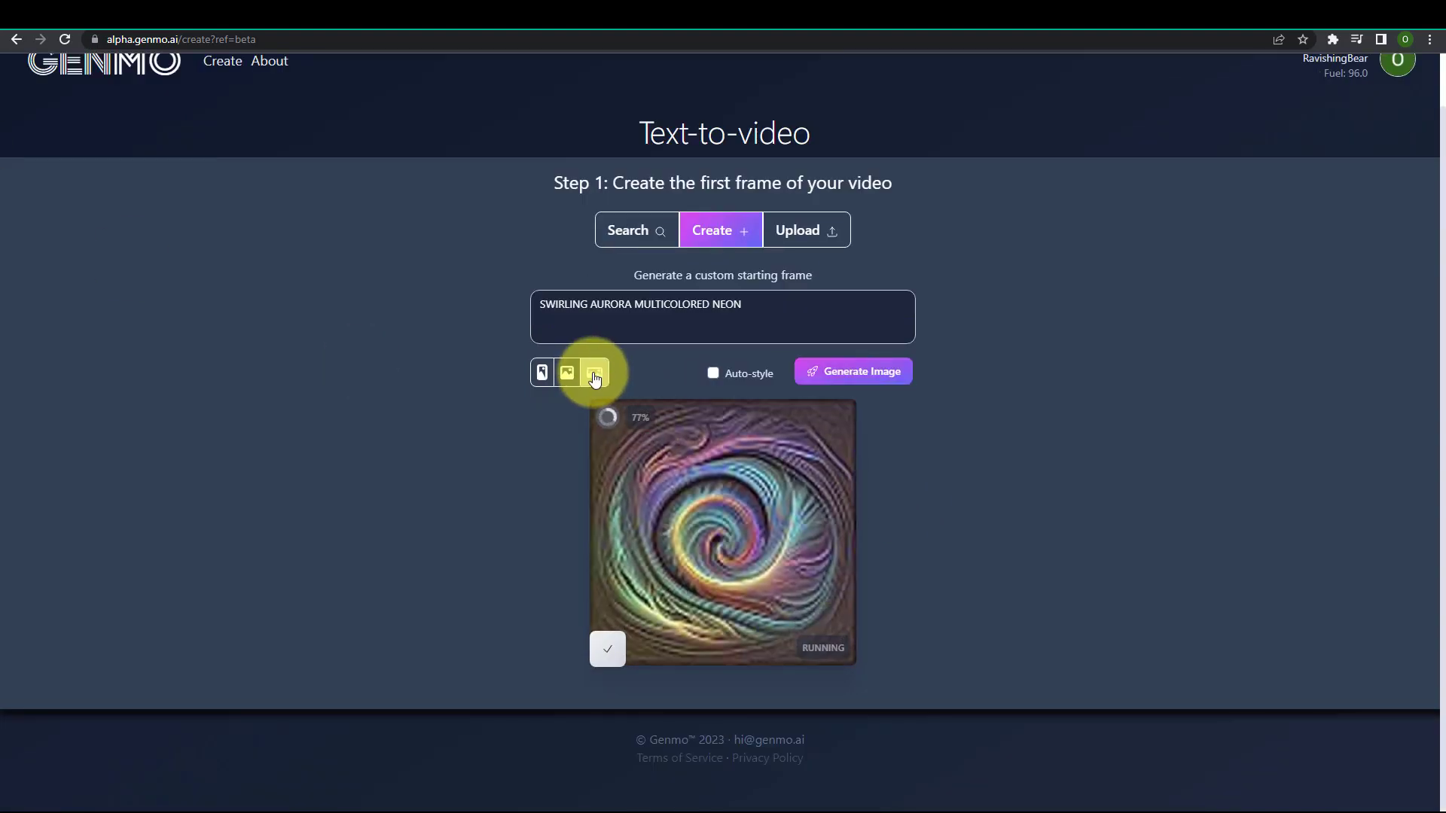
click(851, 372)
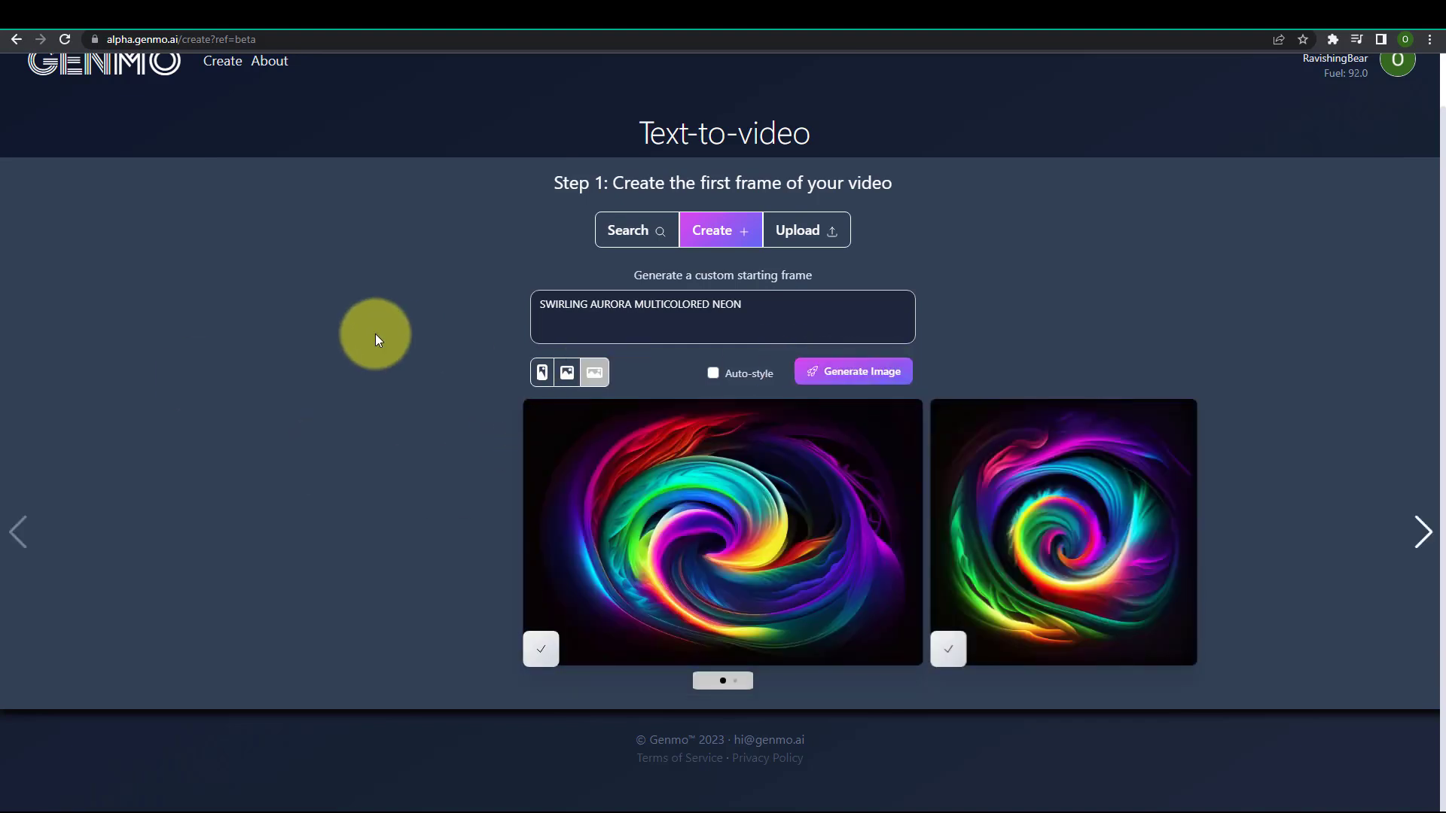
click(541, 648)
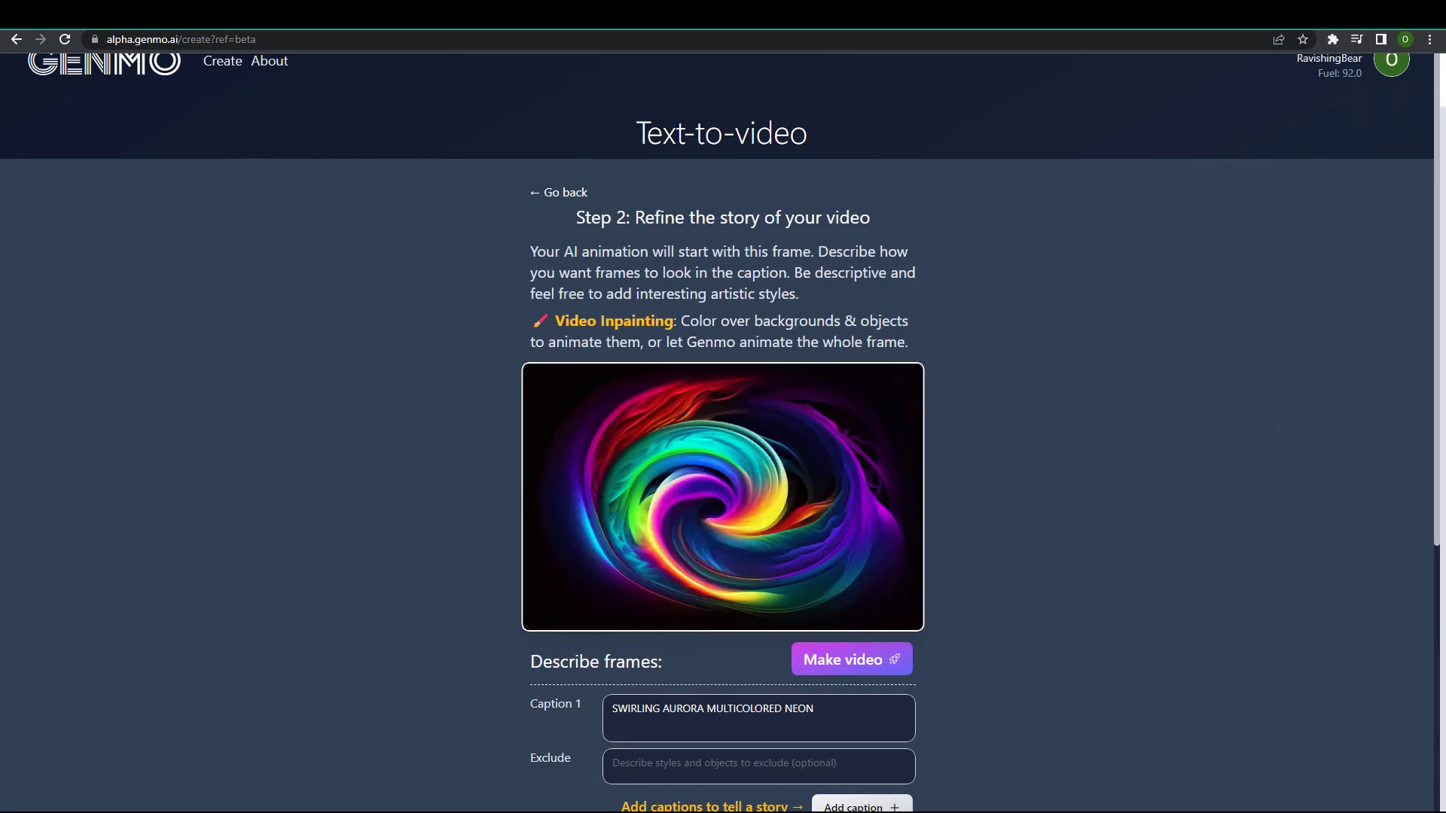
mouse_move(1188, 422)
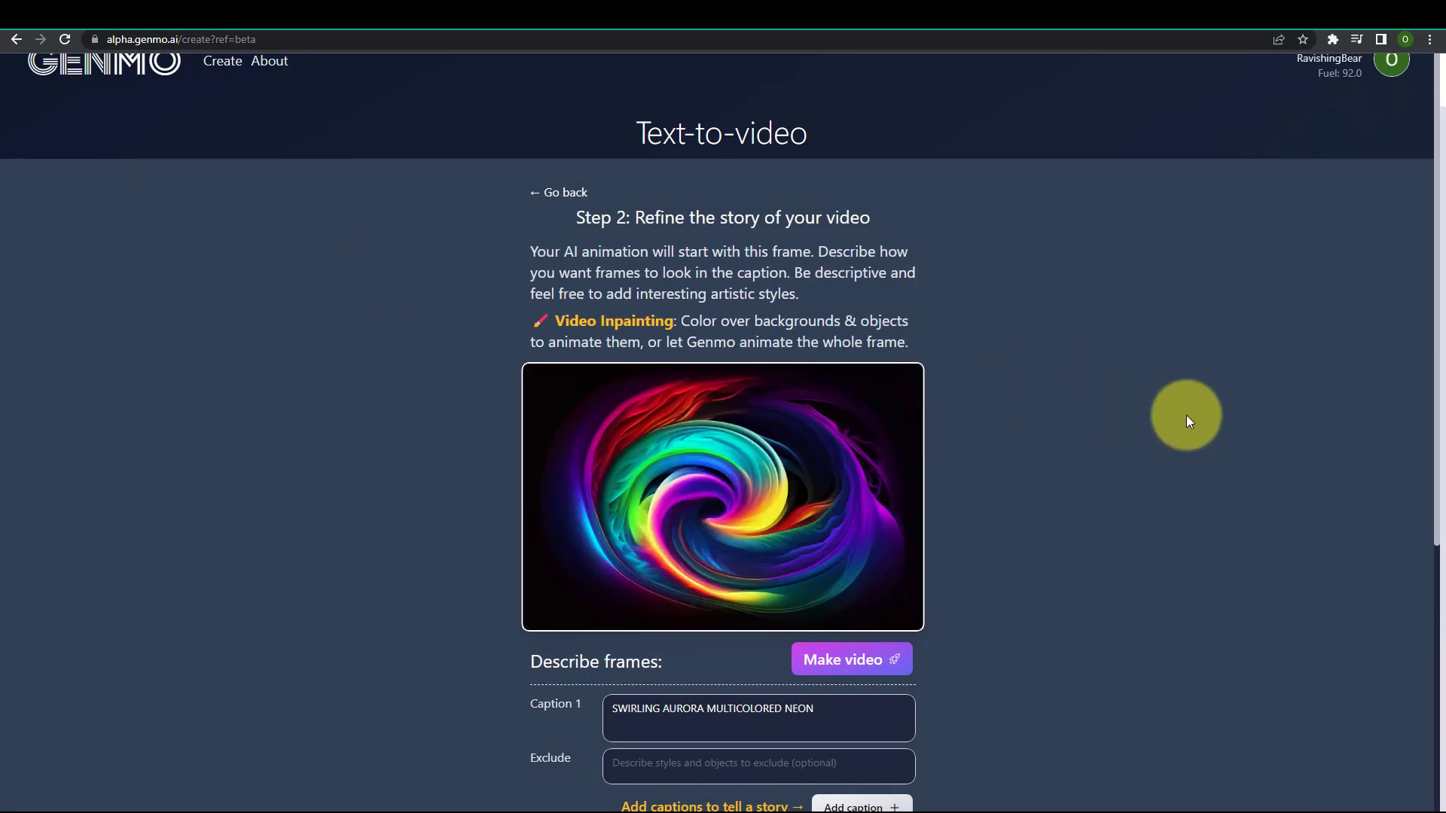
Enable Seamless Video Loop in Customize options and render the aurora swirl video
scroll(down, 3)
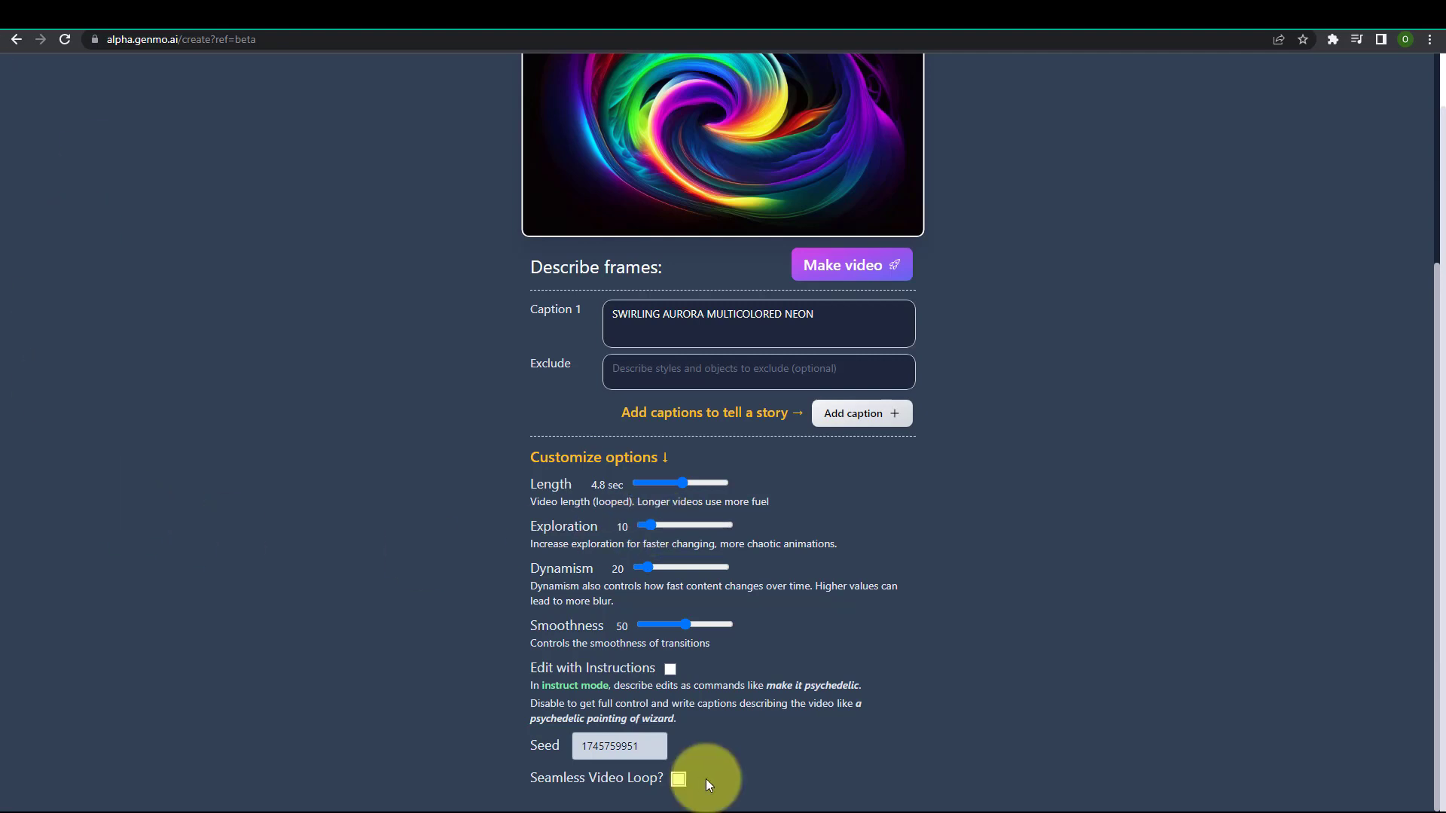
click(677, 781)
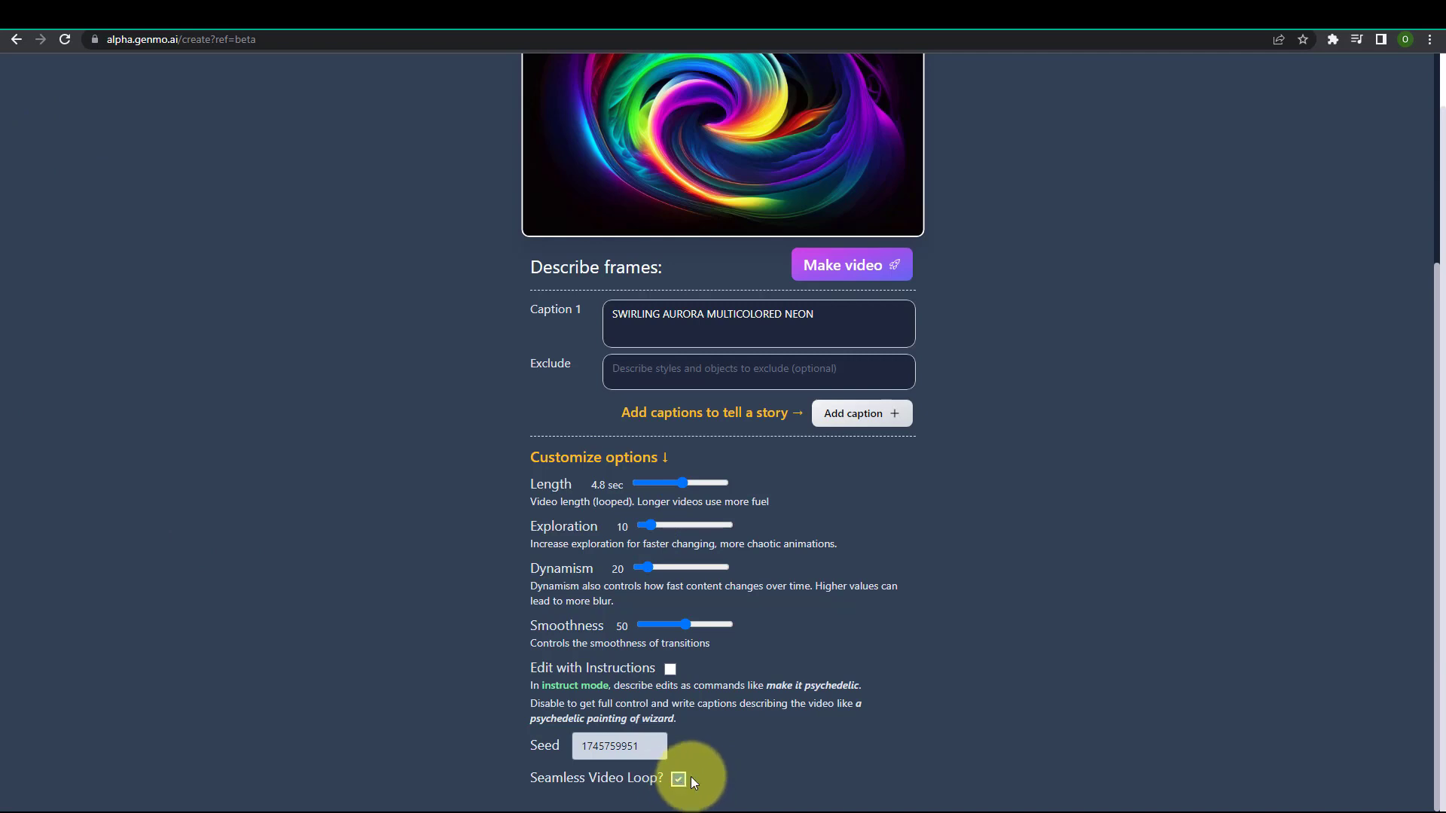
scroll(up, 3)
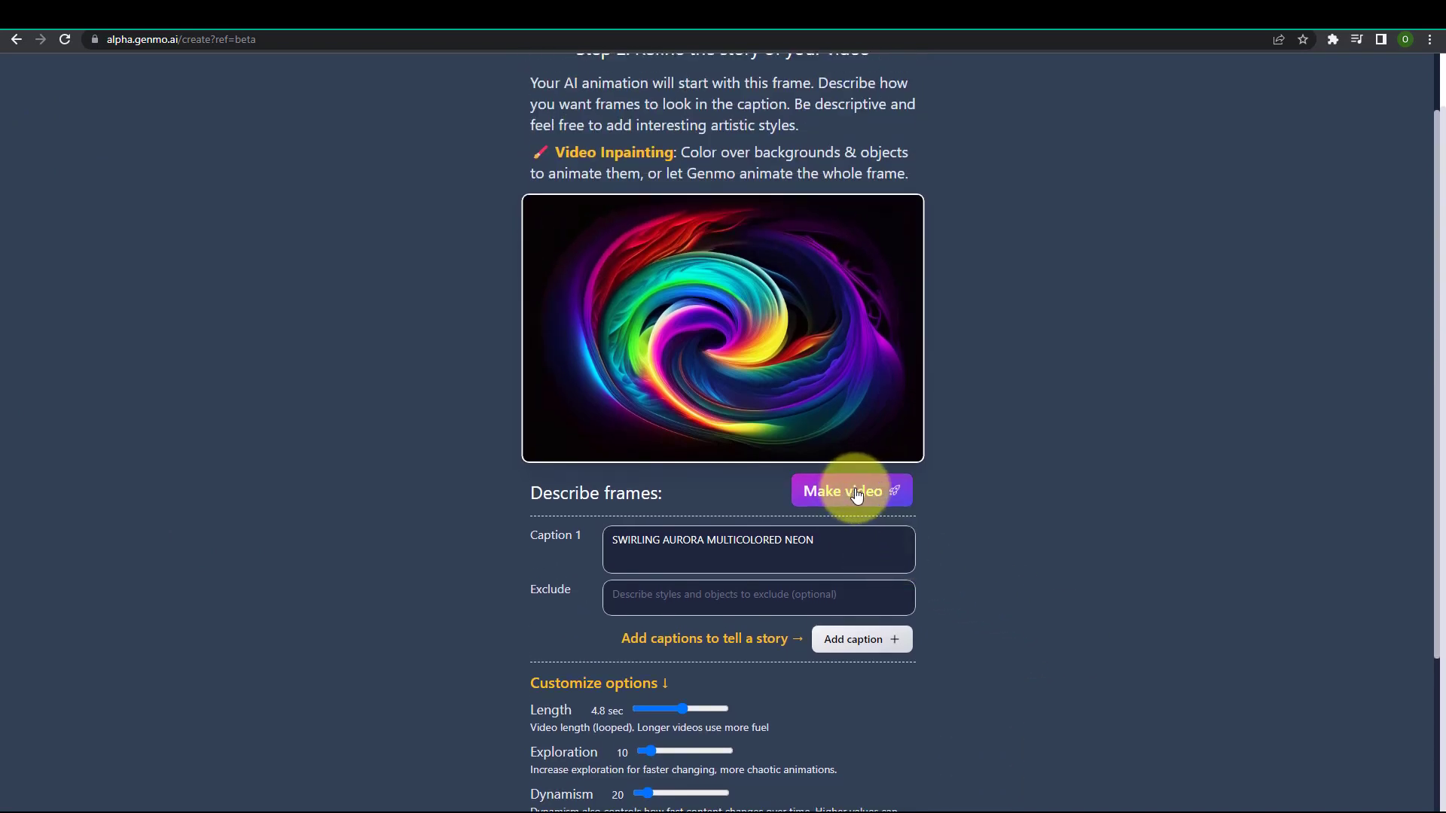
click(840, 491)
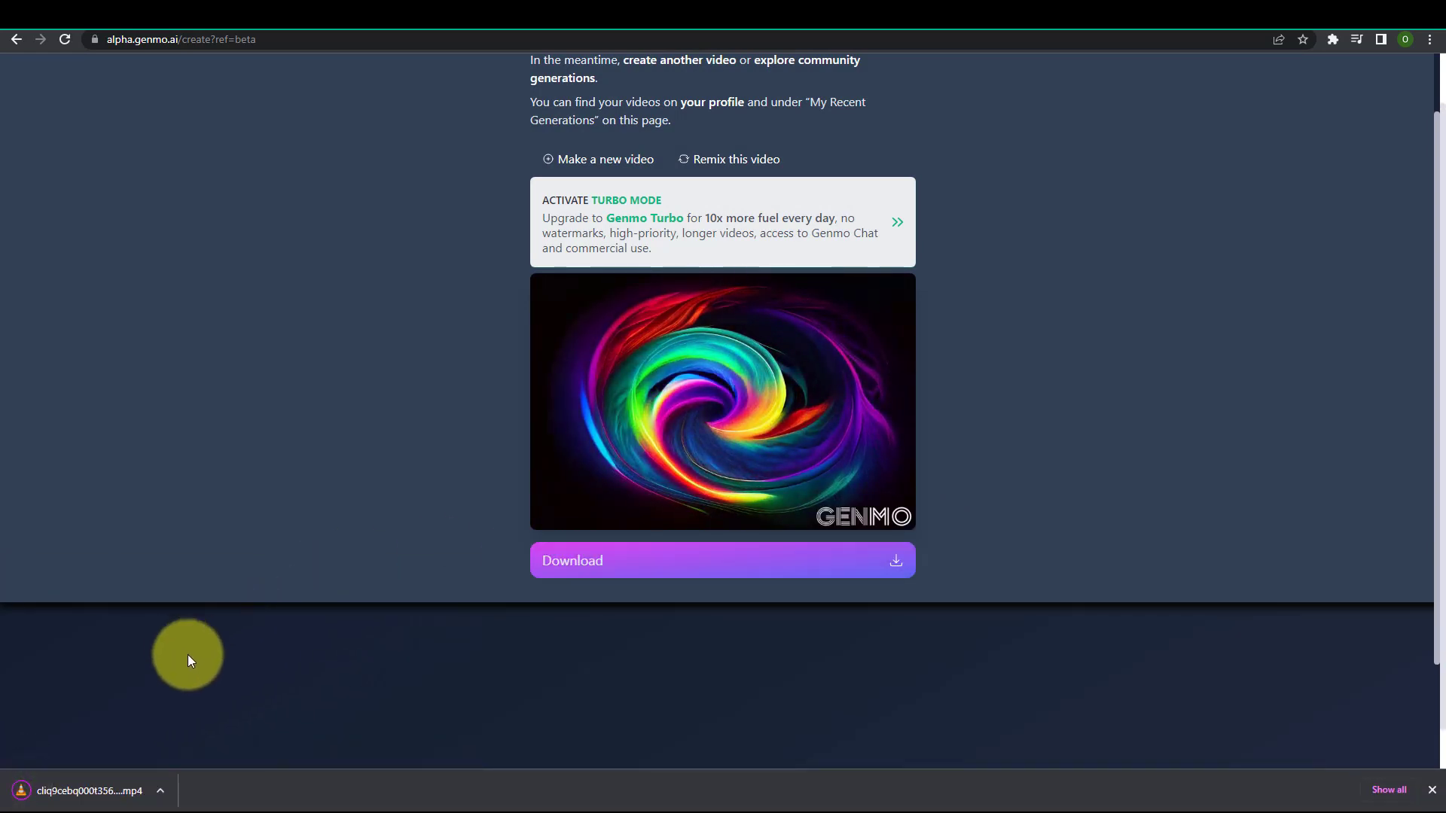
click(83, 791)
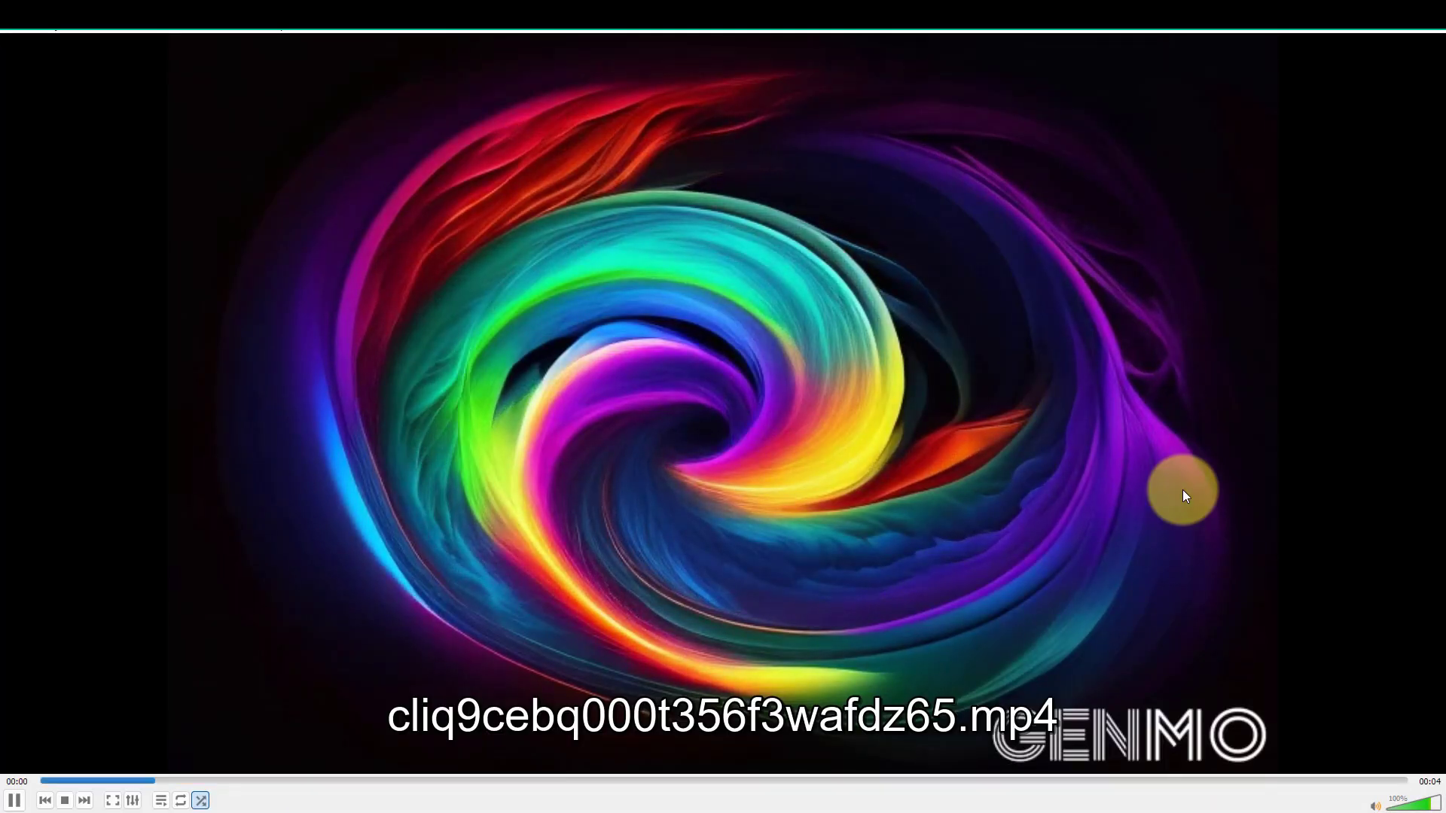
click(112, 800)
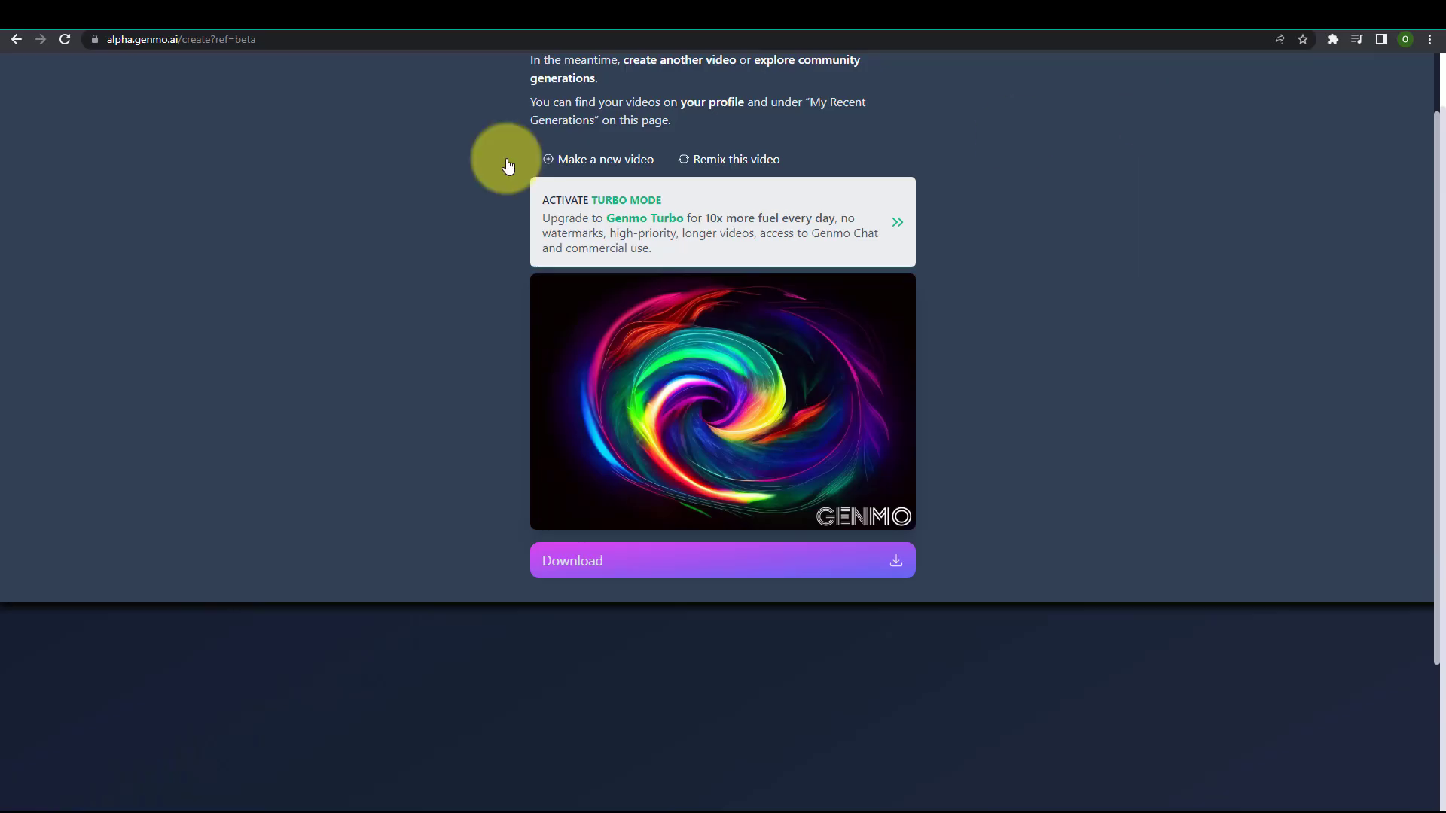
Start a new Genmo video using the uploaded portrait of a woman in red as its first frame
click(604, 158)
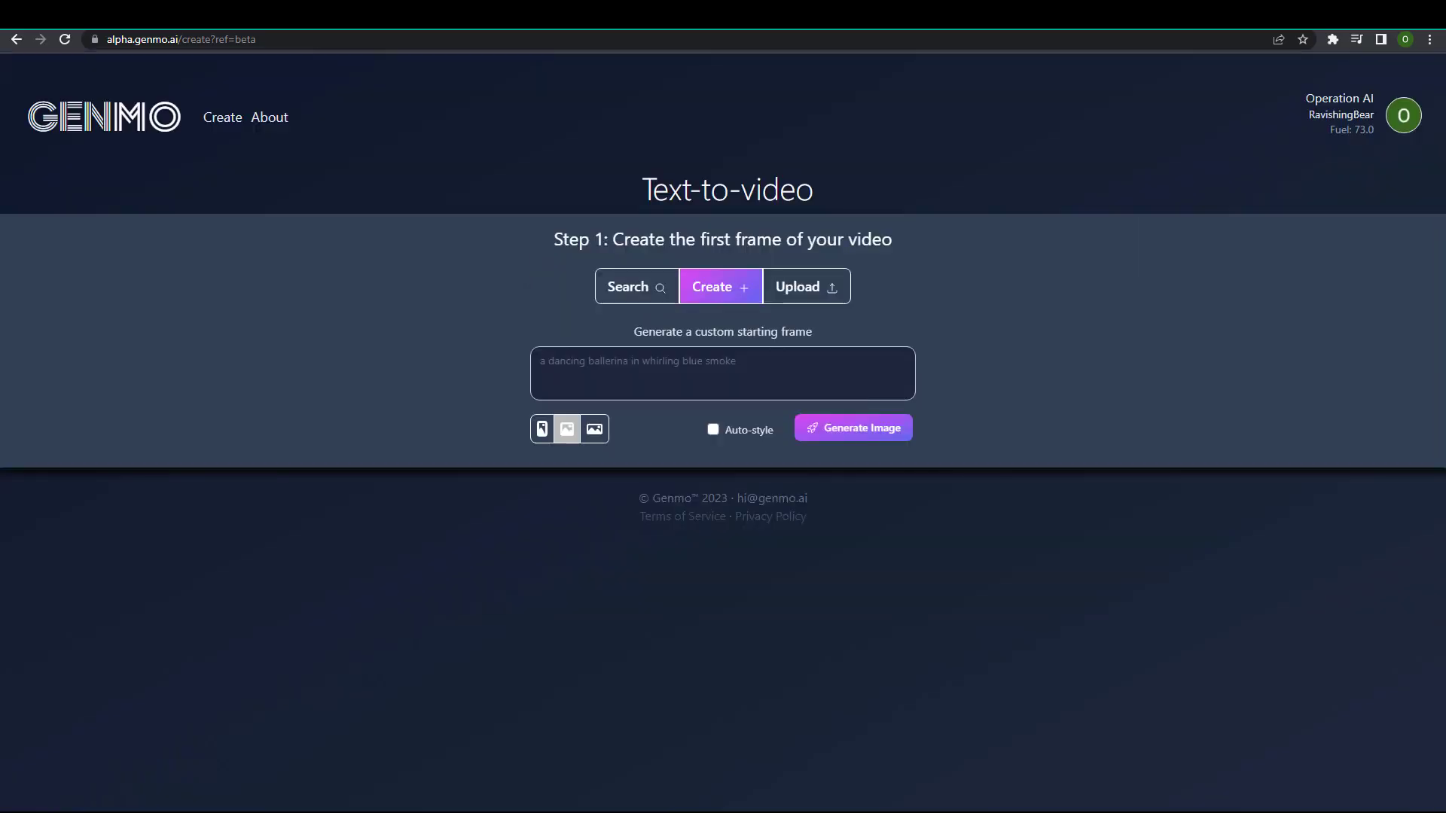
mouse_move(1173, 512)
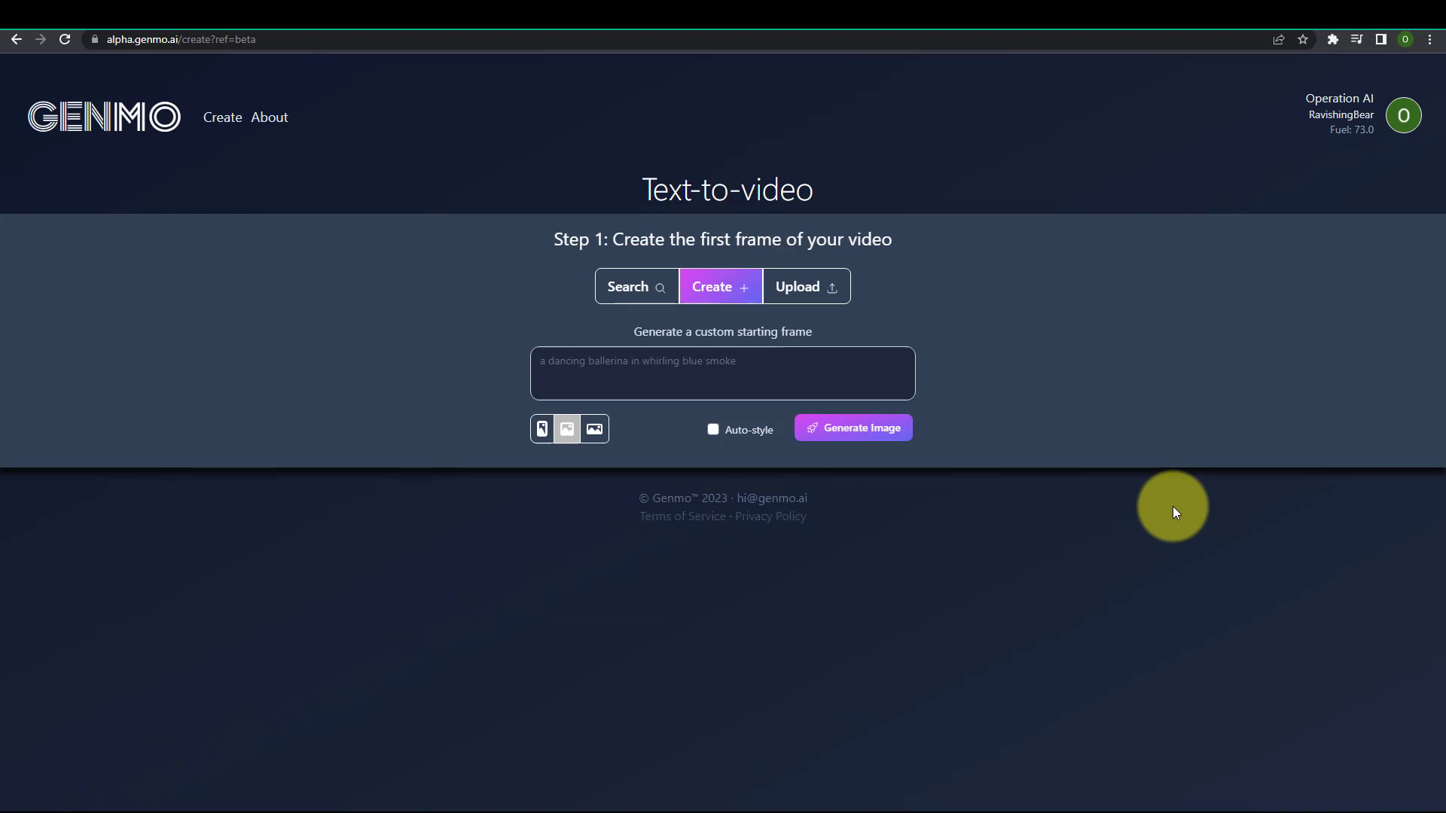
click(803, 286)
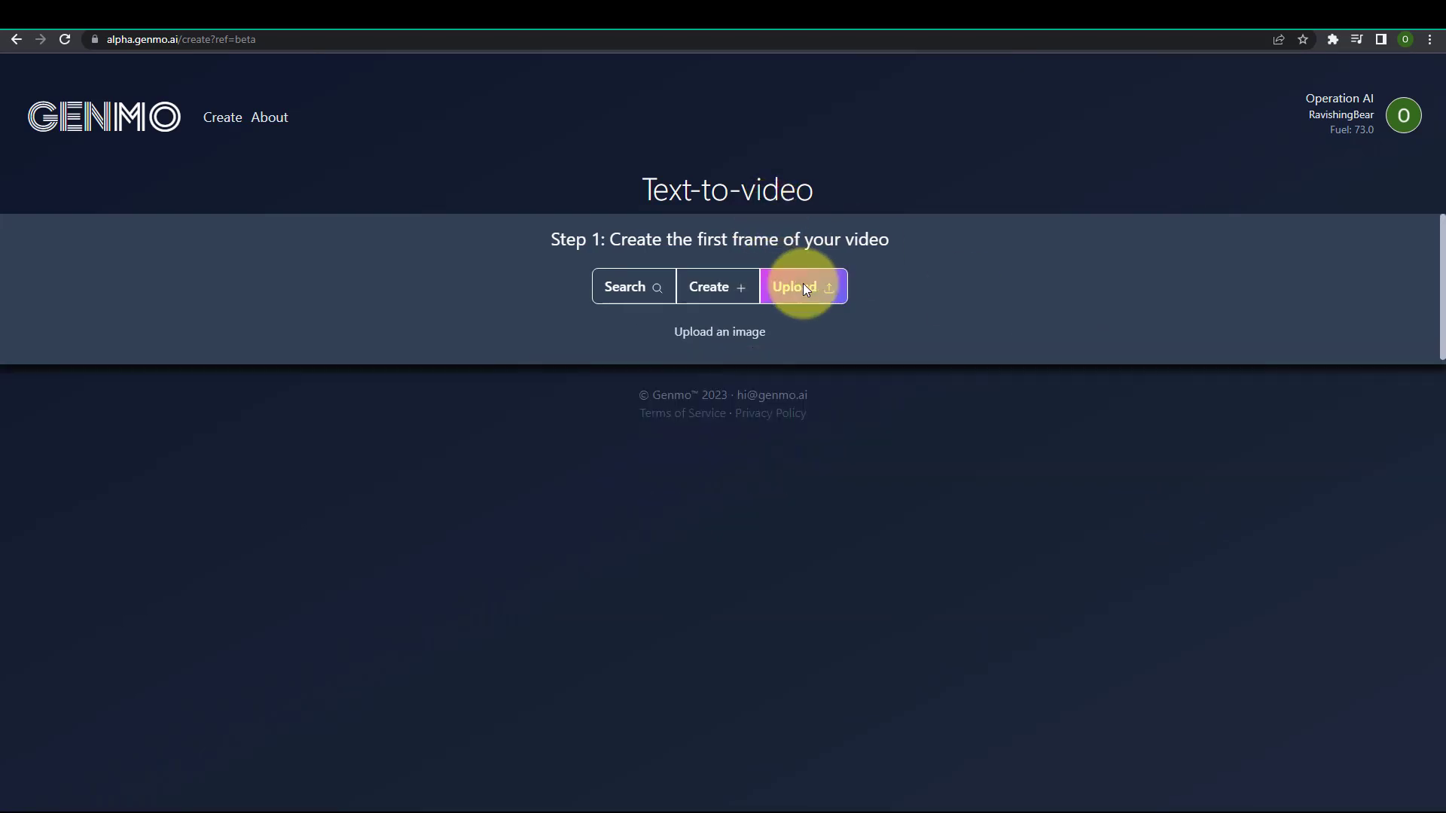
click(801, 286)
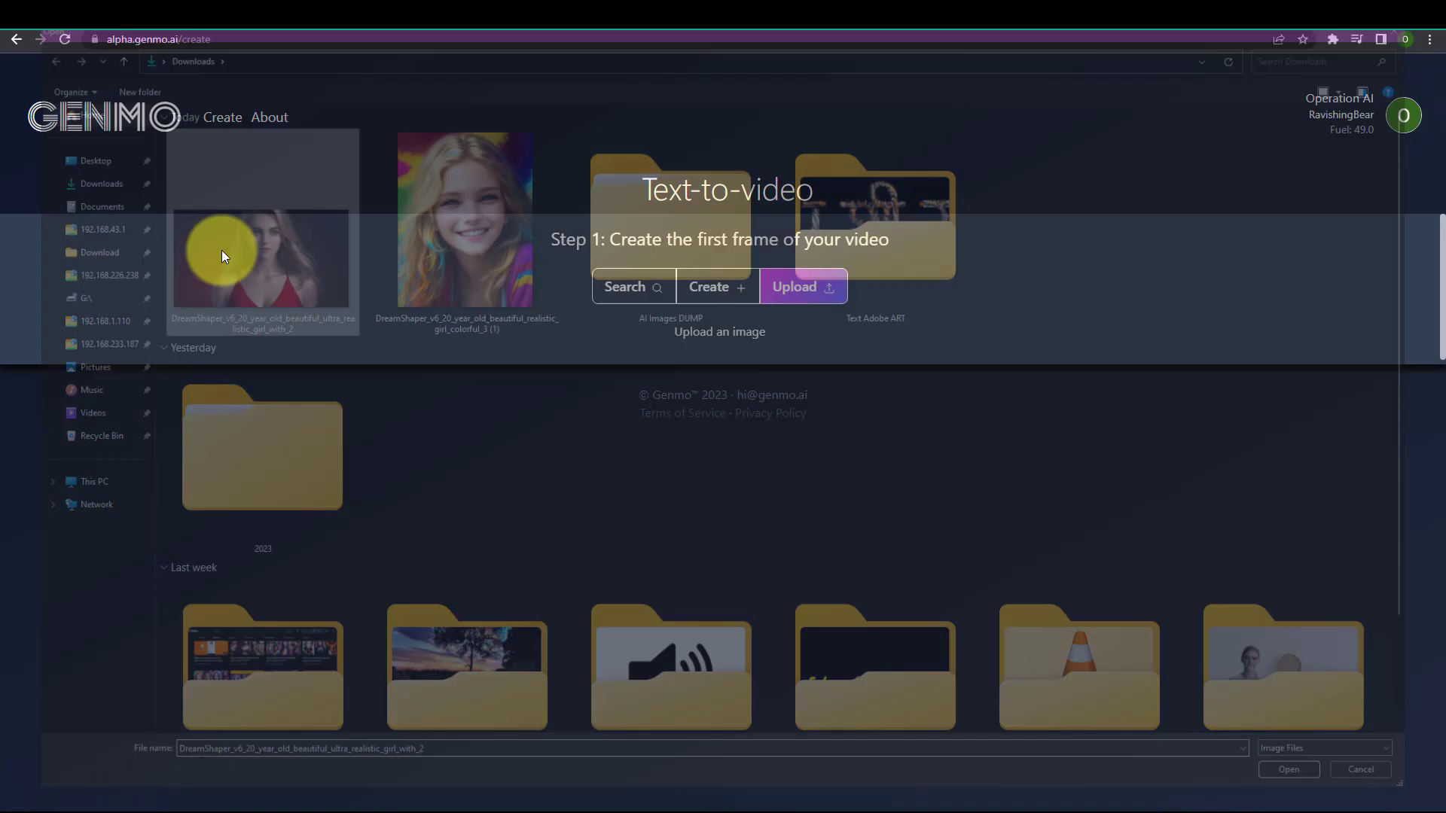
click(1286, 770)
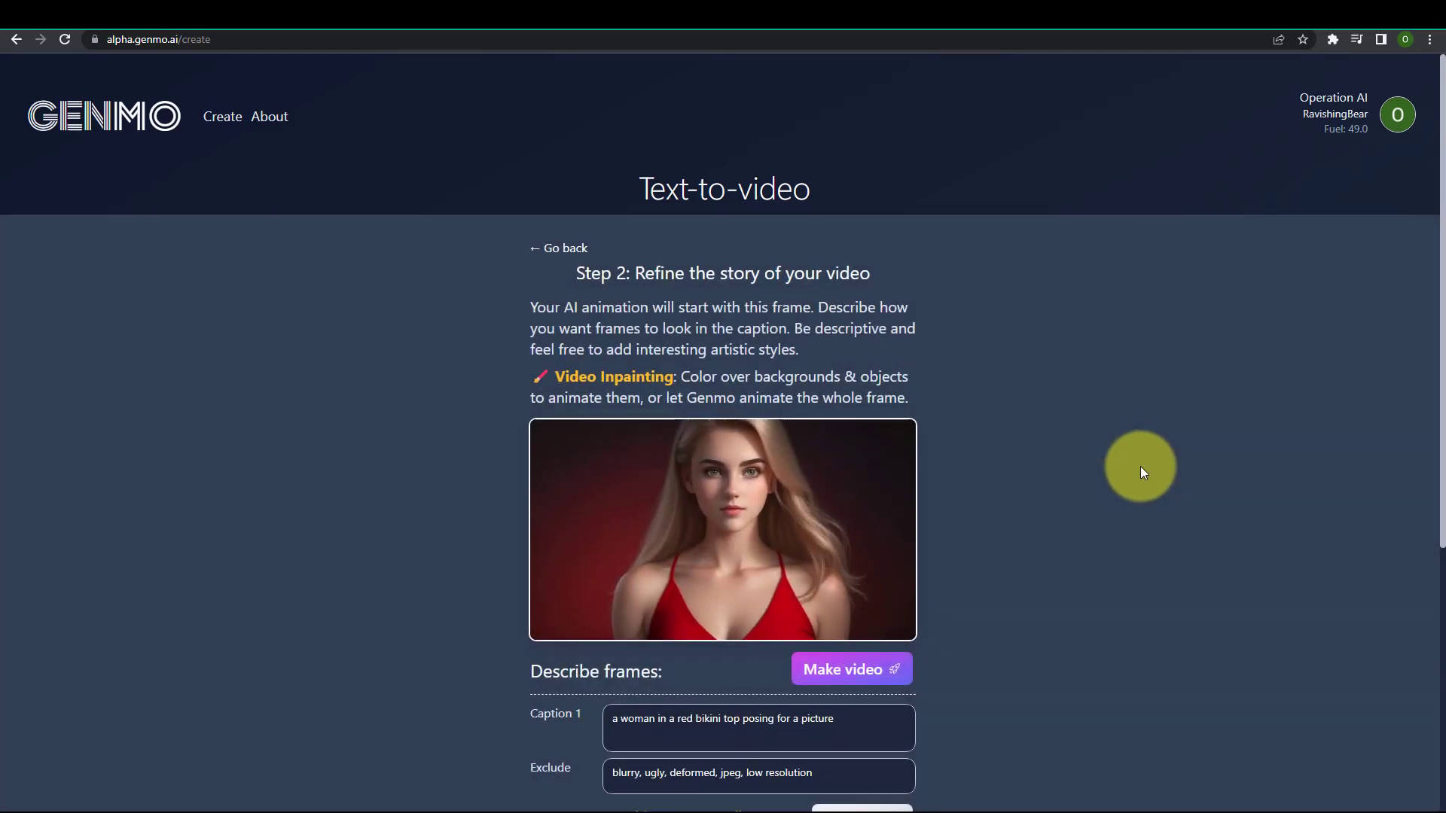
Launch Make video to begin rendering the red-top portrait animation
scroll(down, 3)
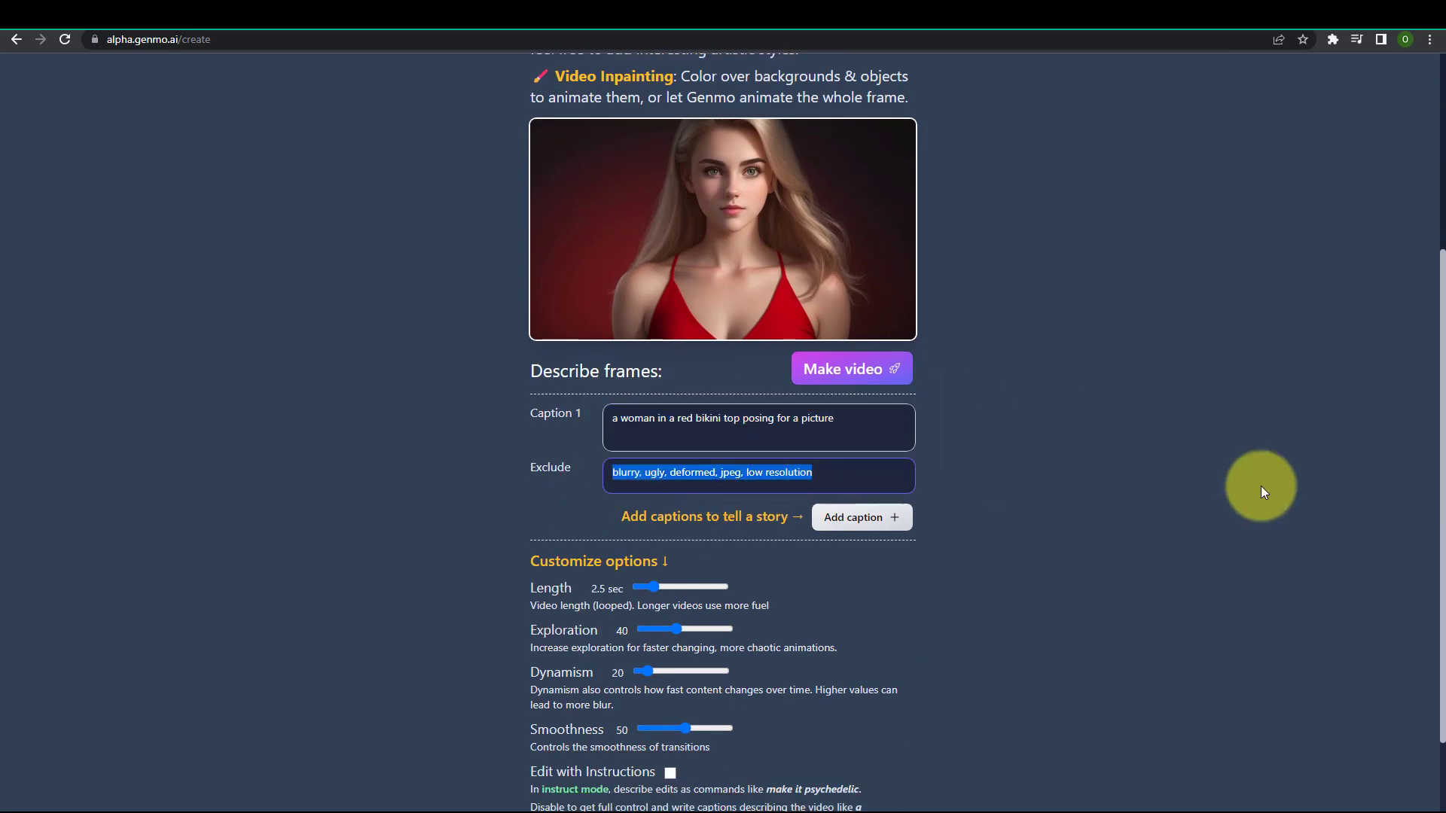
click(850, 368)
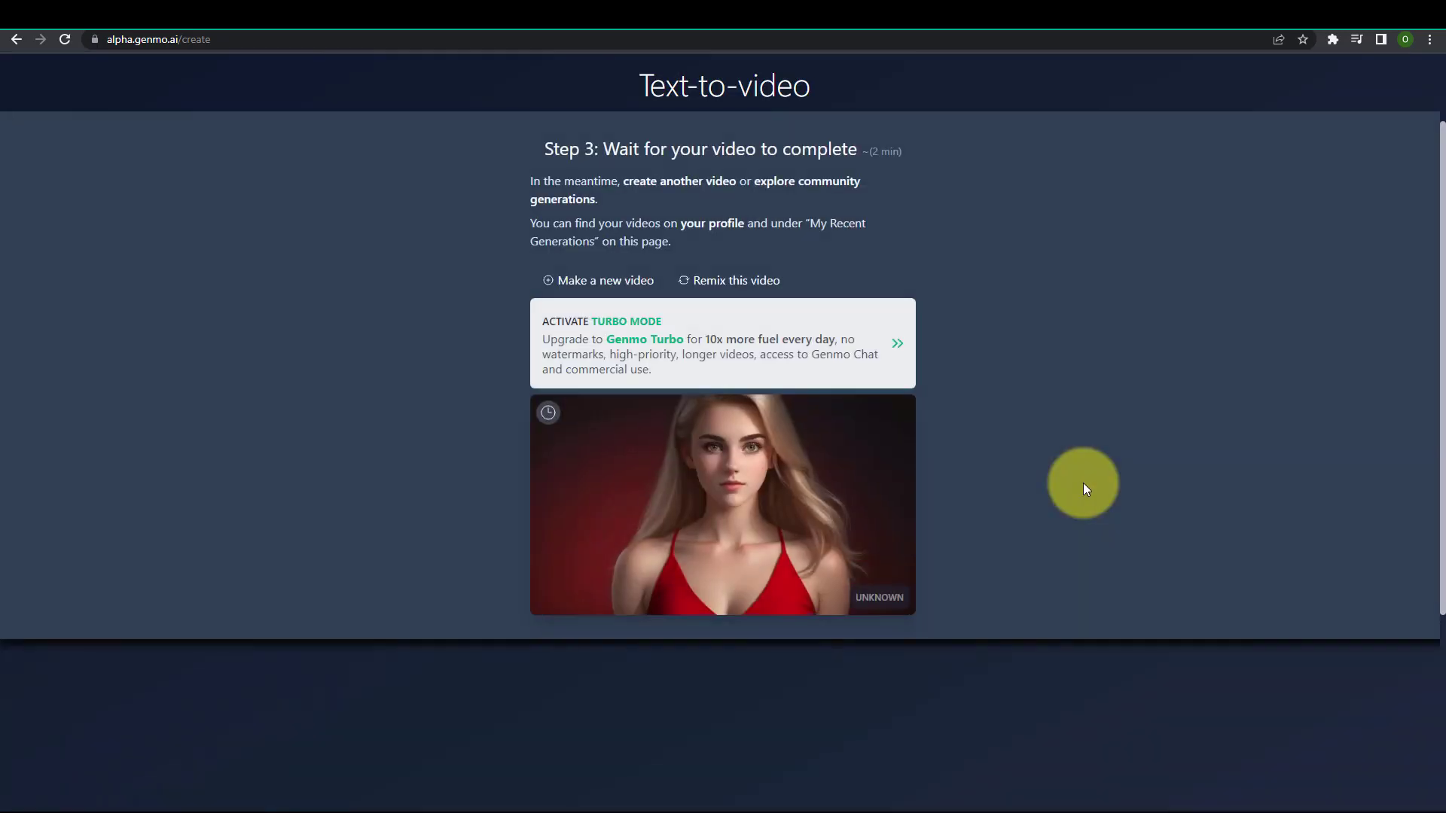